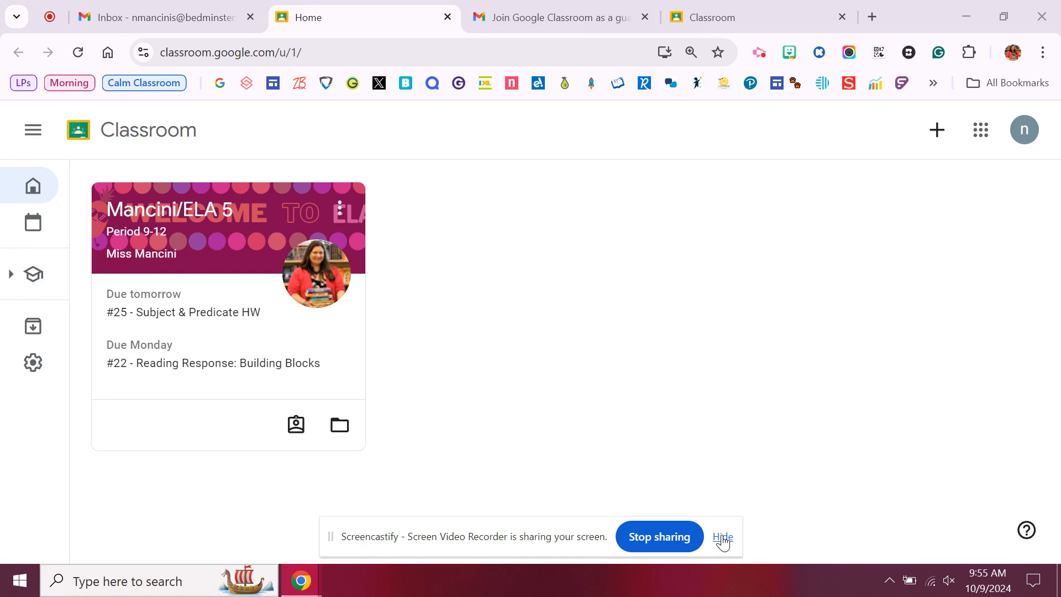
pyautogui.moveTo(722, 509)
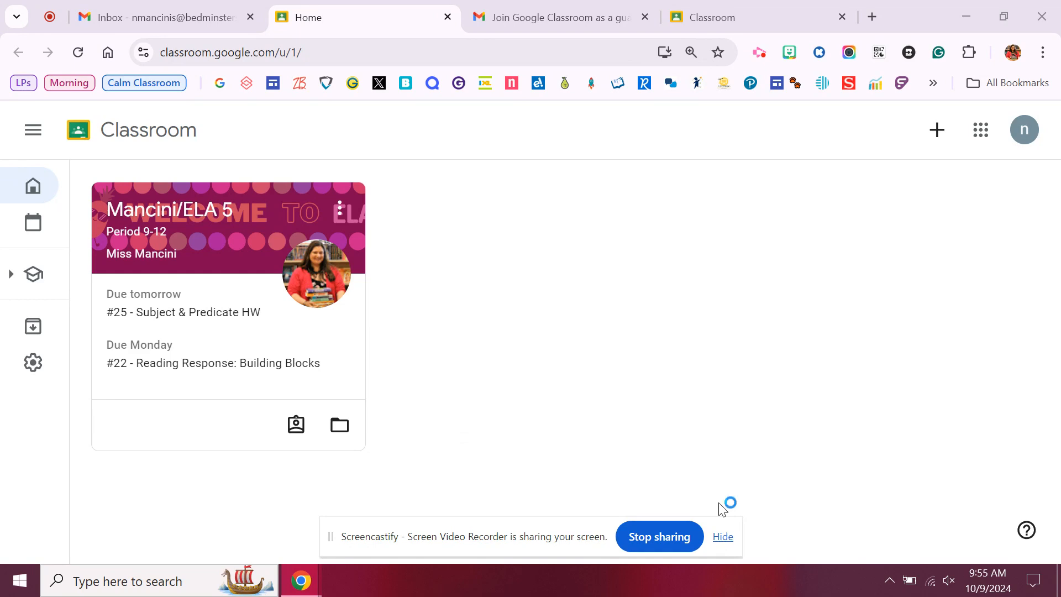
pyautogui.moveTo(722, 509)
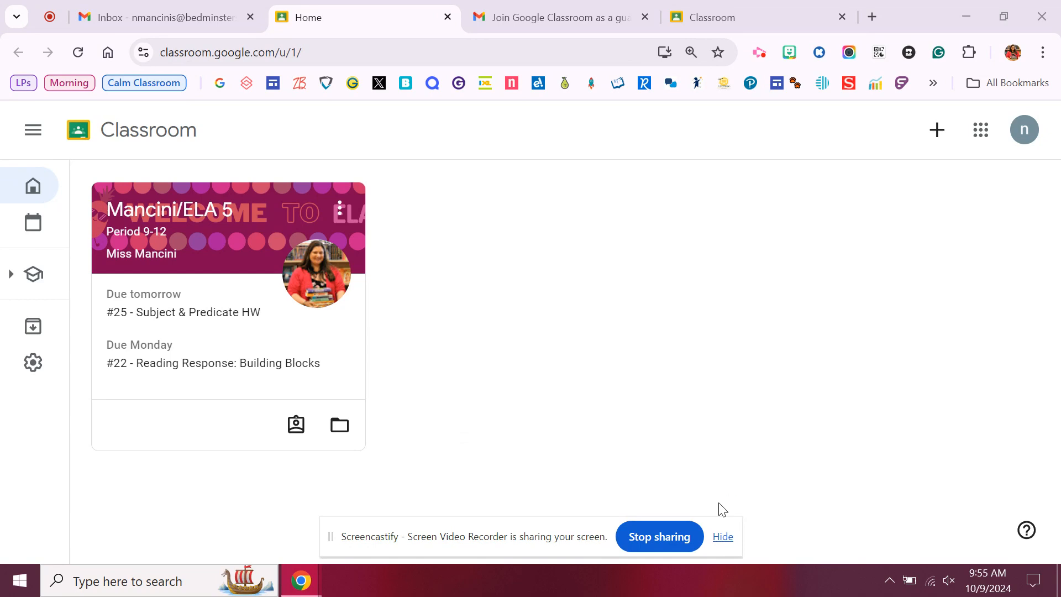
pyautogui.moveTo(783, 407)
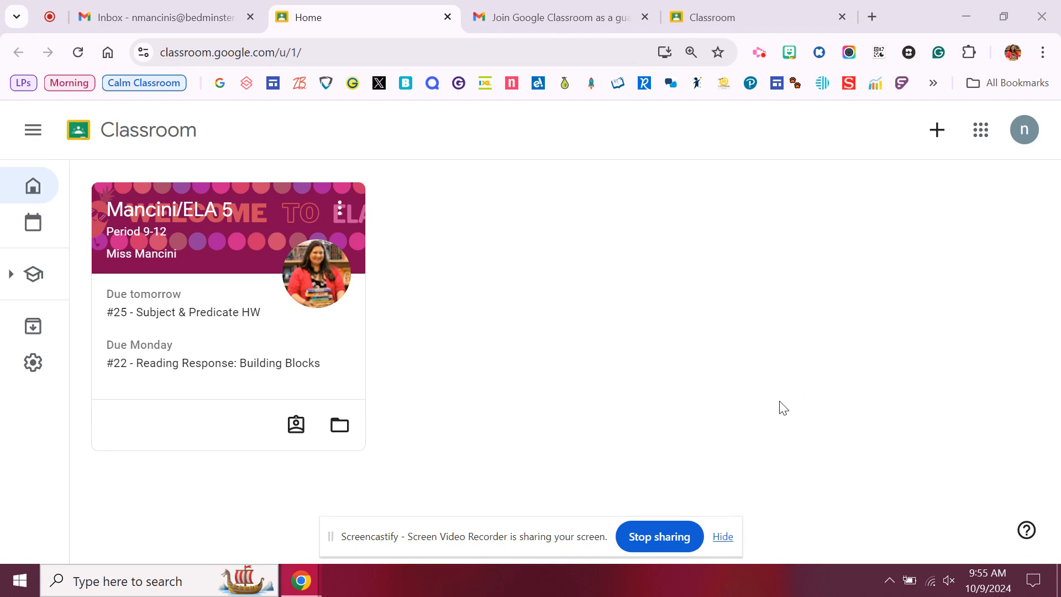
pyautogui.moveTo(776, 420)
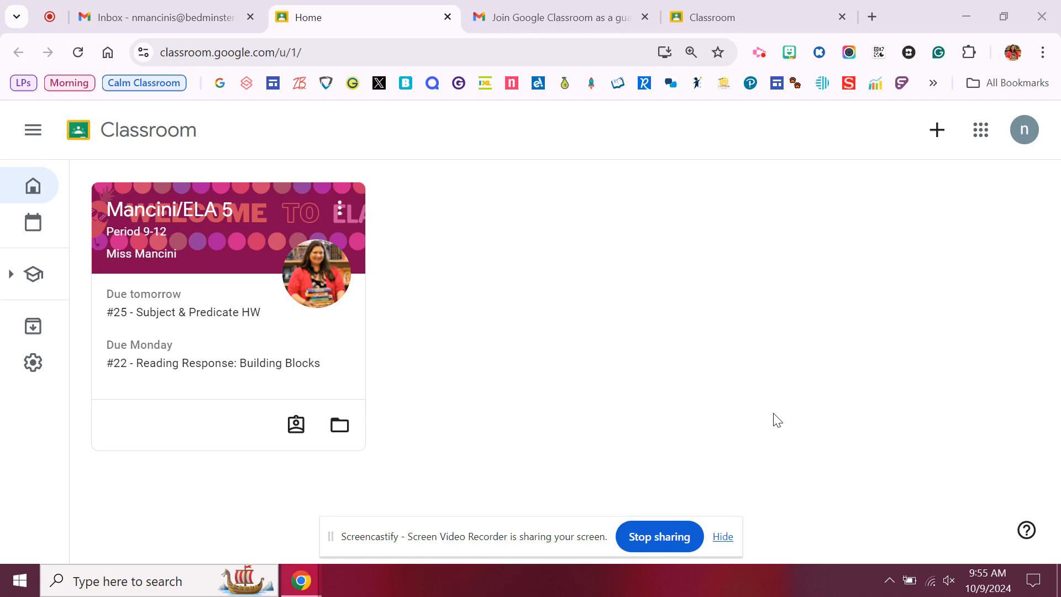
pyautogui.moveTo(742, 391)
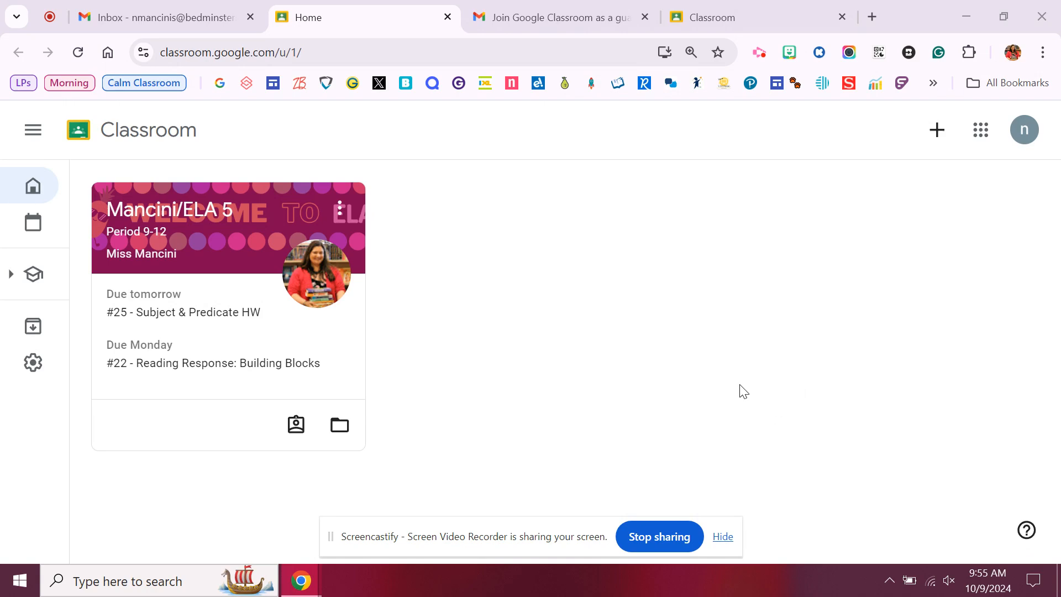
pyautogui.moveTo(739, 389)
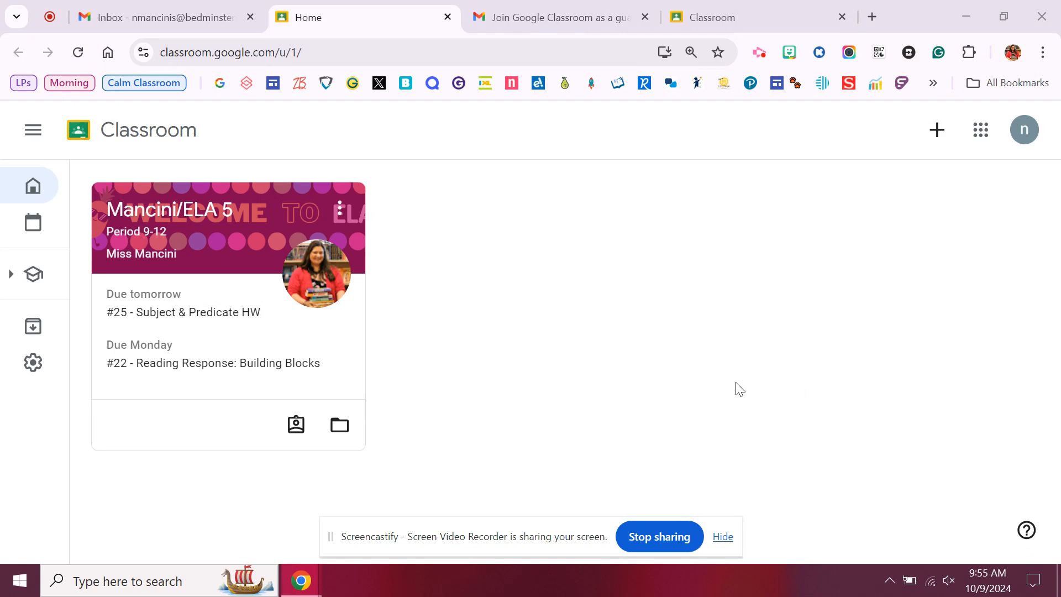
pyautogui.moveTo(735, 398)
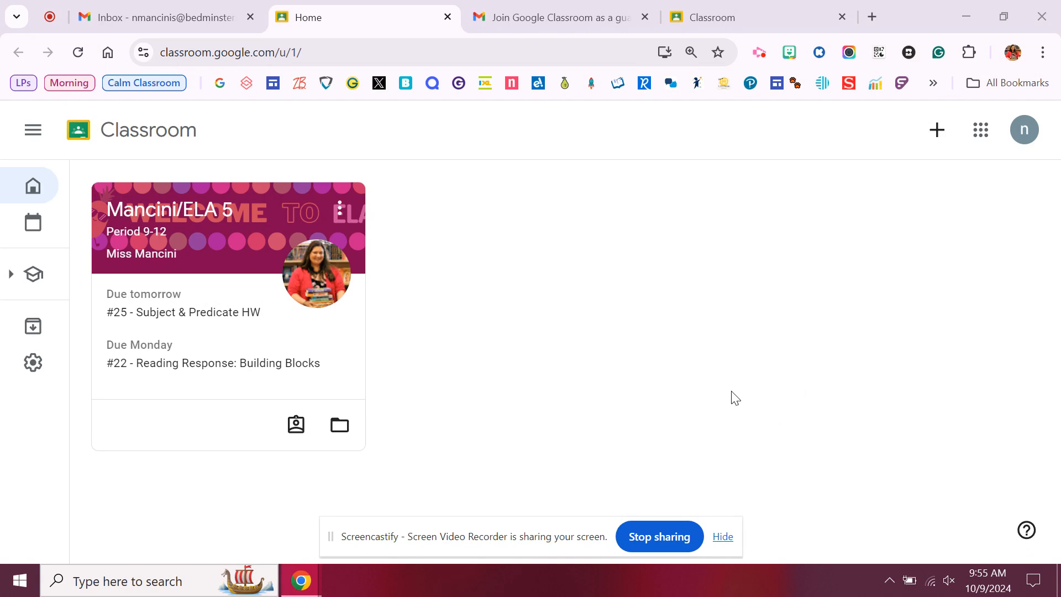
# Step: Read the 'Join Google Classroom as a guardian' invitation email down to its Accept invite button
pyautogui.click(554, 17)
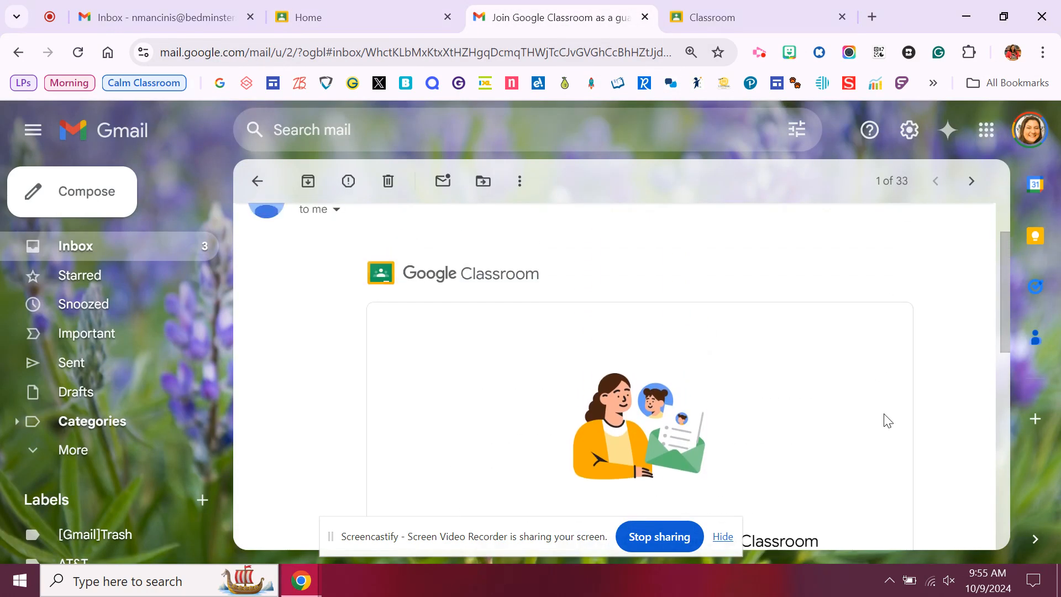
pyautogui.scroll(-3)
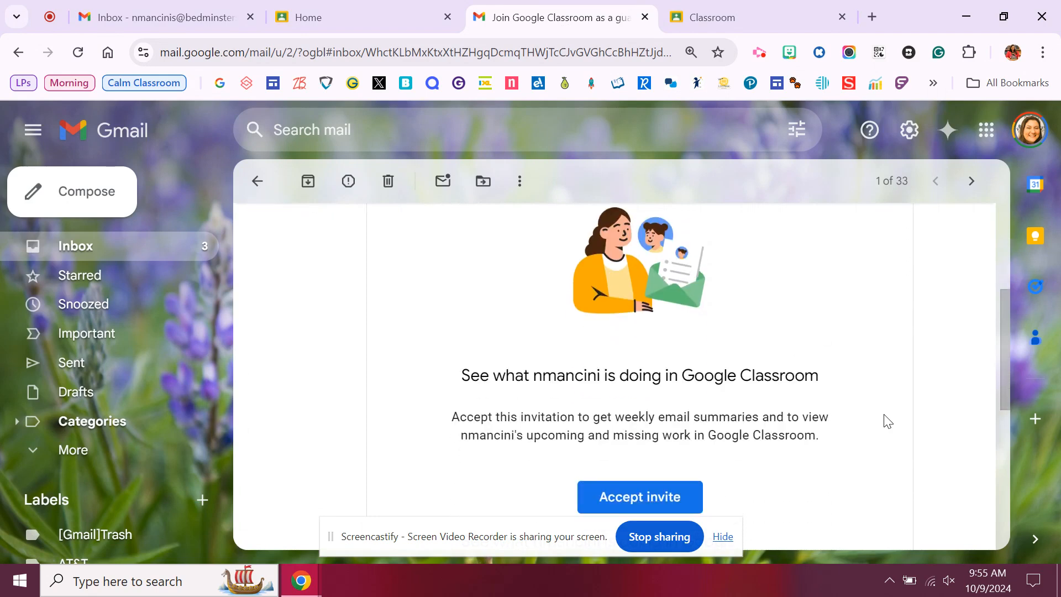
pyautogui.scroll(-3)
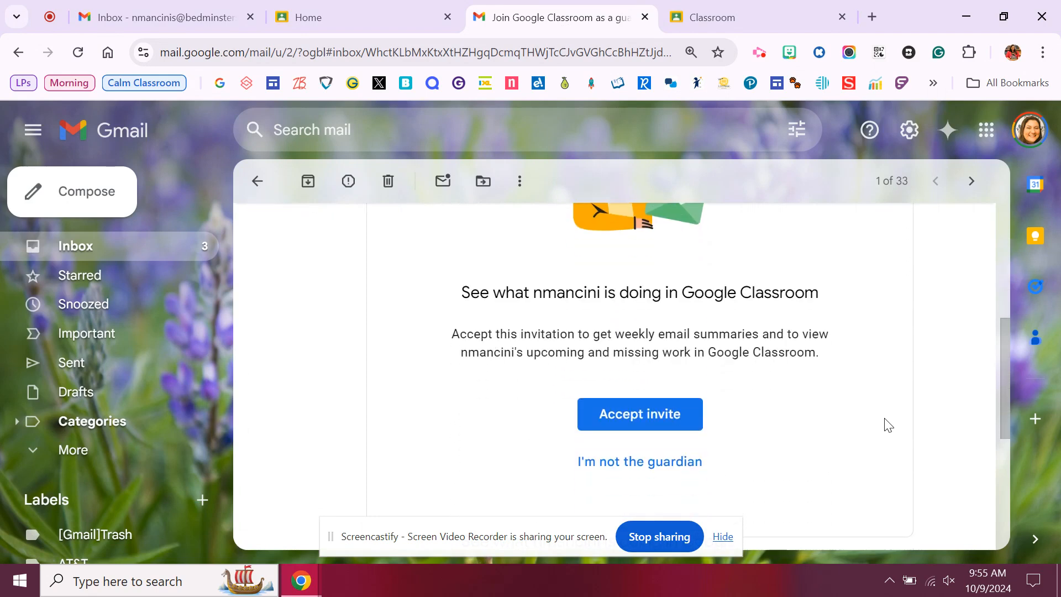
pyautogui.moveTo(893, 440)
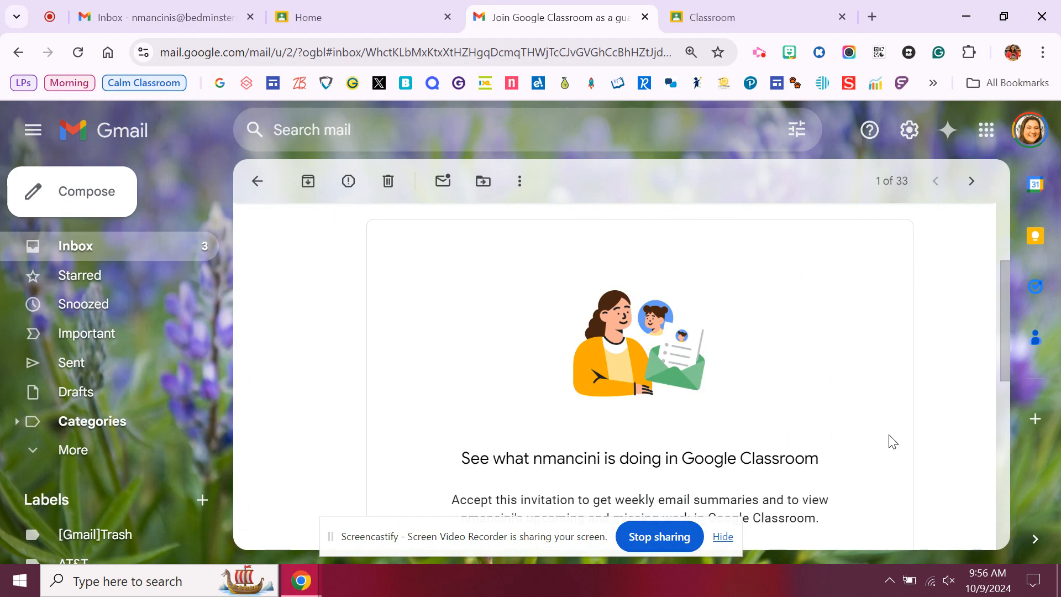
pyautogui.scroll(-3)
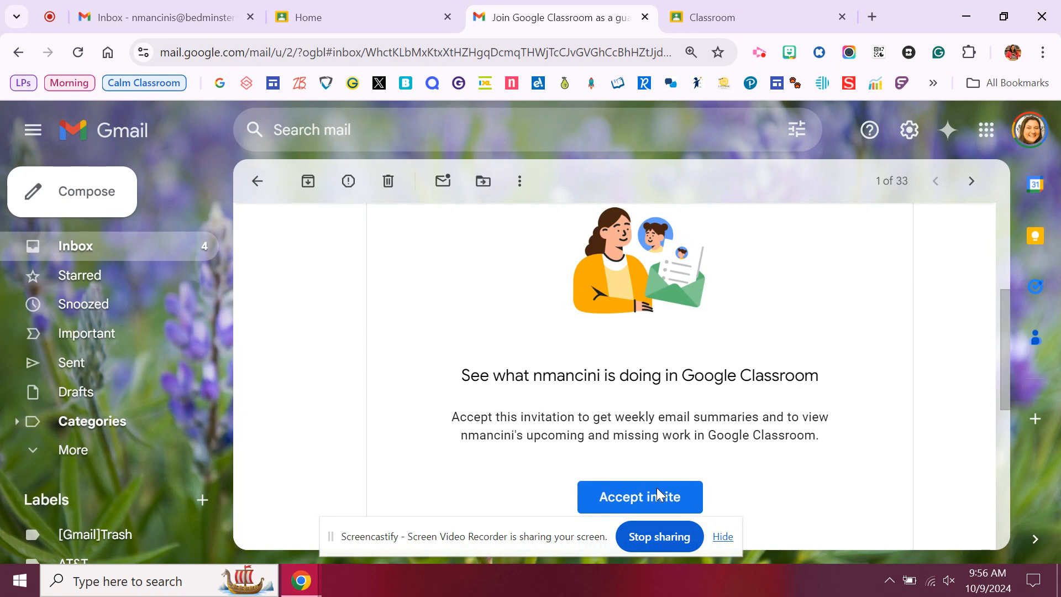
# Step: Accept the guardian invite and confirm ACCEPT on the Classroom email summaries page
pyautogui.click(639, 496)
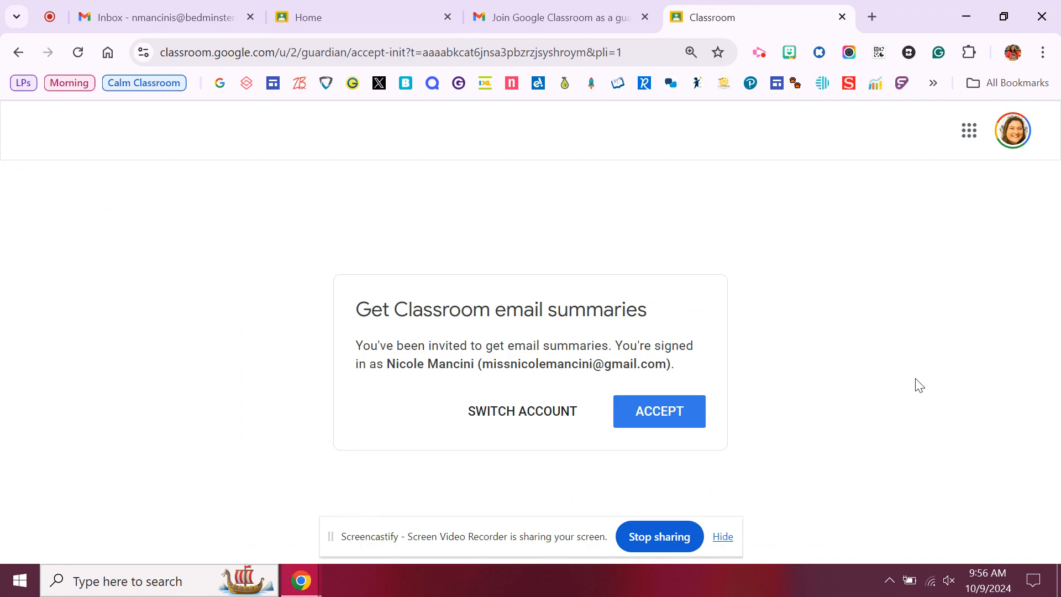
pyautogui.moveTo(498, 383)
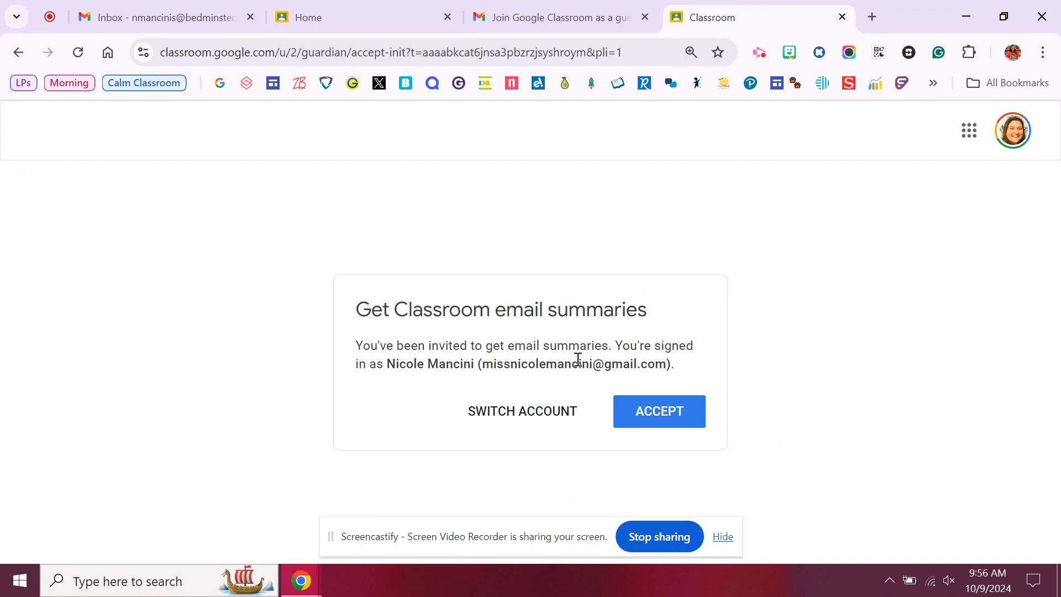
pyautogui.moveTo(726, 403)
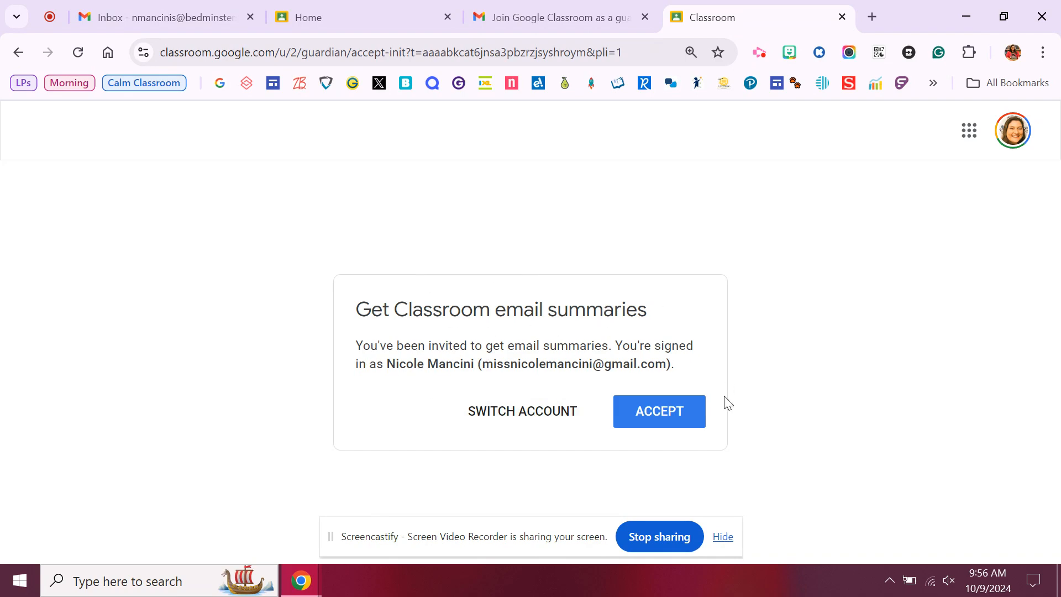
pyautogui.click(658, 411)
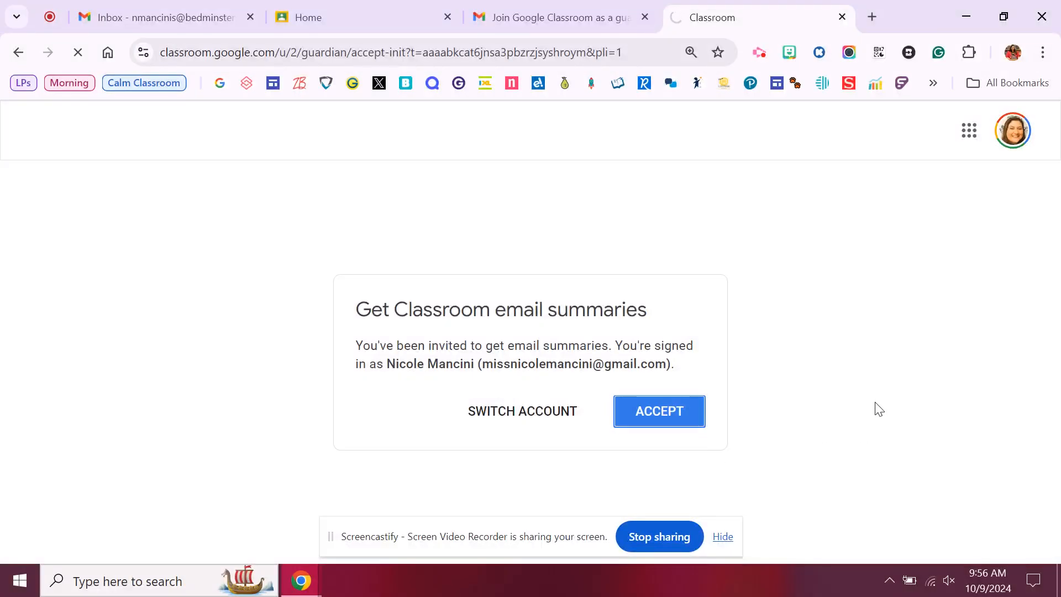
# Step: Choose Weekly as the frequency for the guardian email summaries
pyautogui.click(658, 410)
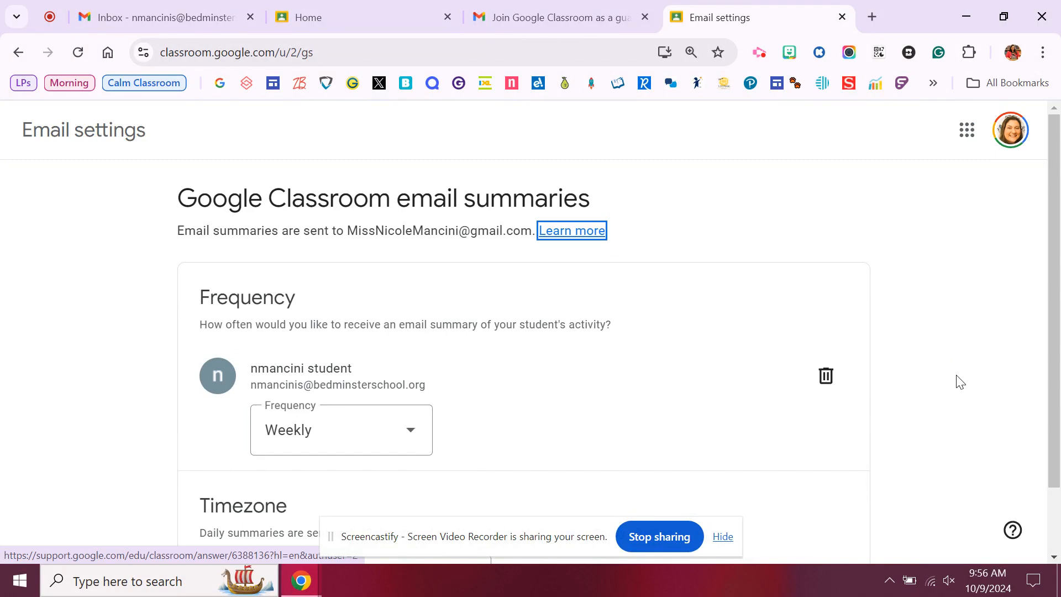
pyautogui.moveTo(961, 399)
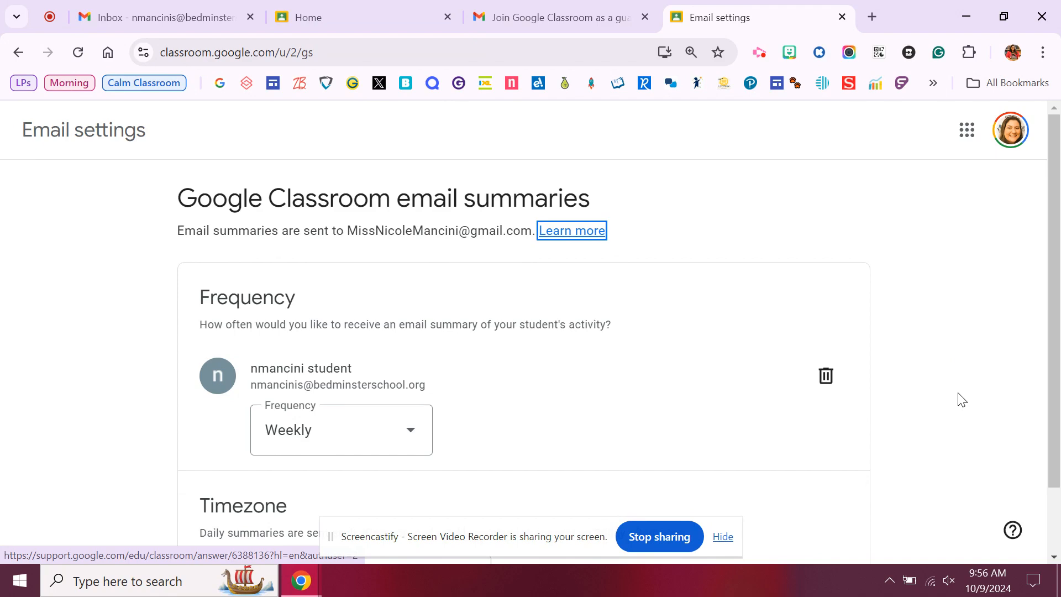
pyautogui.moveTo(963, 407)
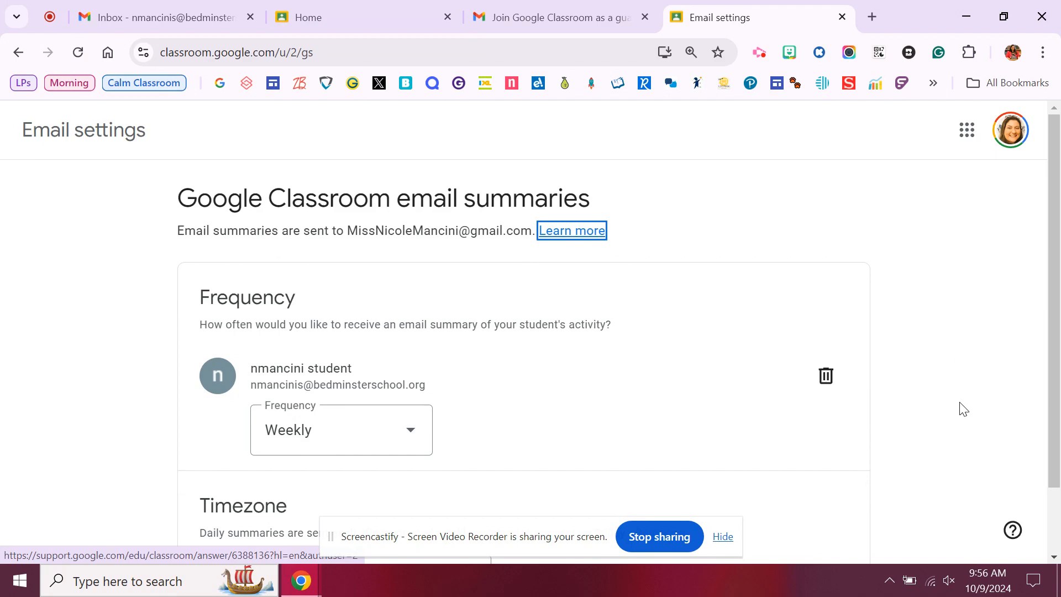
pyautogui.moveTo(965, 414)
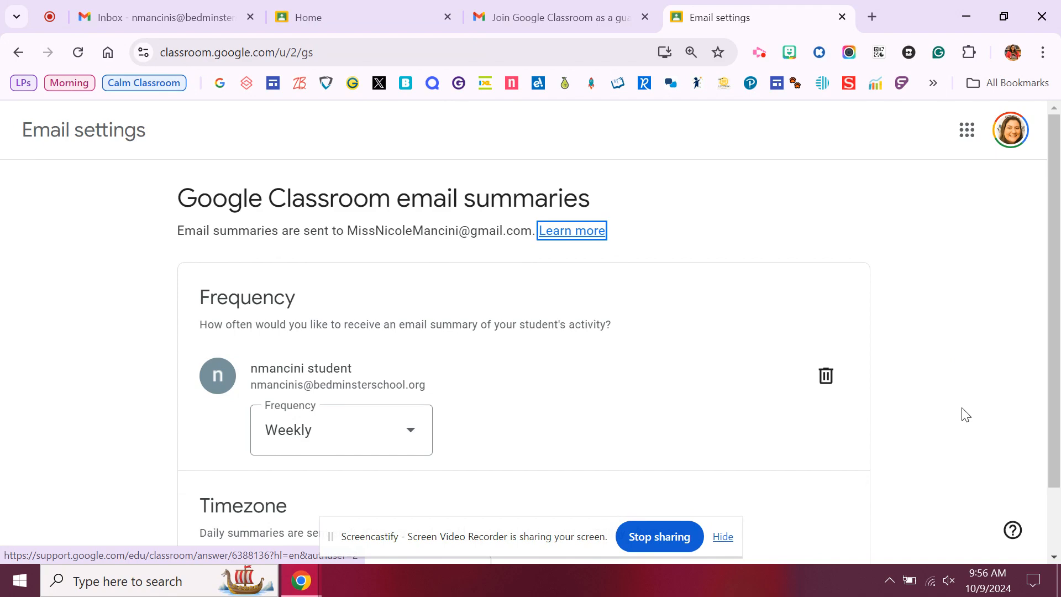
pyautogui.scroll(-3)
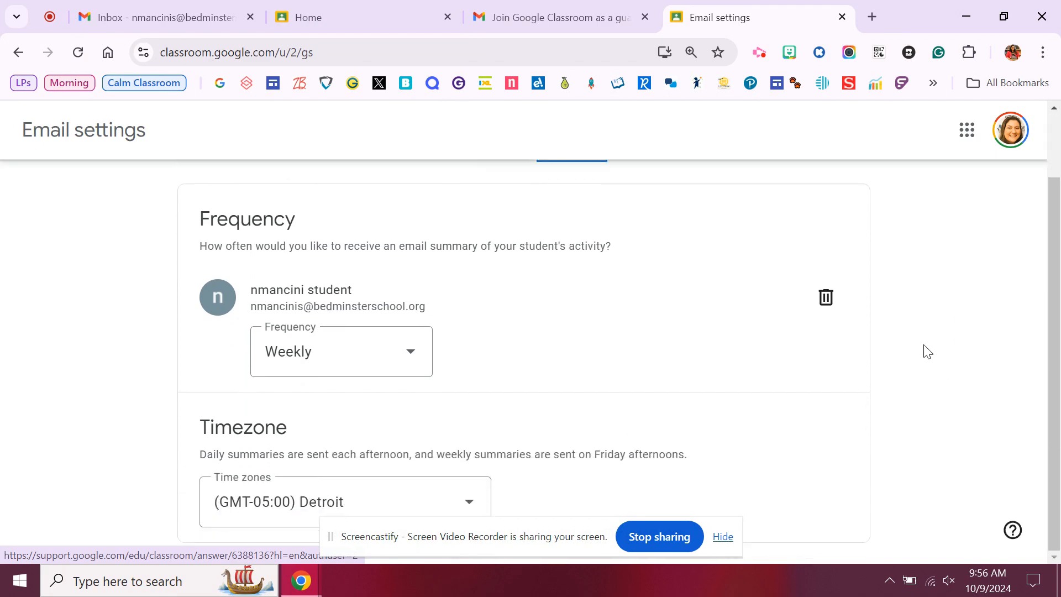
pyautogui.click(341, 351)
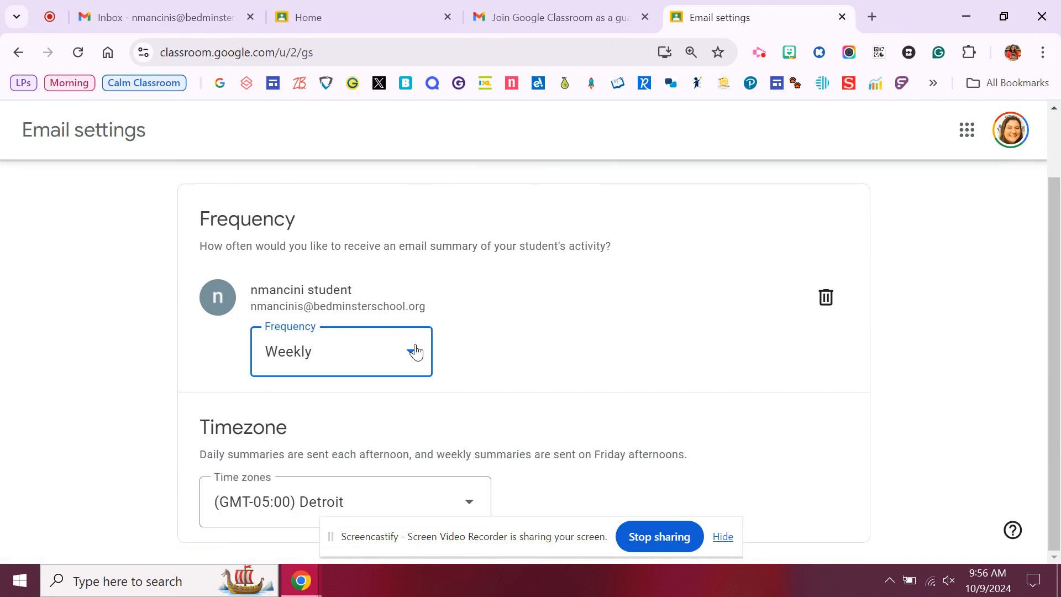
pyautogui.click(341, 350)
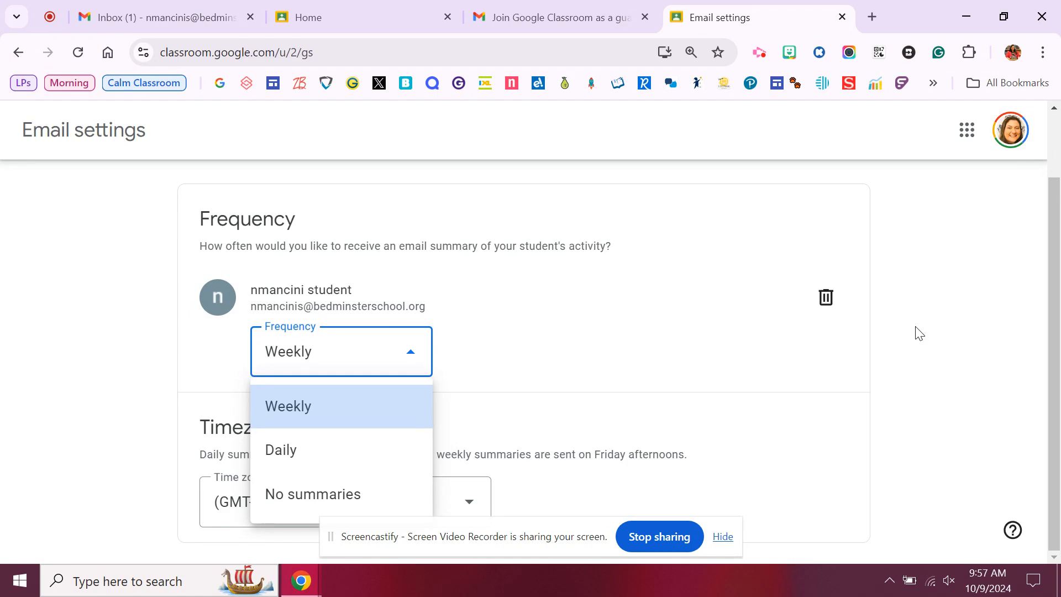
pyautogui.click(287, 407)
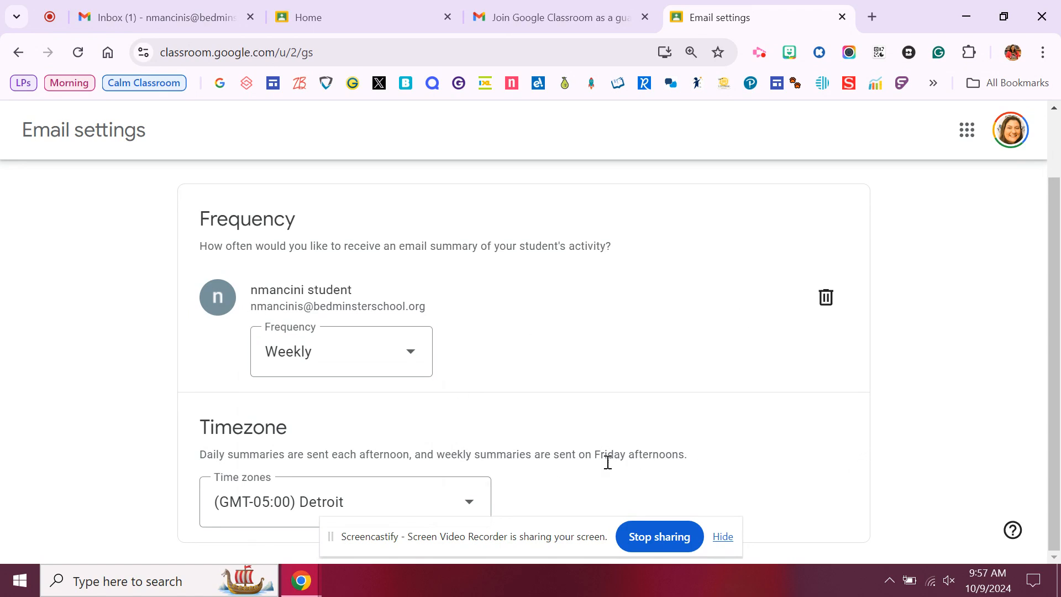
# Step: Browse the Time zones list and keep (GMT-05:00) Detroit
pyautogui.click(343, 501)
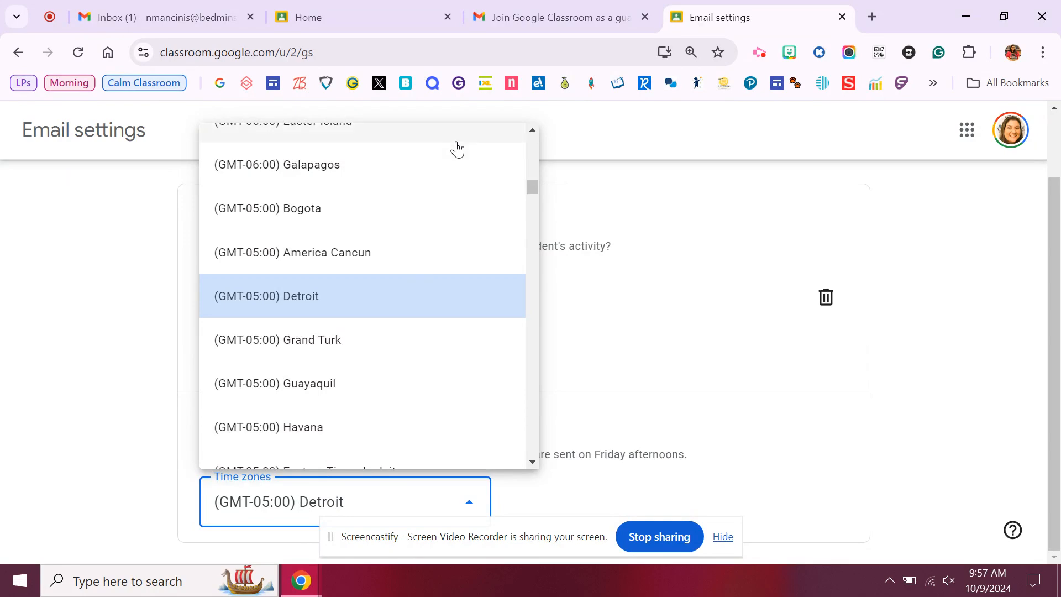
pyautogui.scroll(-3)
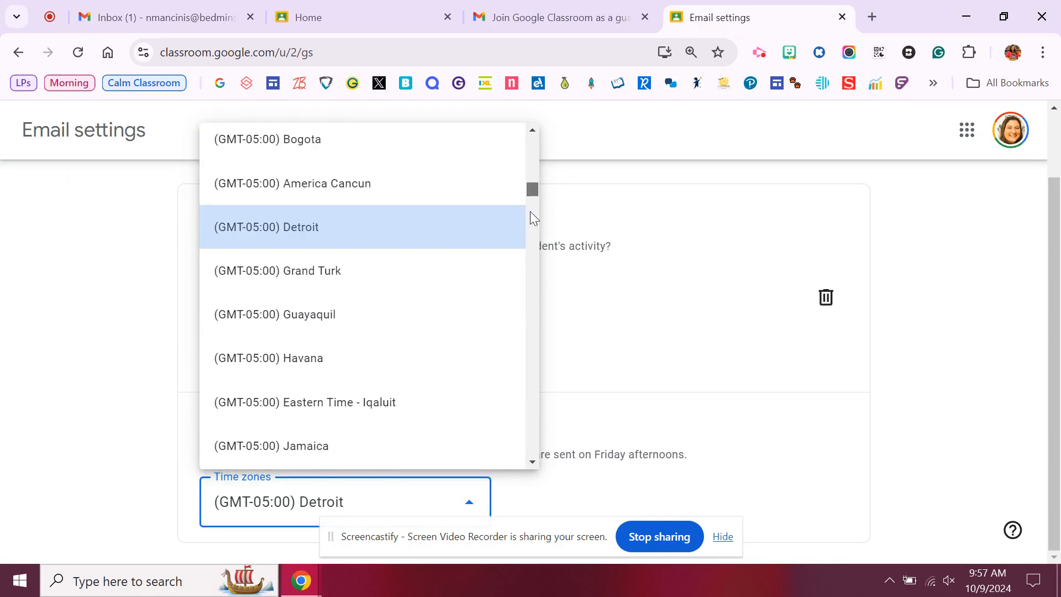
pyautogui.scroll(-3)
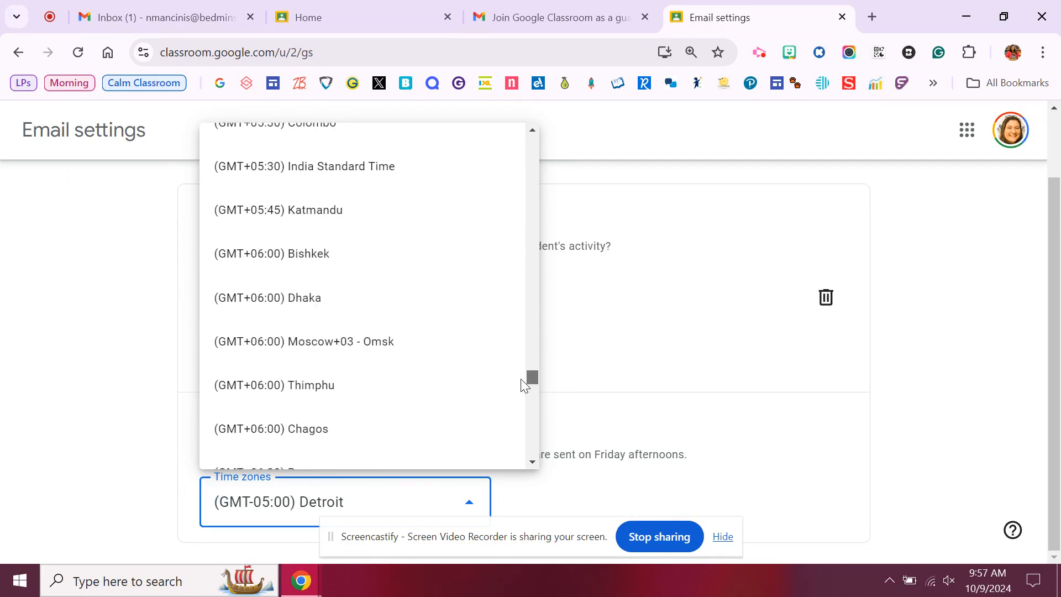
pyautogui.scroll(-3)
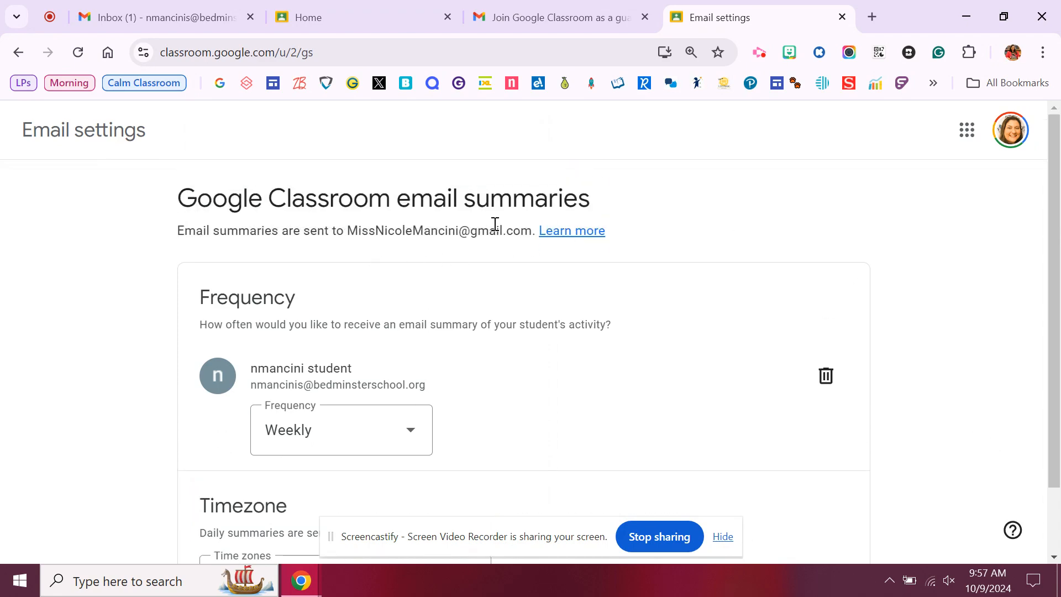
# Step: Read the Classroom Help article on guardian email summaries via the Learn more link
pyautogui.click(571, 231)
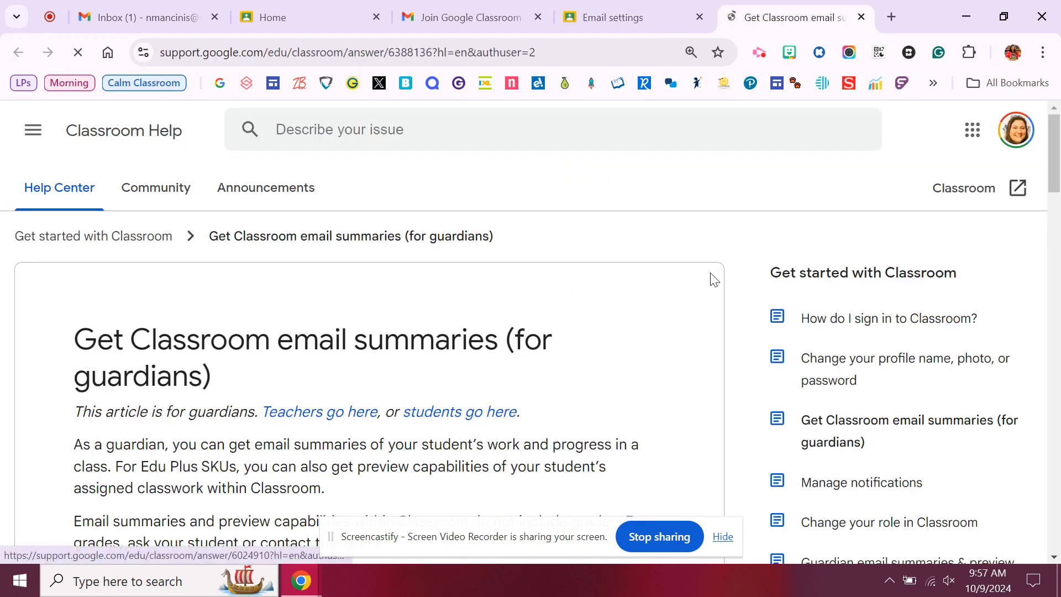
pyautogui.scroll(-3)
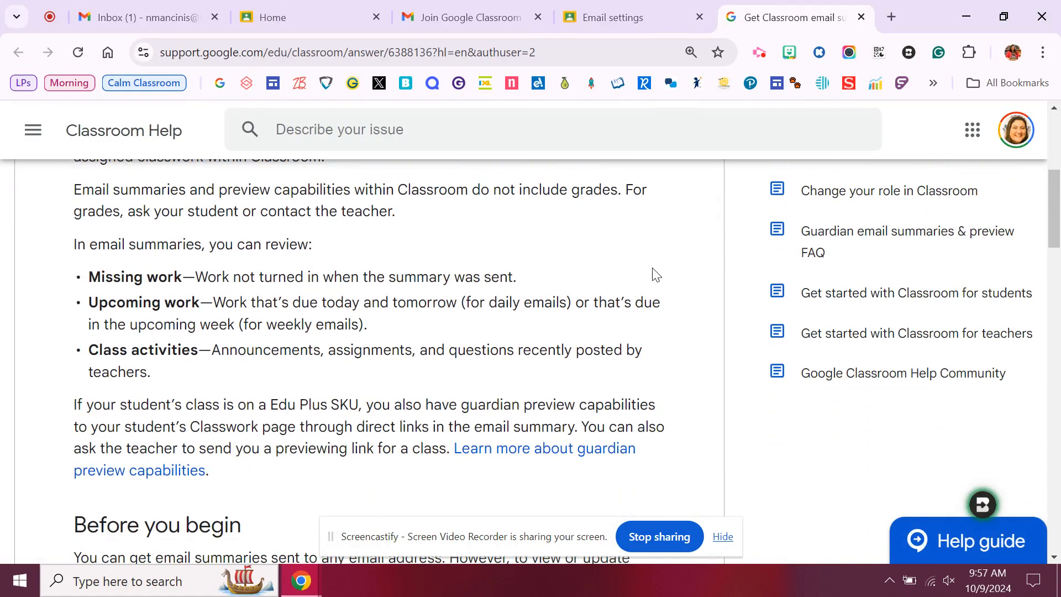
pyautogui.moveTo(148, 263)
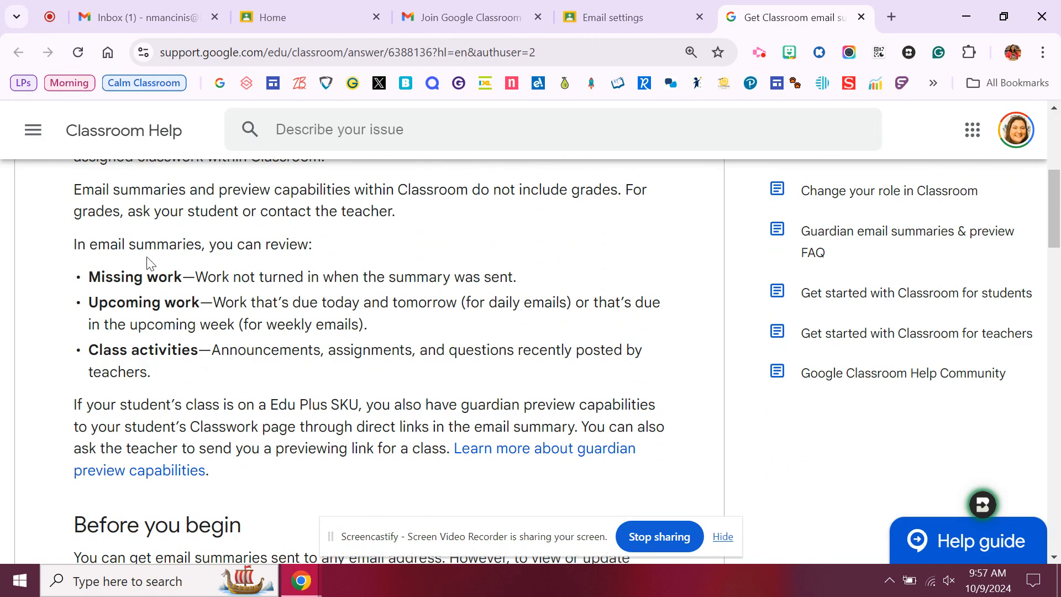
pyautogui.scroll(-3)
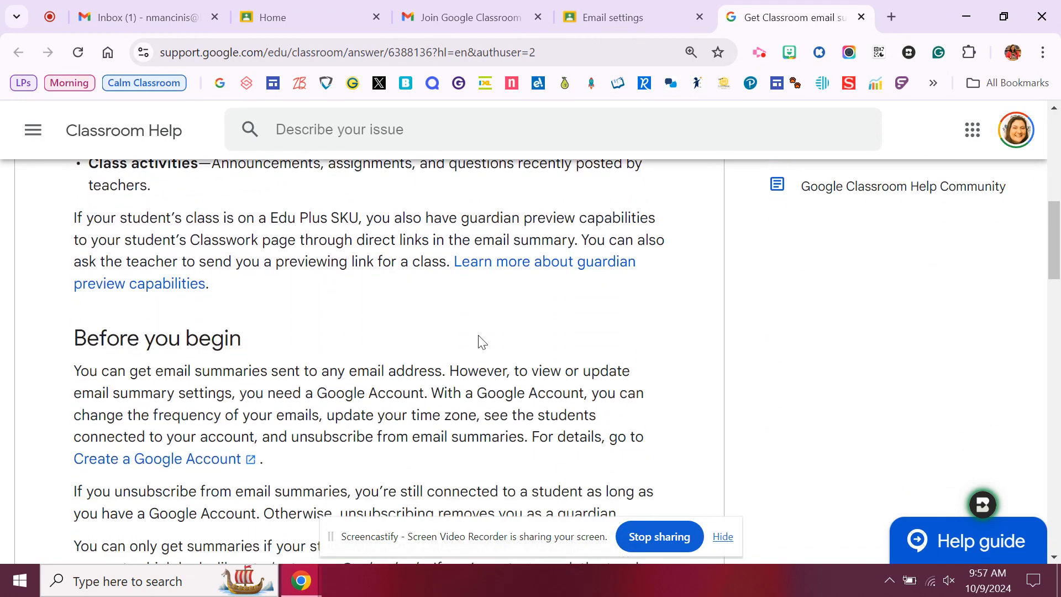
pyautogui.scroll(-3)
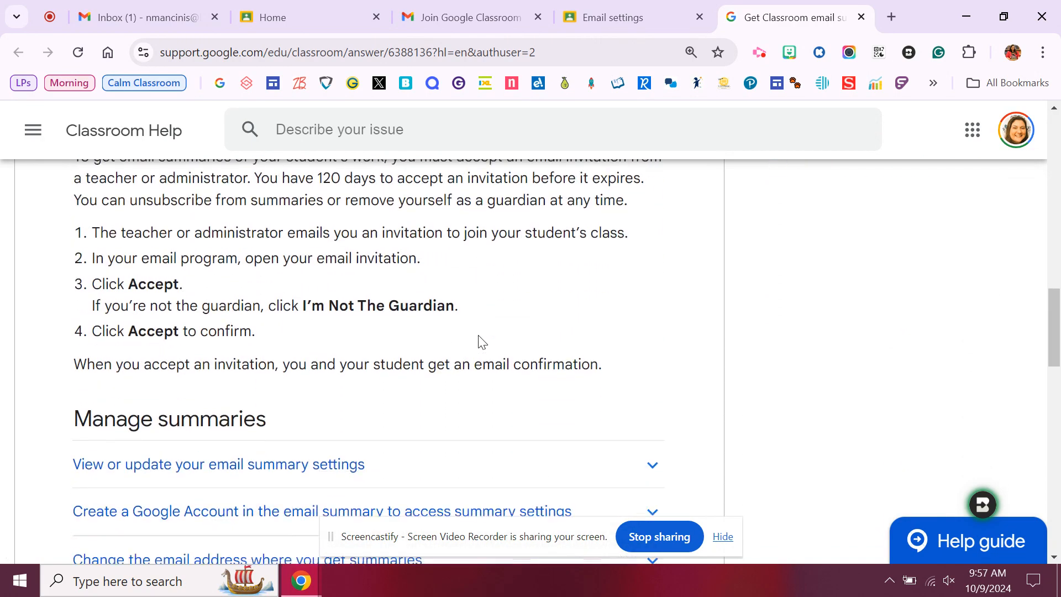
pyautogui.scroll(-3)
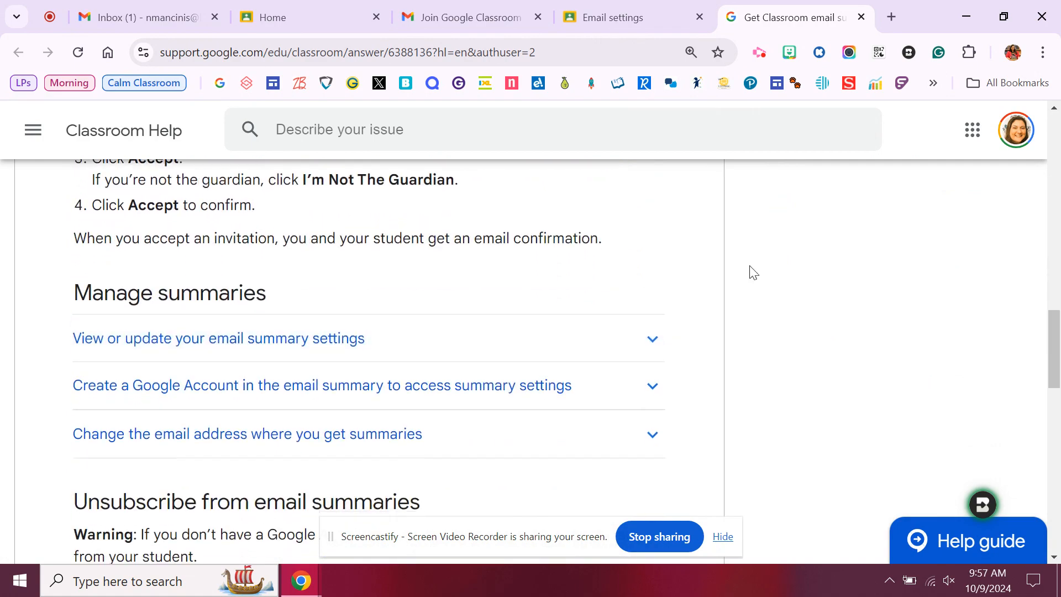
pyautogui.scroll(-3)
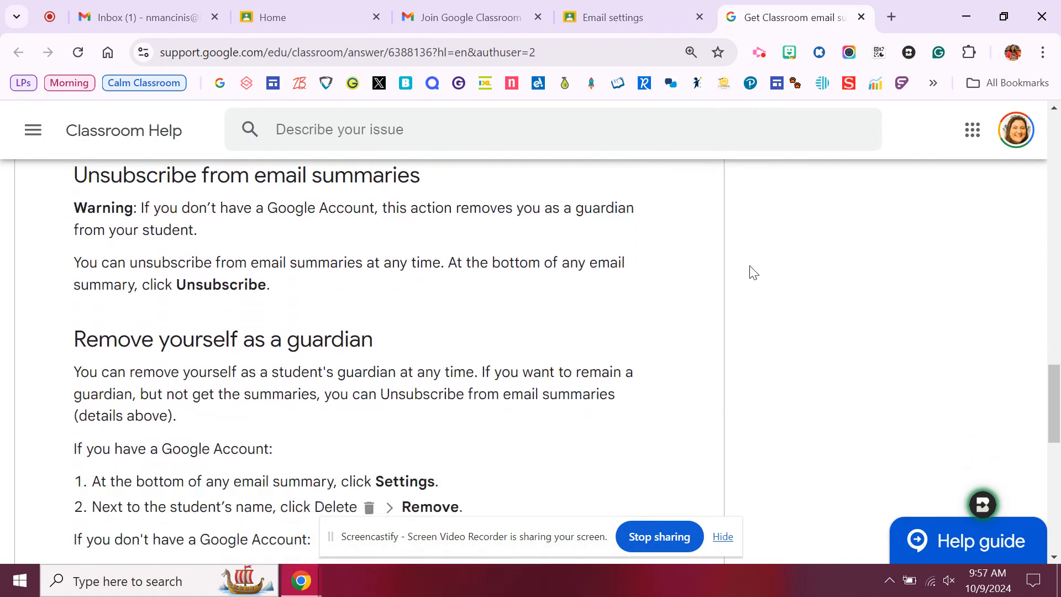
pyautogui.scroll(-3)
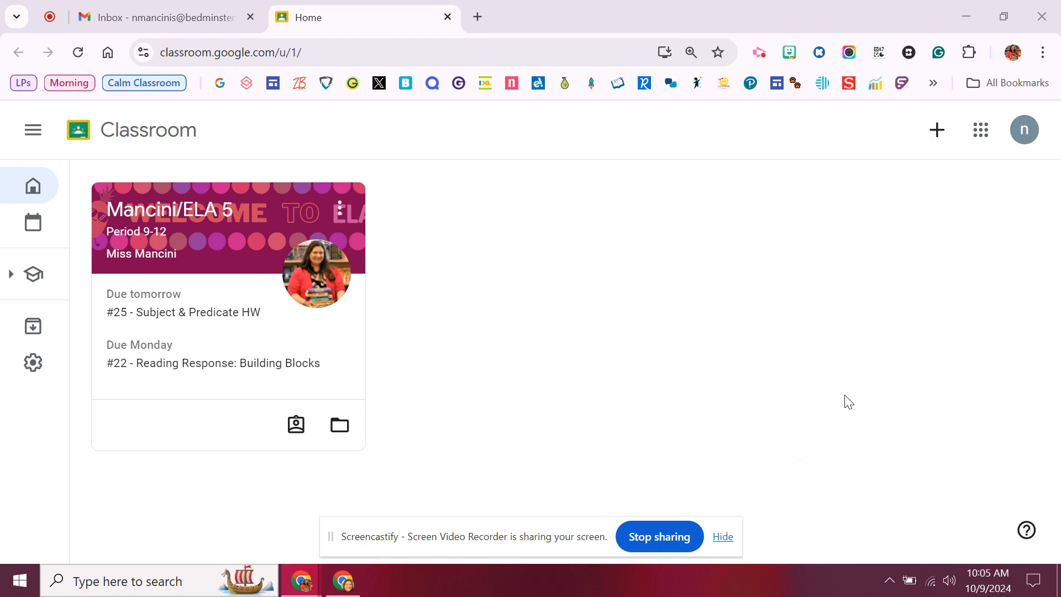
pyautogui.moveTo(836, 393)
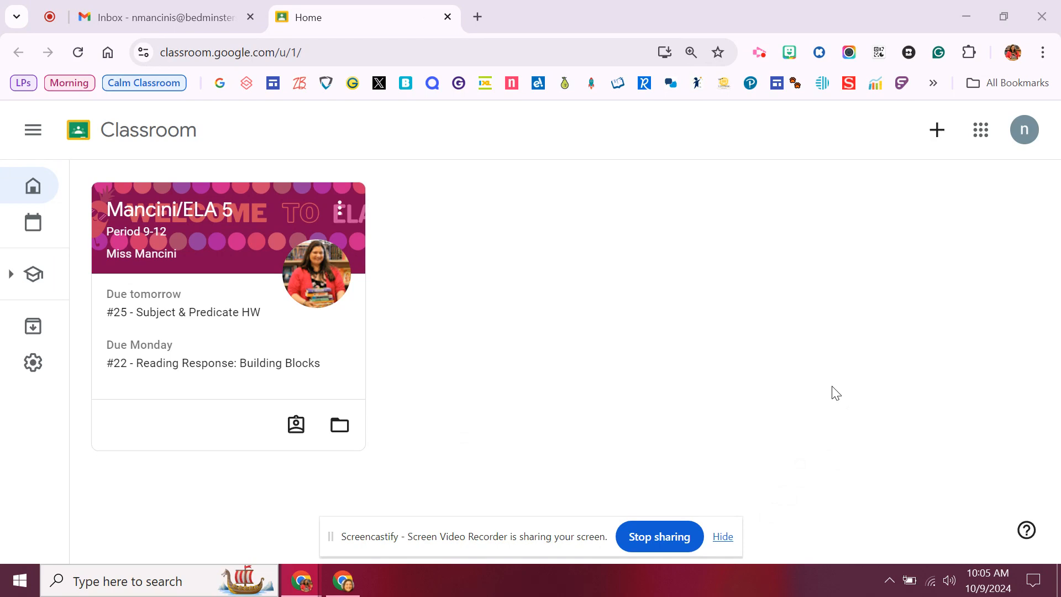
pyautogui.moveTo(936, 296)
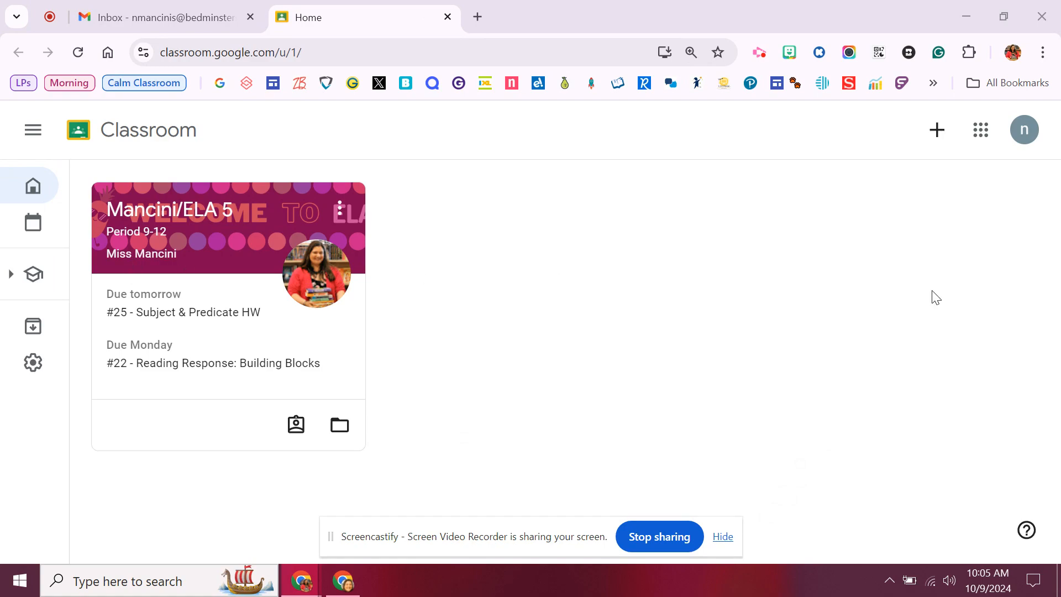
pyautogui.moveTo(801, 358)
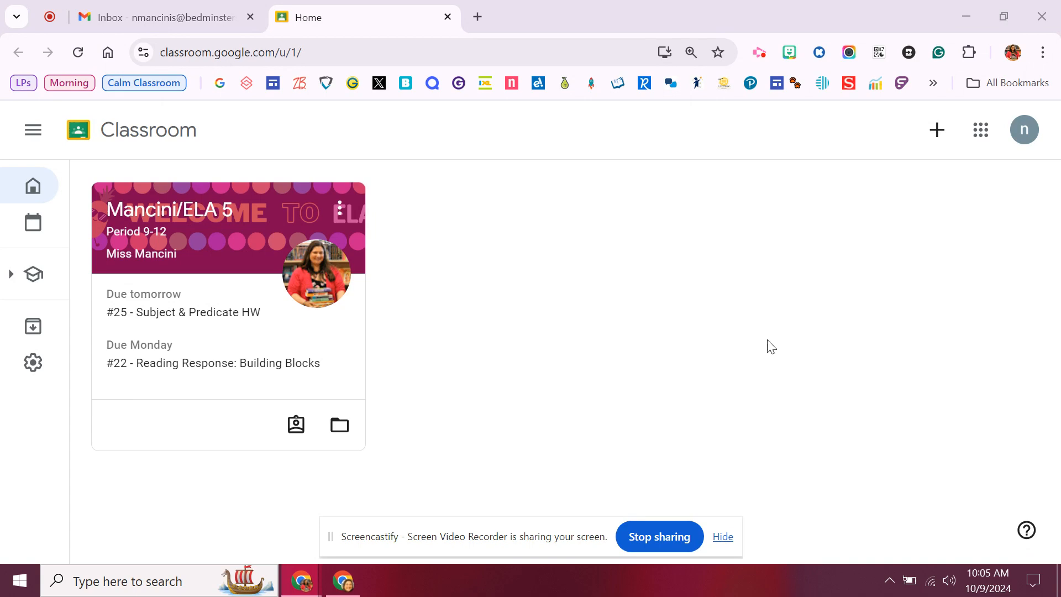
pyautogui.moveTo(277, 310)
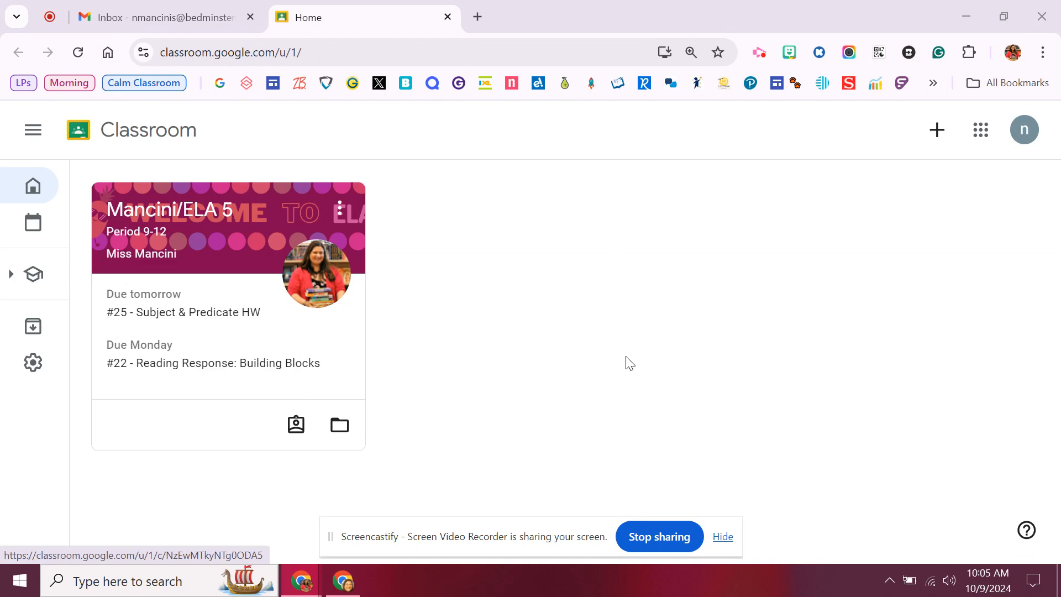
pyautogui.moveTo(598, 357)
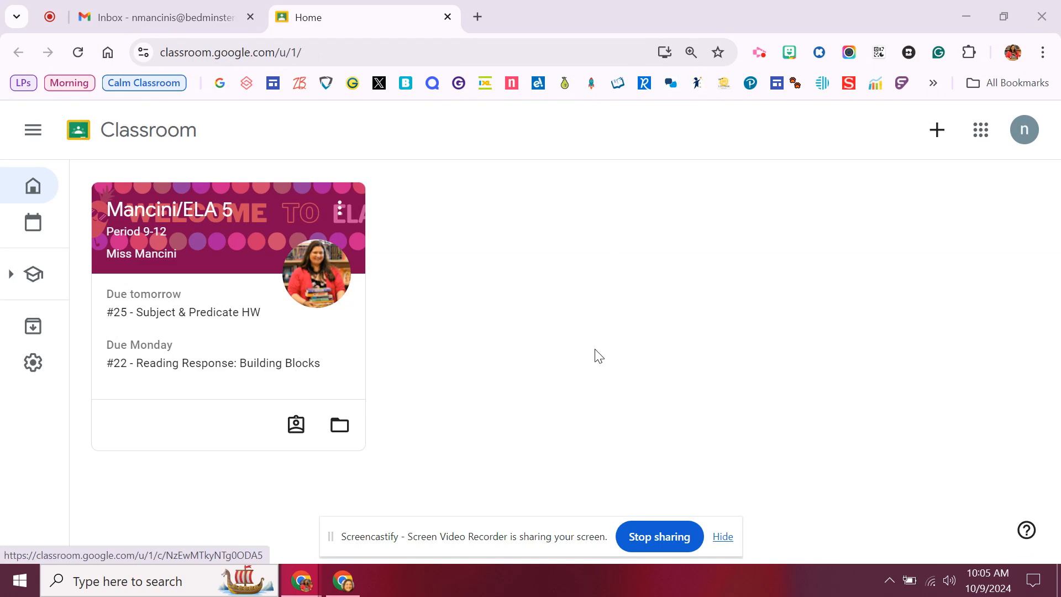
pyautogui.moveTo(219, 183)
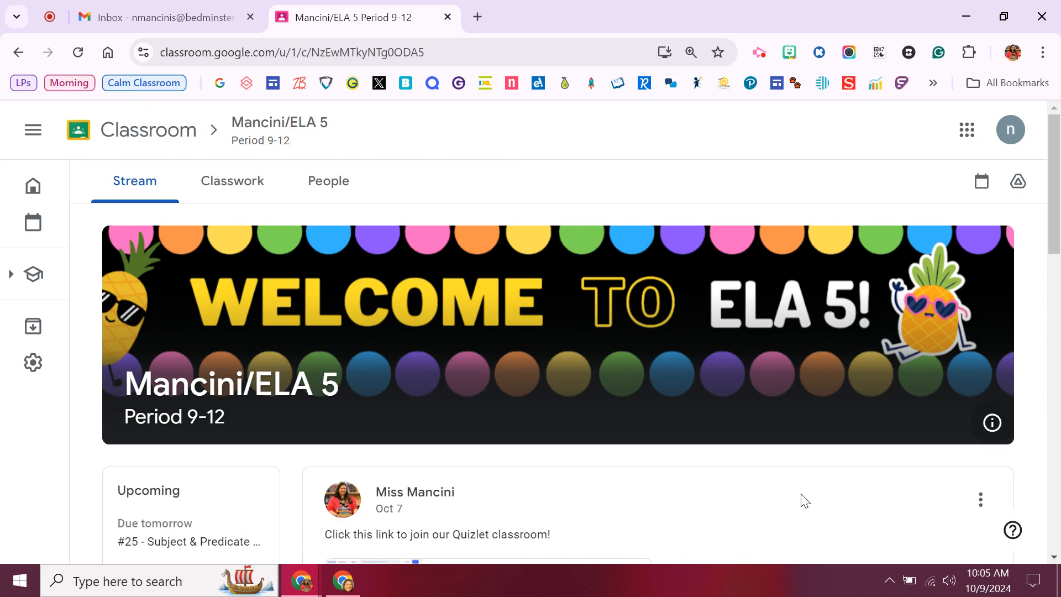
# Step: Scroll through the ELA 5 stream posts and back up to the welcome banner
pyautogui.scroll(-3)
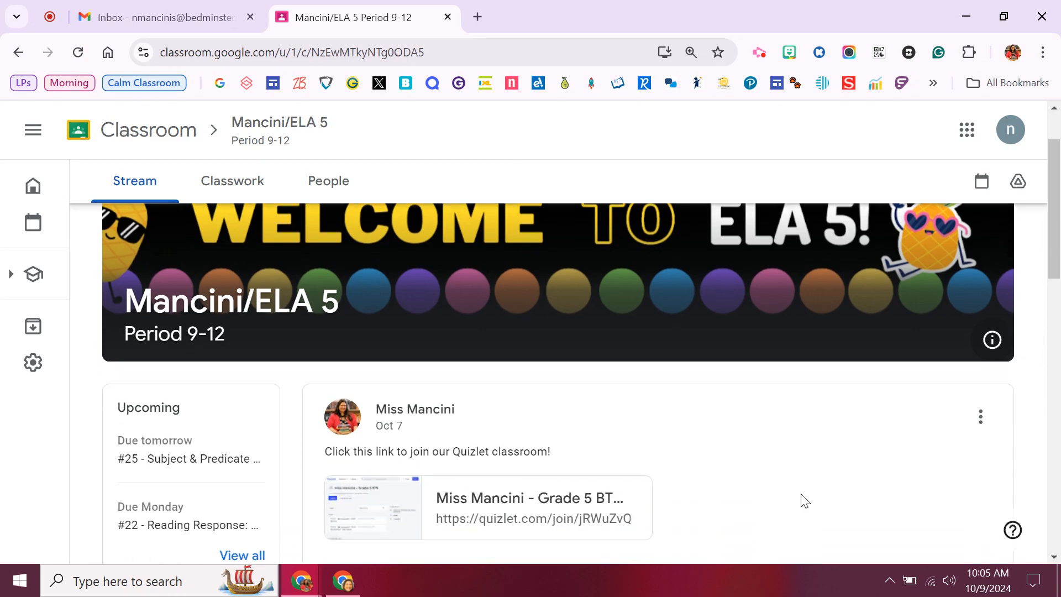
pyautogui.scroll(-3)
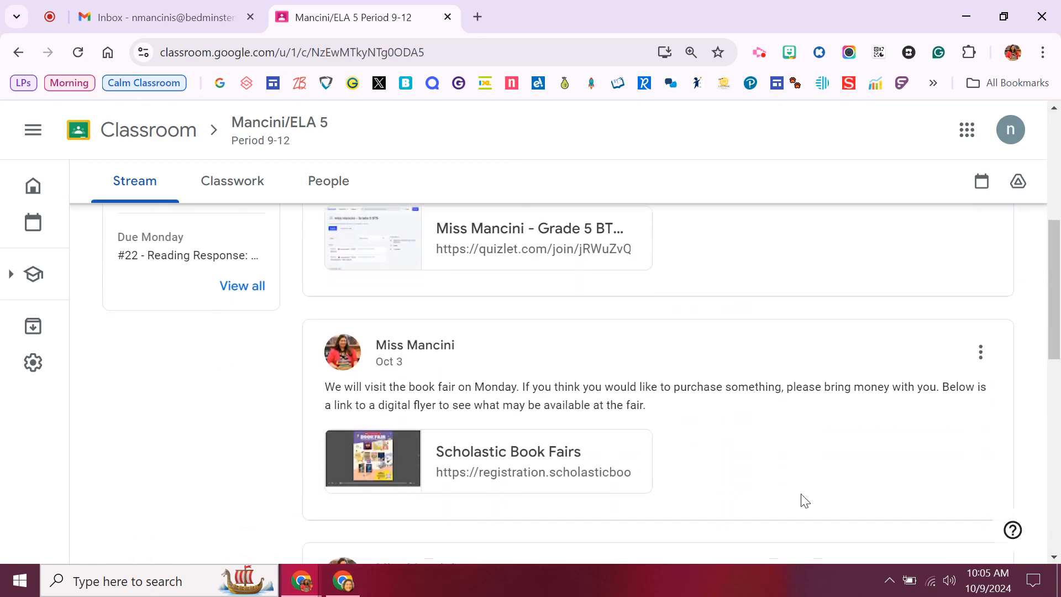
pyautogui.scroll(-3)
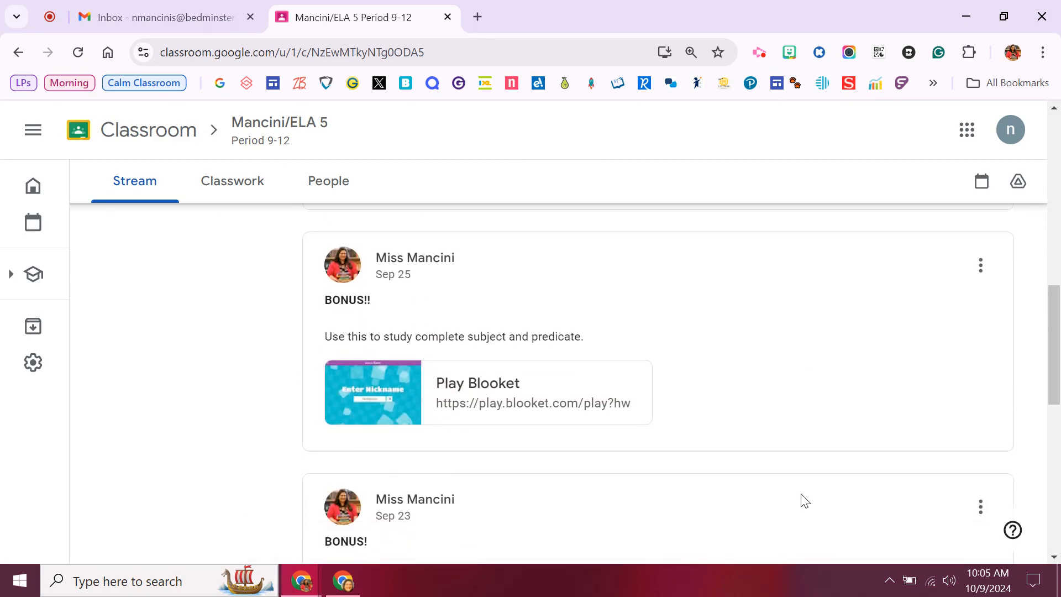
pyautogui.scroll(-3)
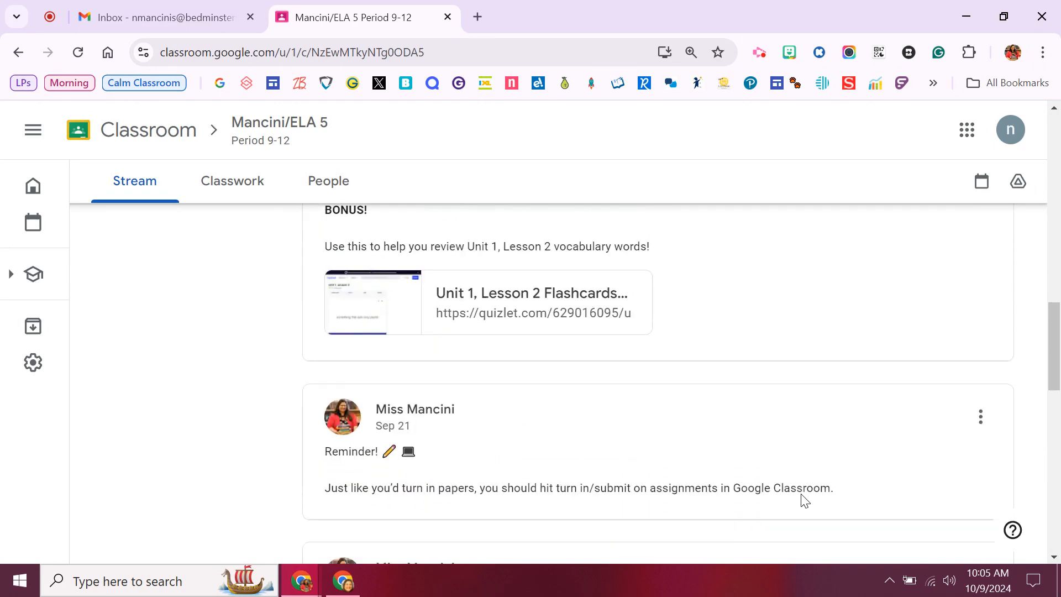
pyautogui.scroll(3)
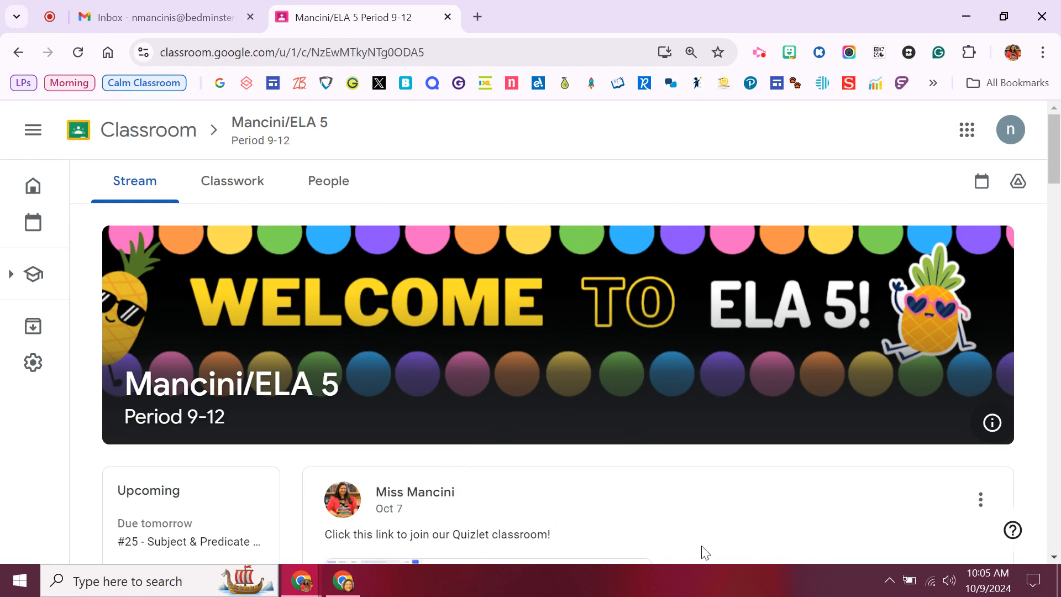
pyautogui.moveTo(745, 515)
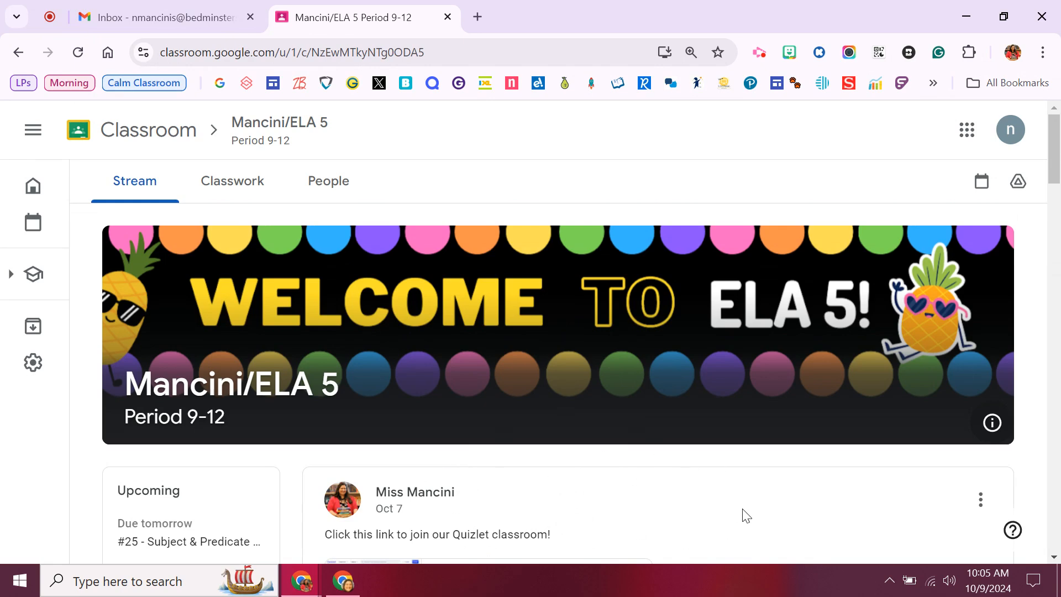
pyautogui.scroll(-3)
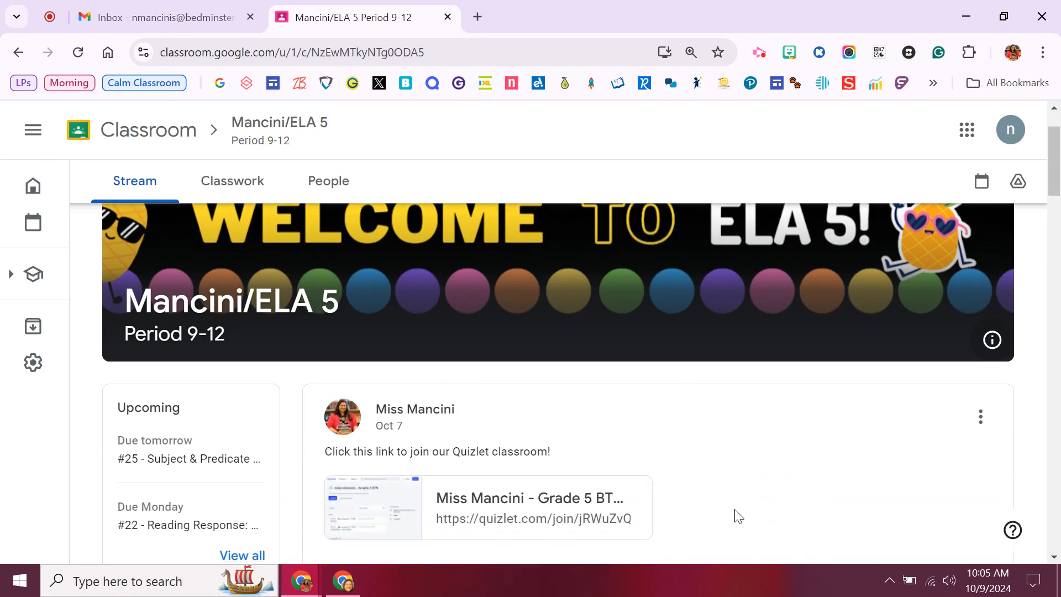
pyautogui.scroll(3)
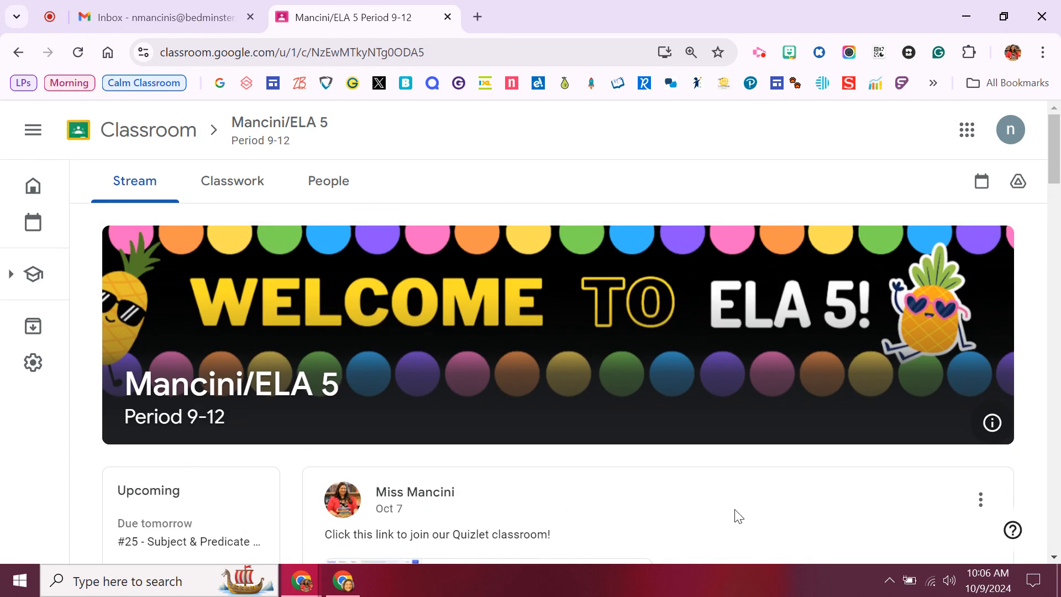
pyautogui.moveTo(734, 510)
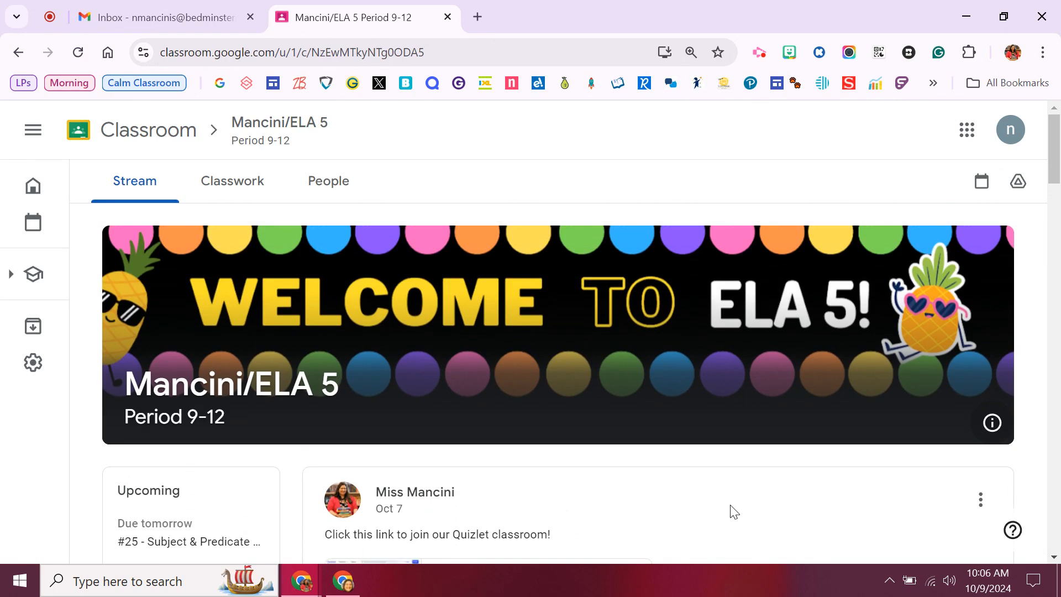
pyautogui.click(232, 181)
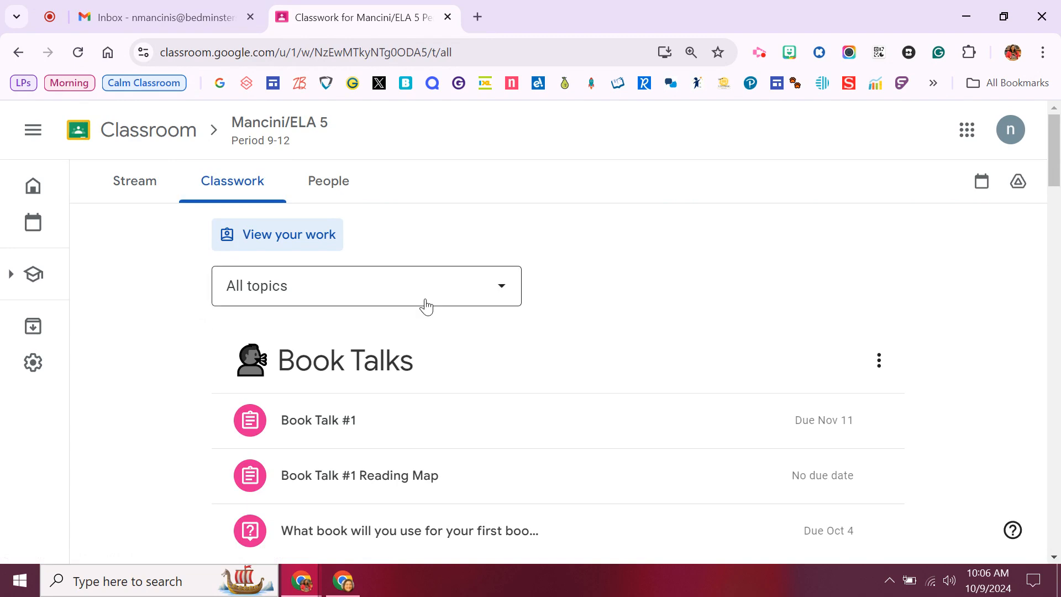
pyautogui.moveTo(785, 291)
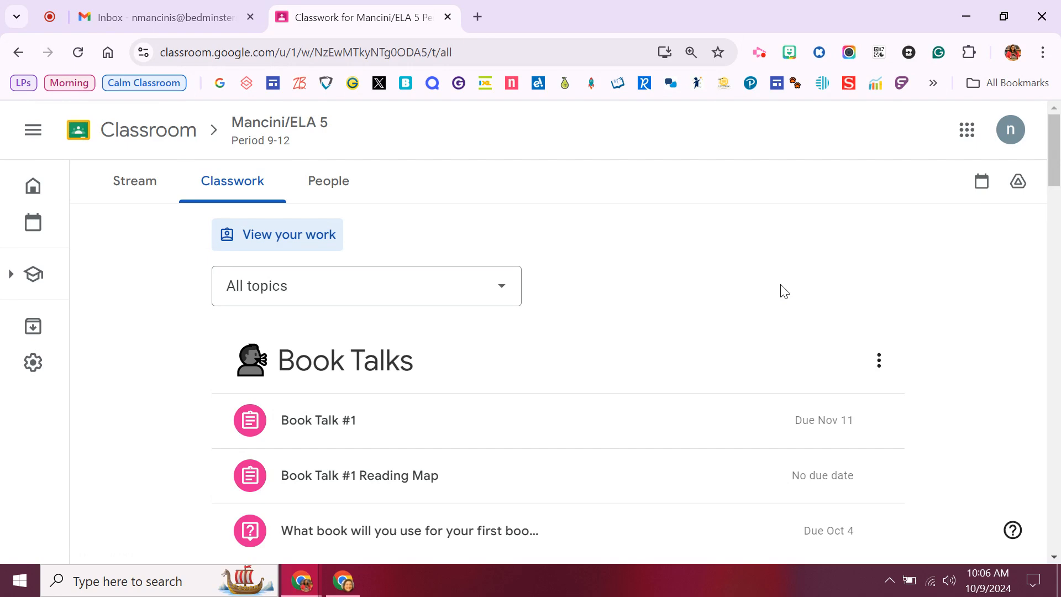
pyautogui.moveTo(795, 299)
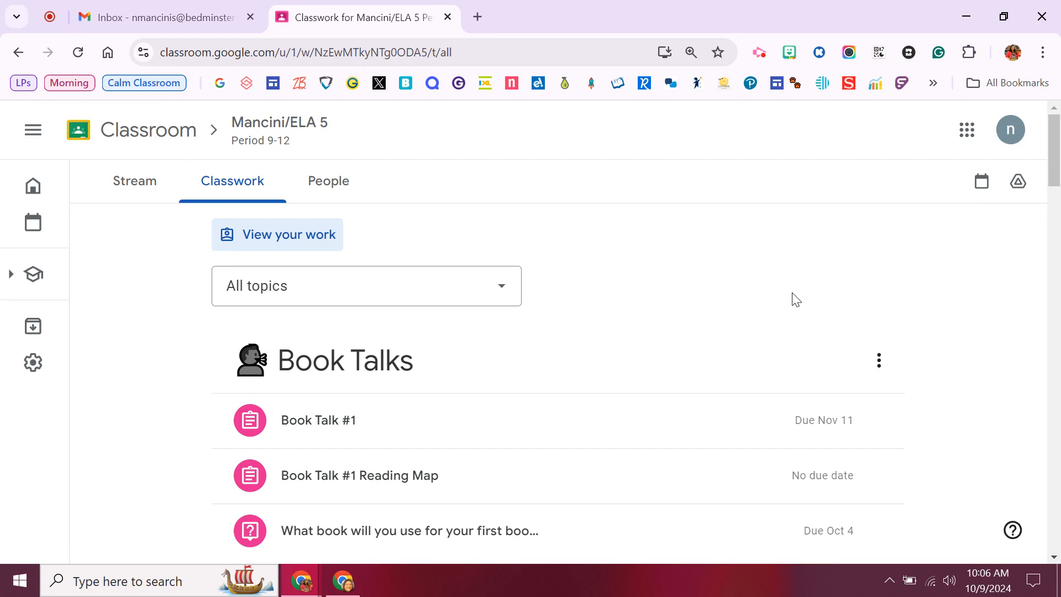
pyautogui.click(366, 285)
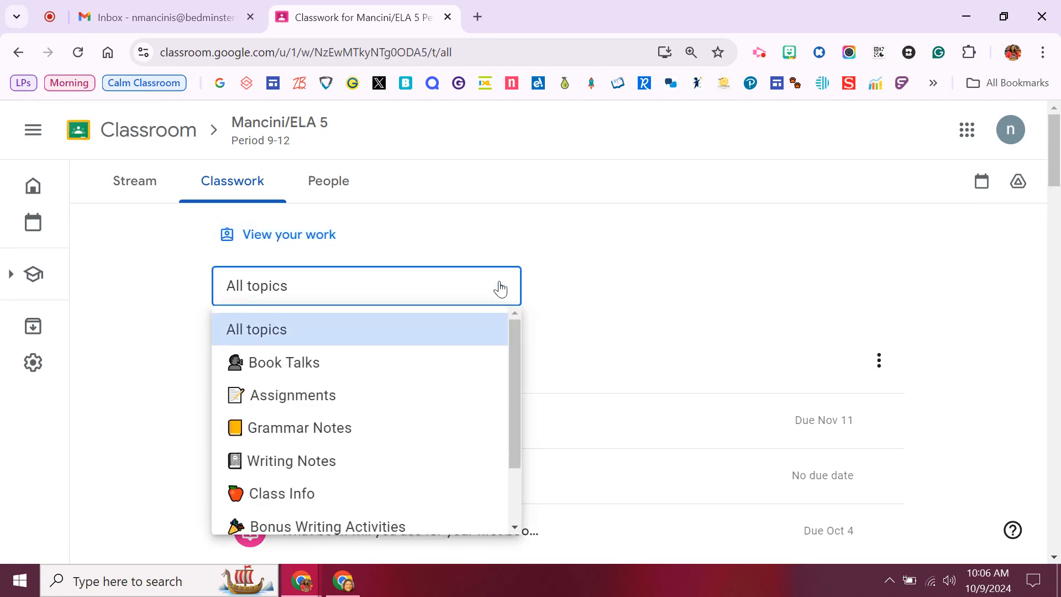
pyautogui.scroll(-3)
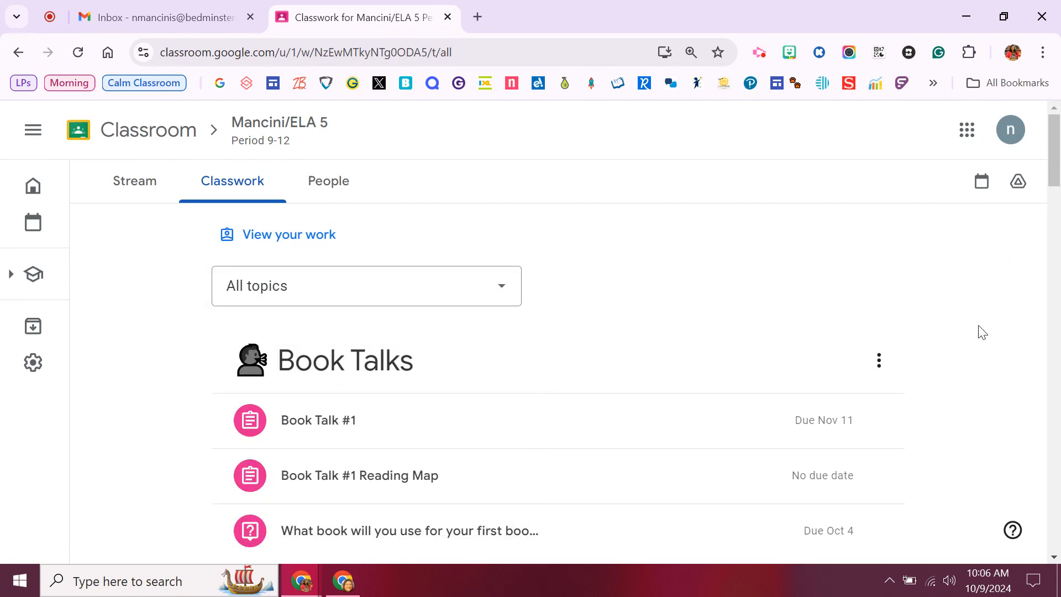
pyautogui.scroll(-3)
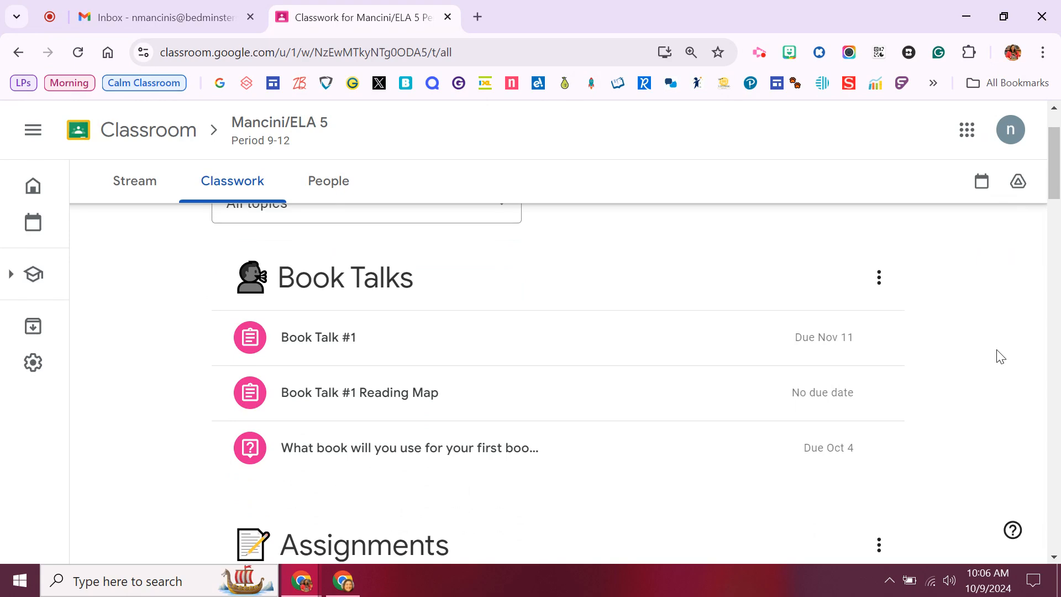
pyautogui.moveTo(1010, 364)
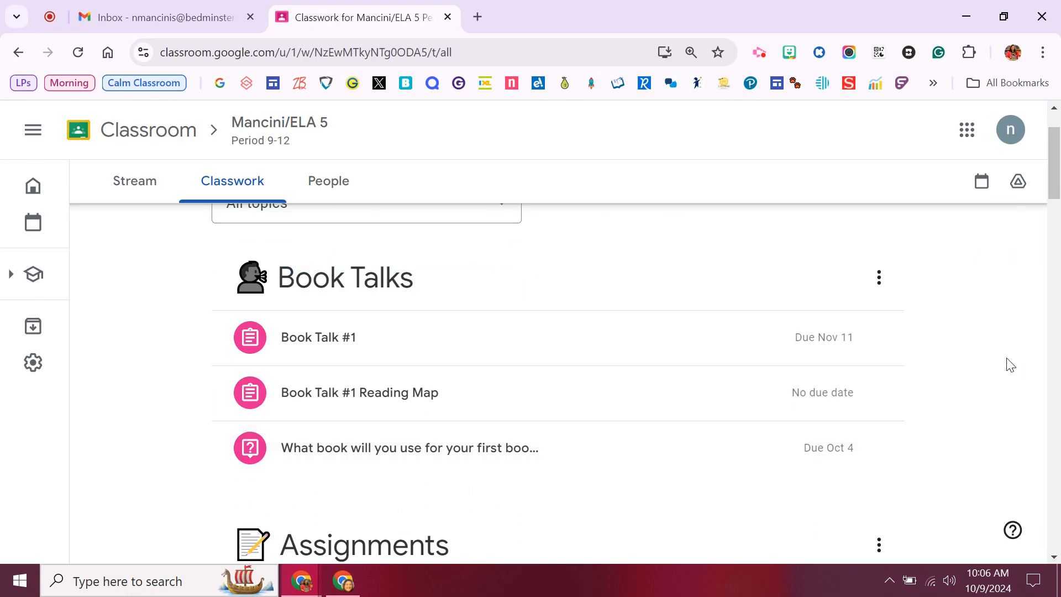
pyautogui.scroll(-3)
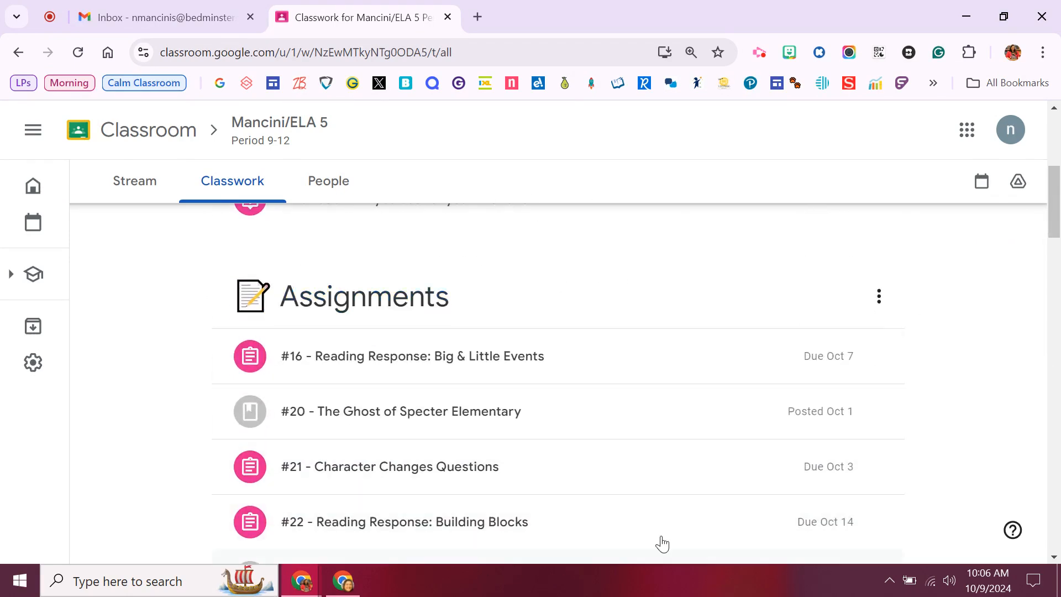
pyautogui.scroll(-3)
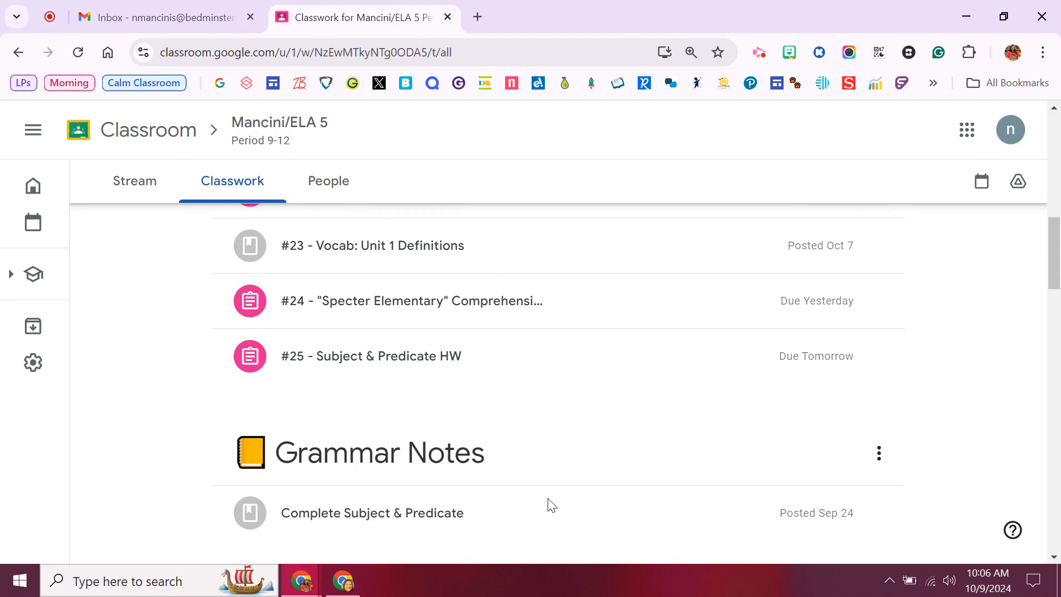
pyautogui.scroll(-3)
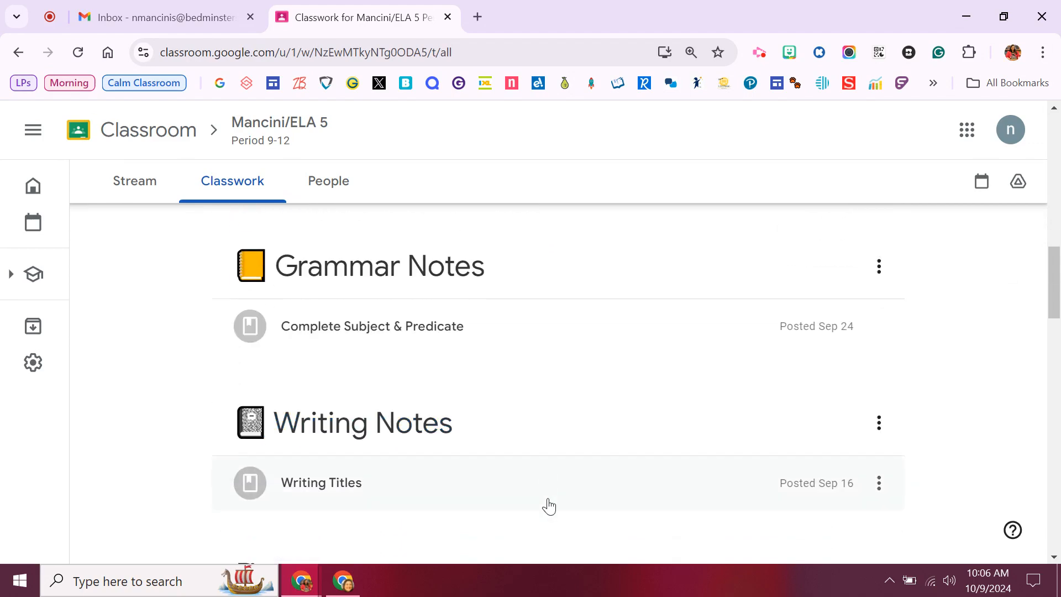
pyautogui.scroll(-3)
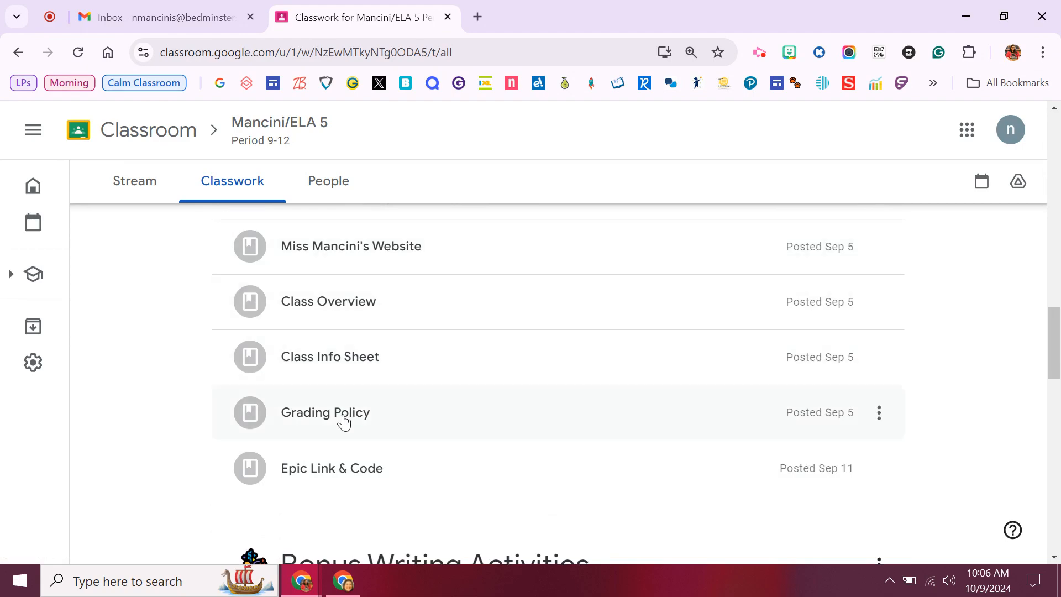
pyautogui.scroll(-3)
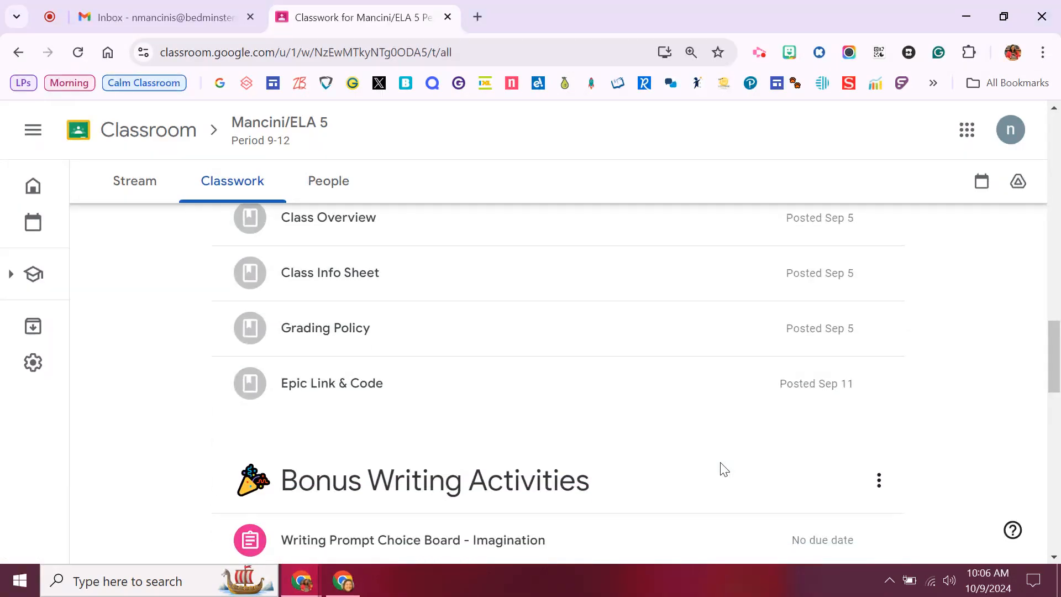
pyautogui.scroll(-3)
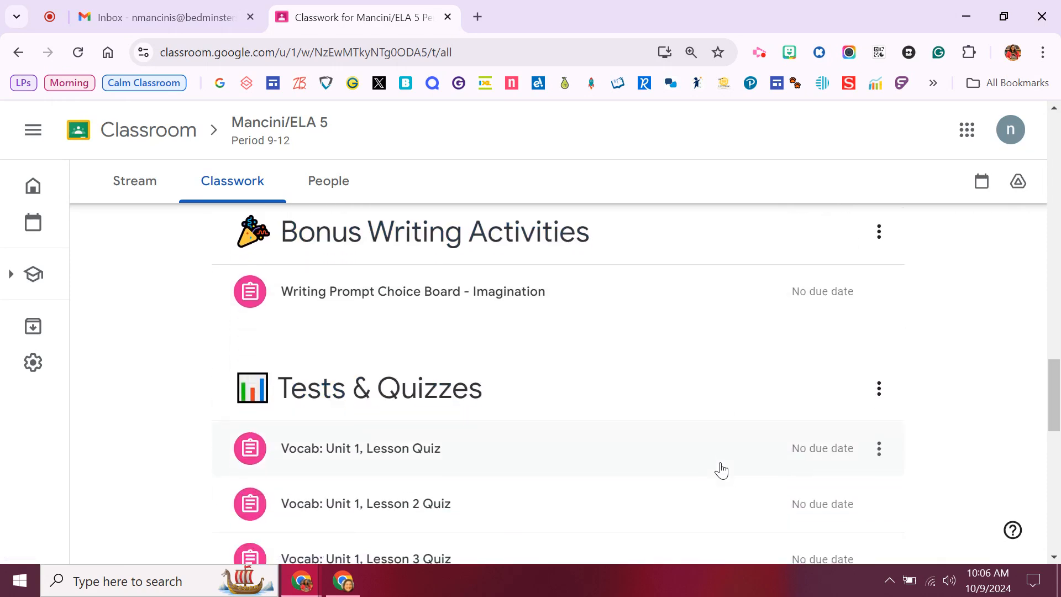
pyautogui.scroll(-3)
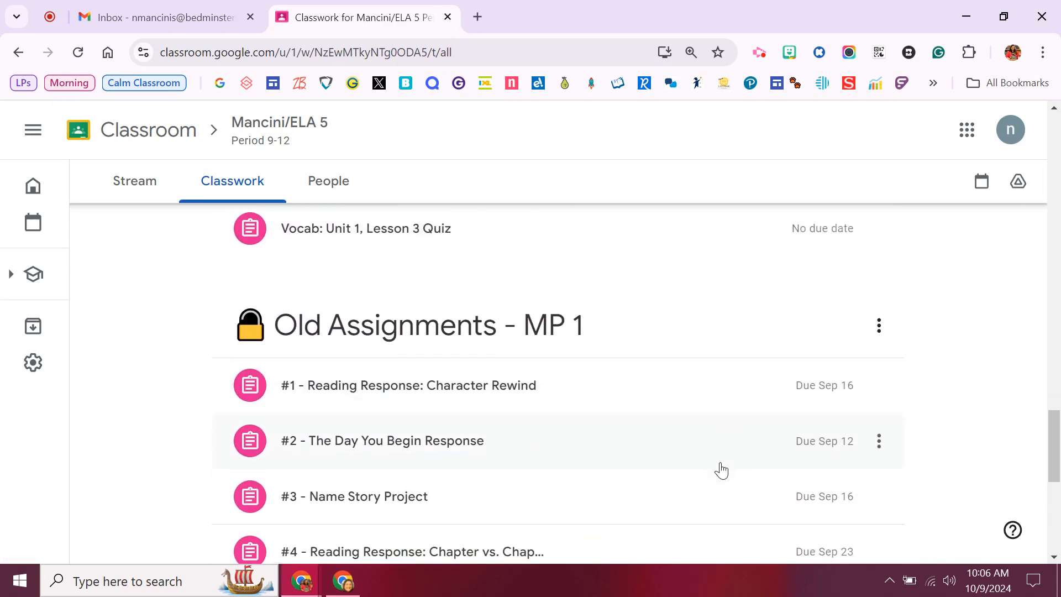
pyautogui.scroll(-3)
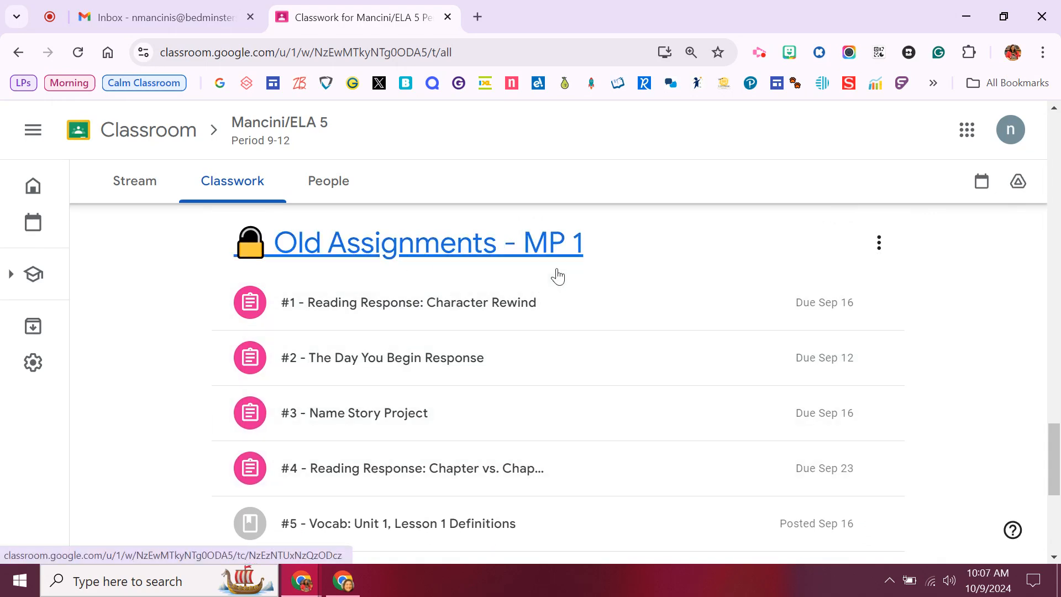
pyautogui.scroll(-3)
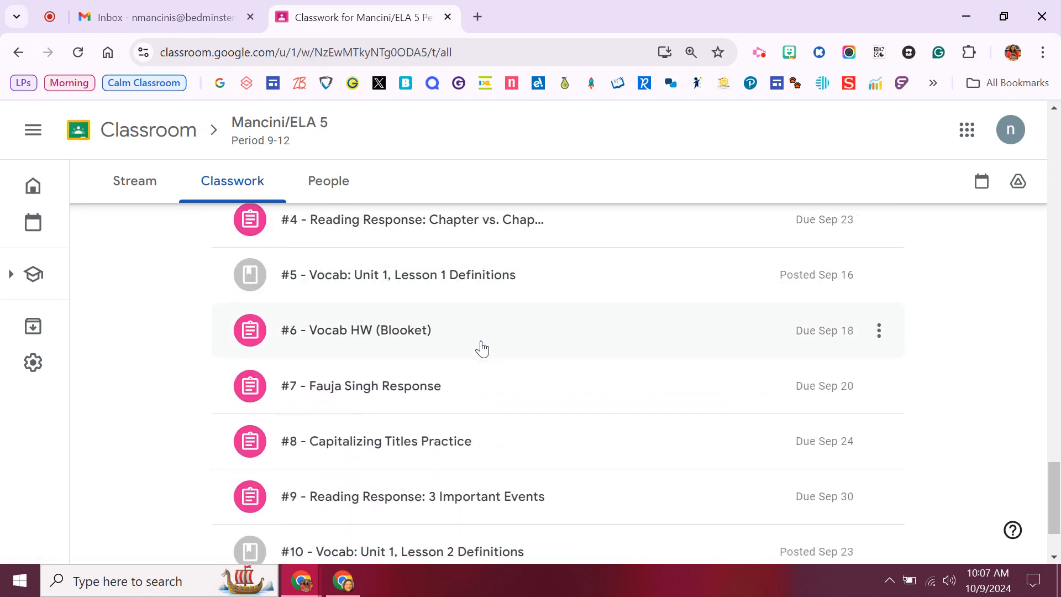
pyautogui.scroll(-3)
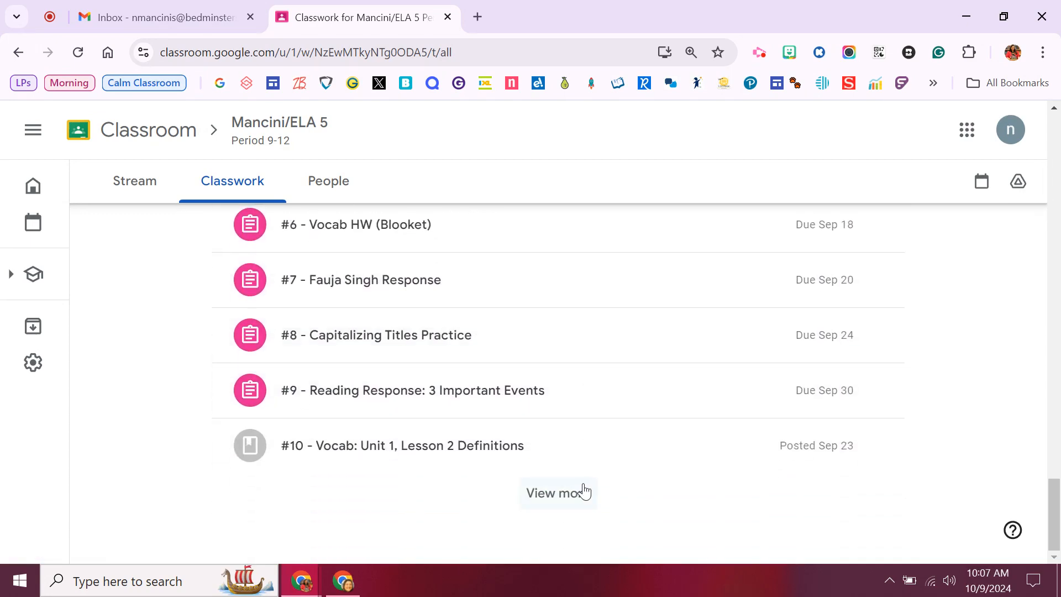
pyautogui.click(557, 492)
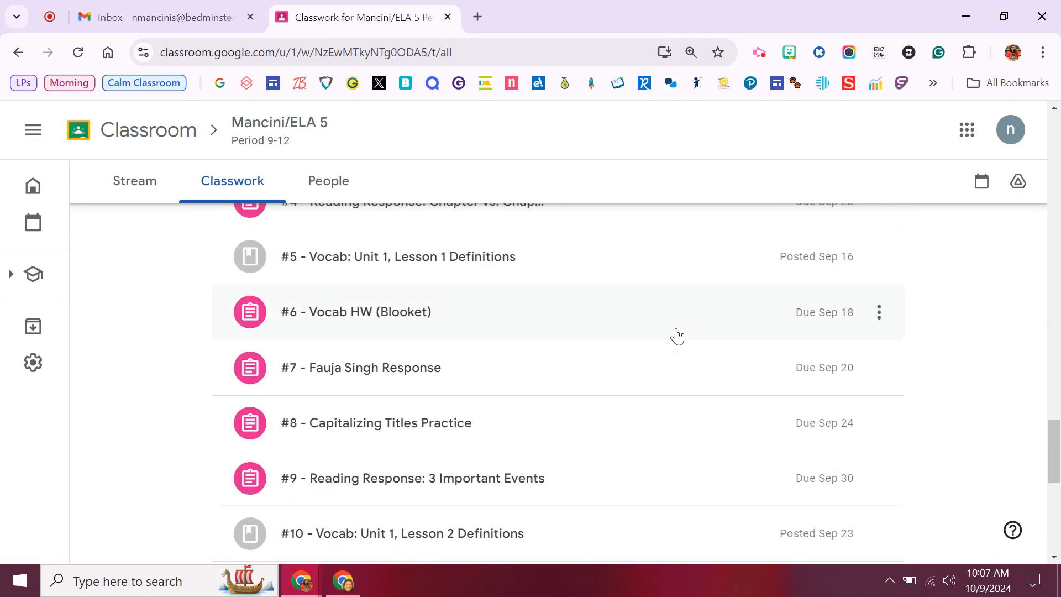
pyautogui.scroll(-3)
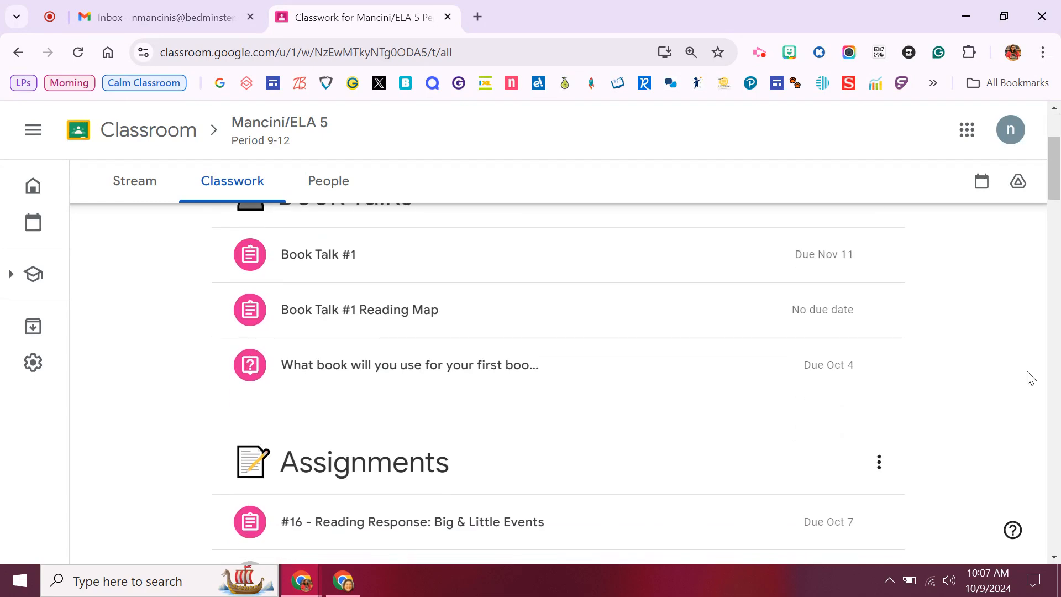
pyautogui.scroll(-3)
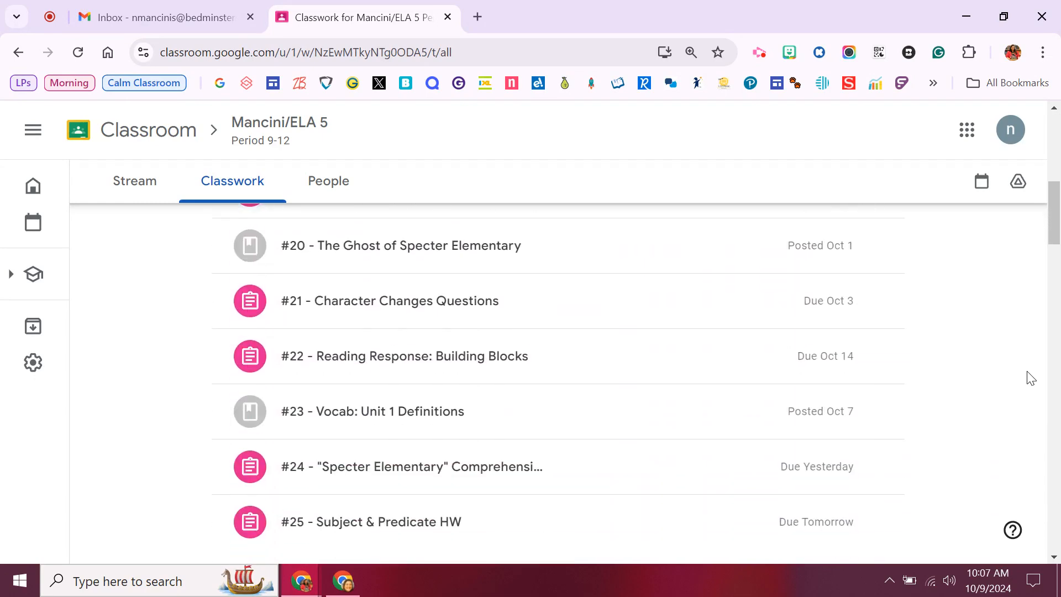
pyautogui.moveTo(436, 306)
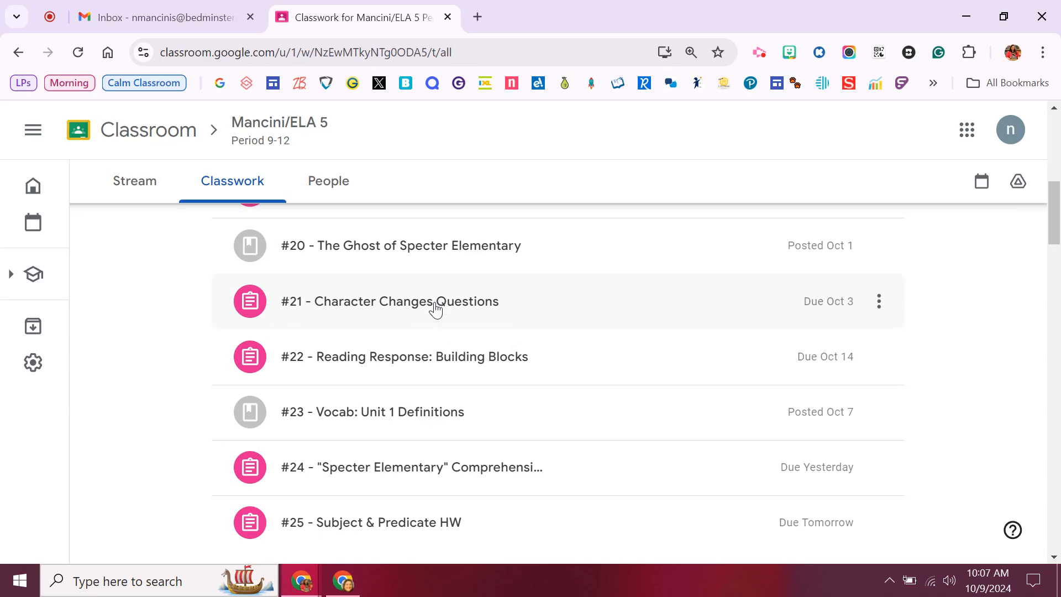
# Step: Expand #21 Character Changes Questions, view its instructions page and its attached student worksheet
pyautogui.click(435, 301)
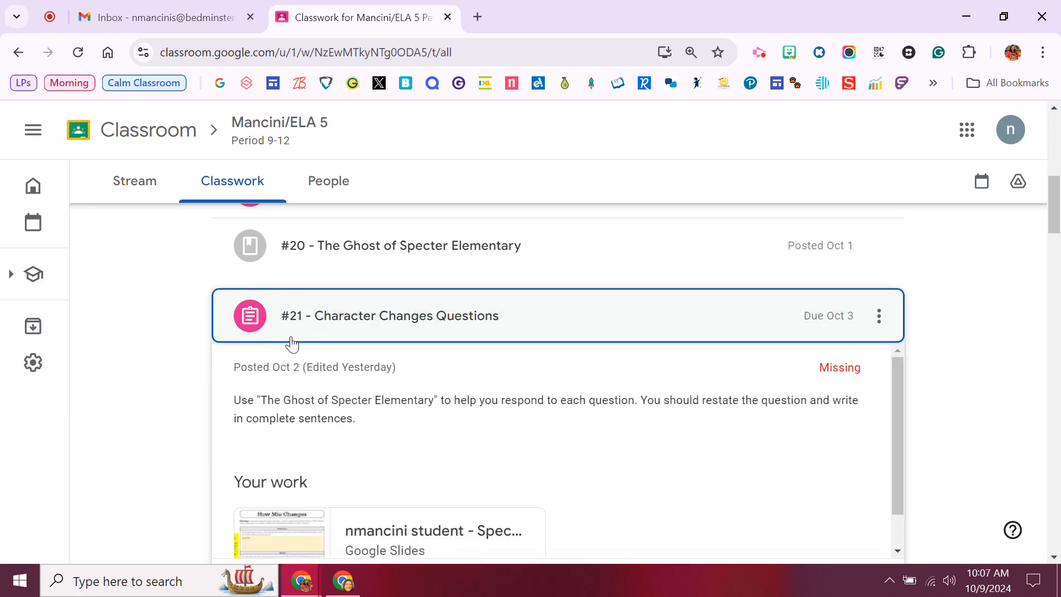
pyautogui.scroll(-3)
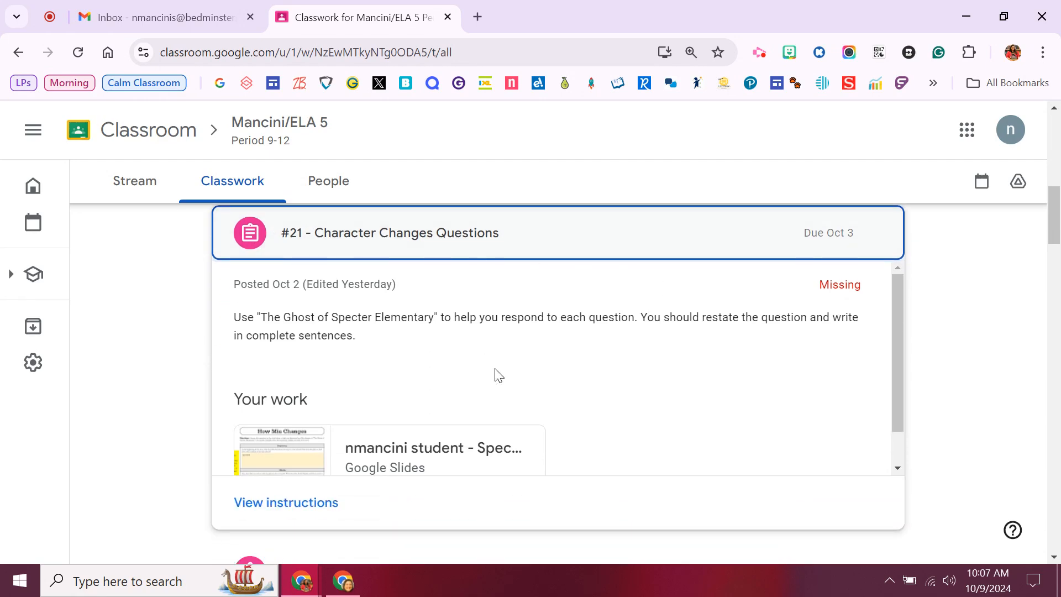
pyautogui.moveTo(661, 347)
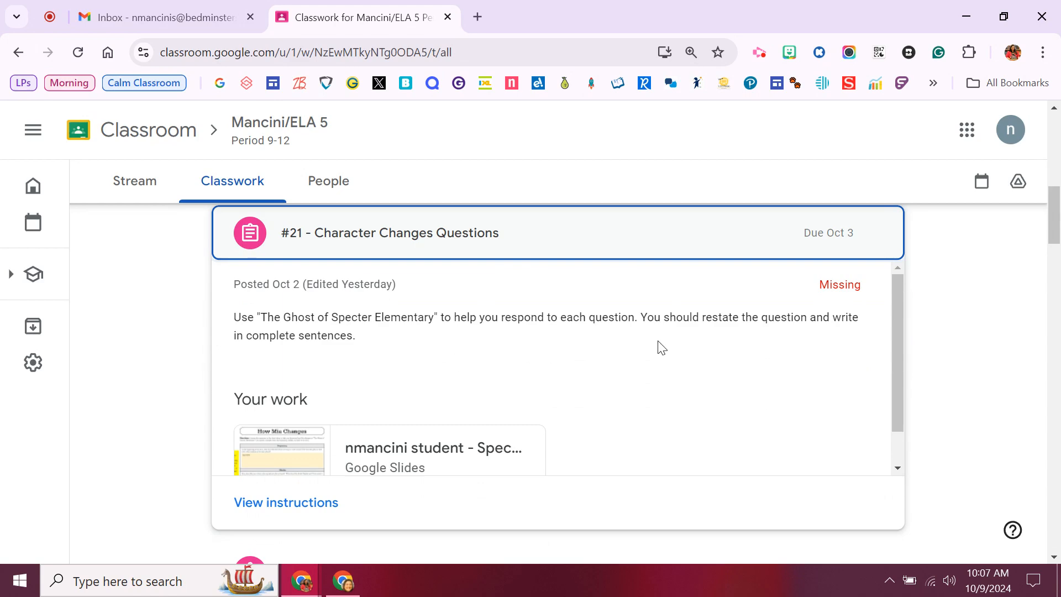
pyautogui.moveTo(446, 366)
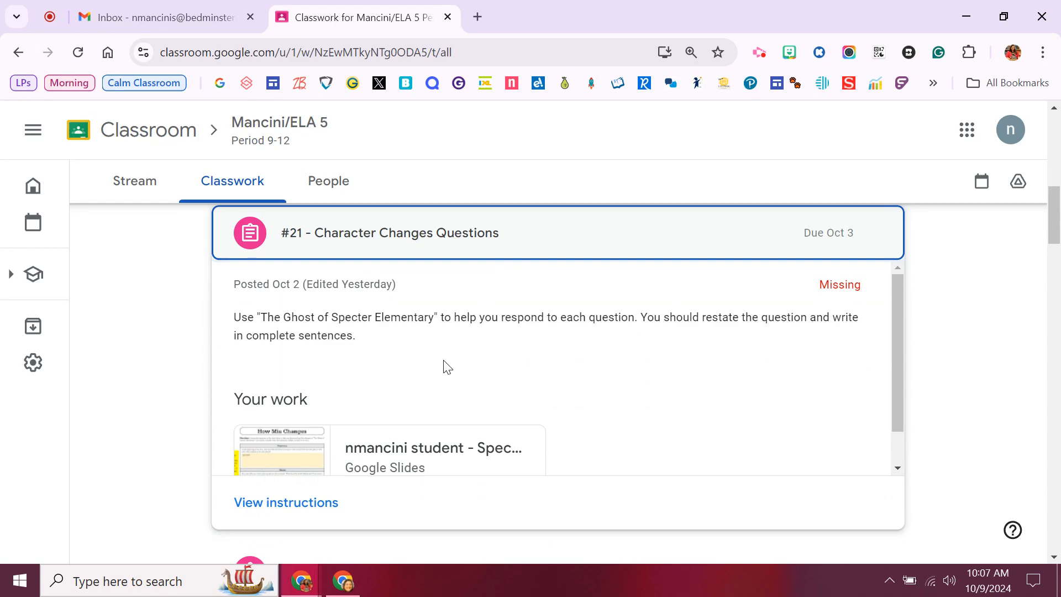
pyautogui.scroll(-3)
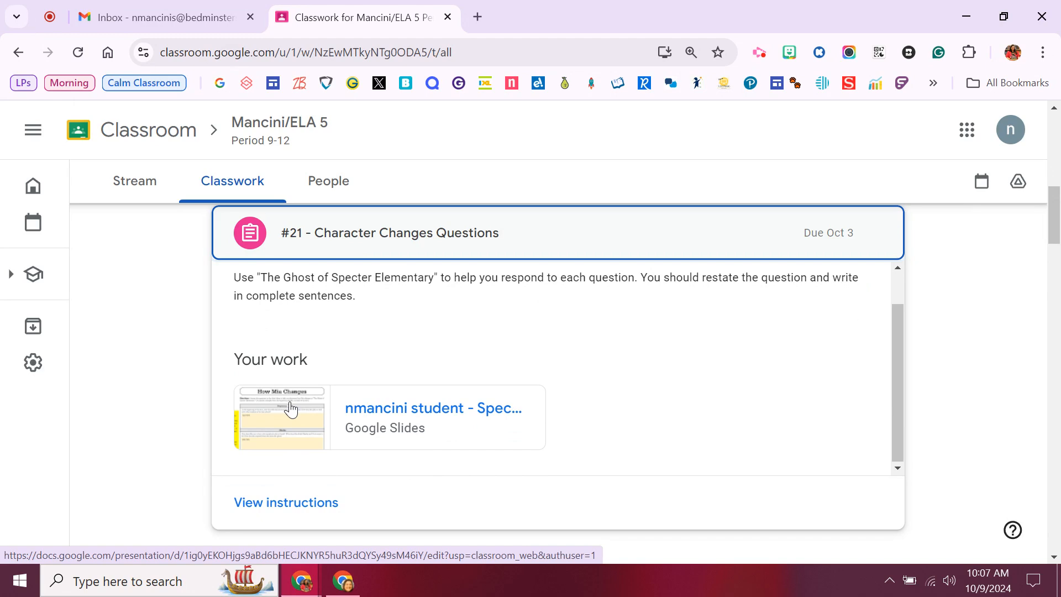
pyautogui.click(389, 232)
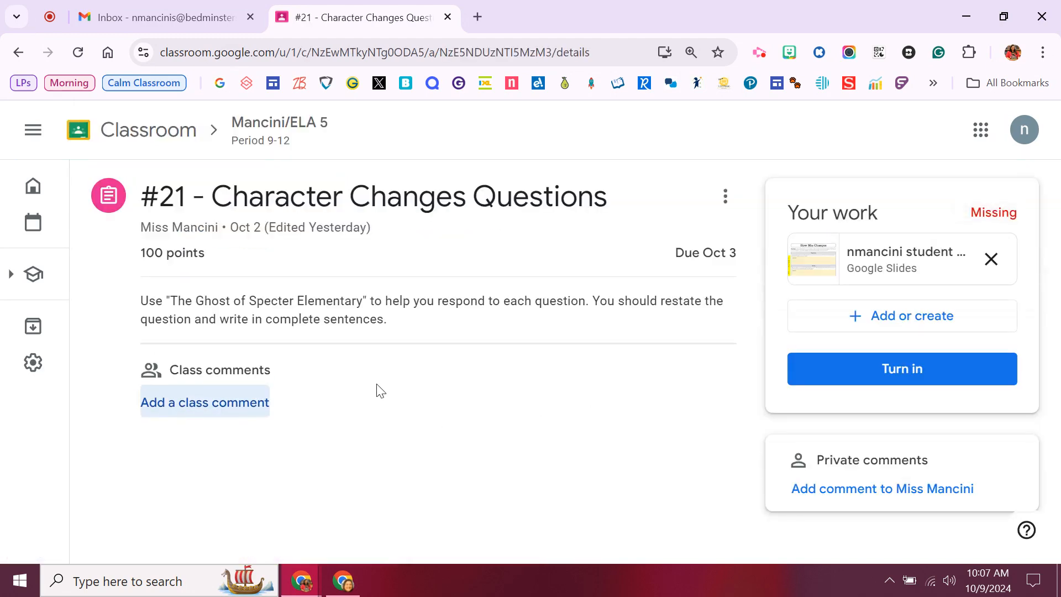
pyautogui.moveTo(812, 264)
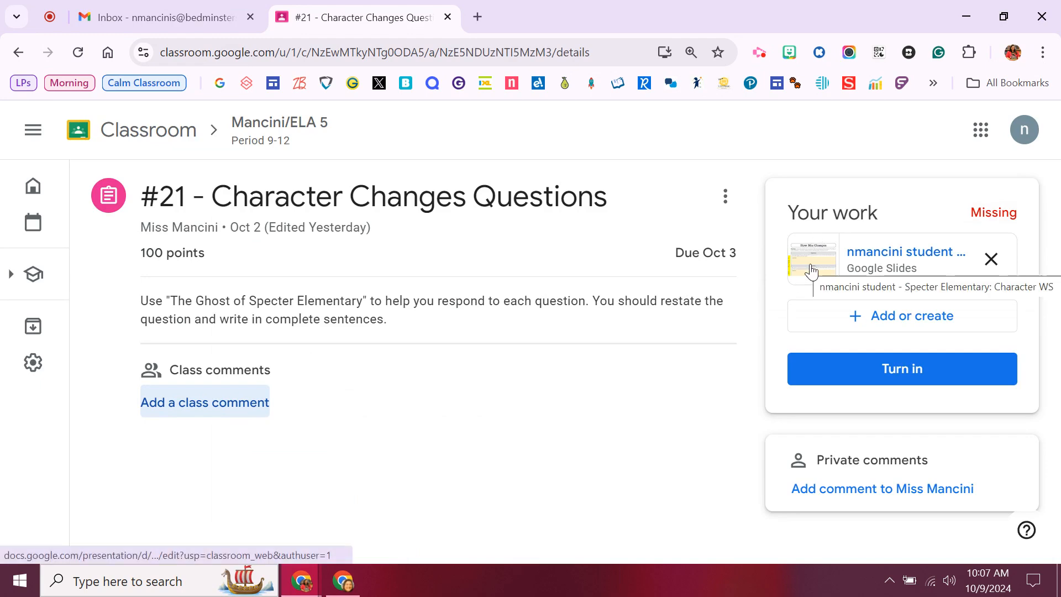
pyautogui.click(812, 261)
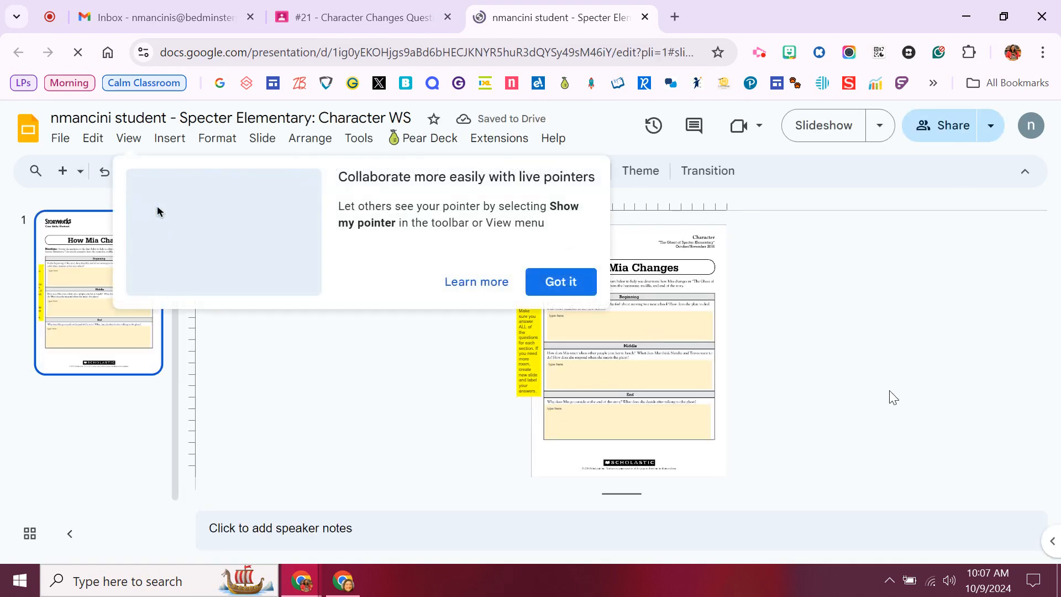
# Step: Dismiss the live pointers tip on the Character WS slides worksheet
pyautogui.click(560, 281)
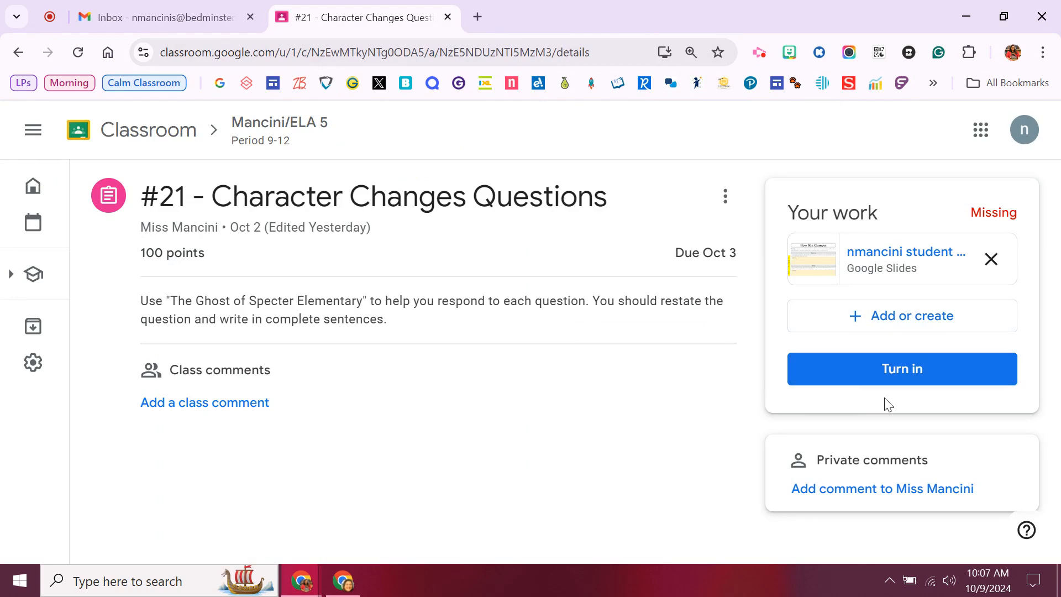
pyautogui.moveTo(561, 350)
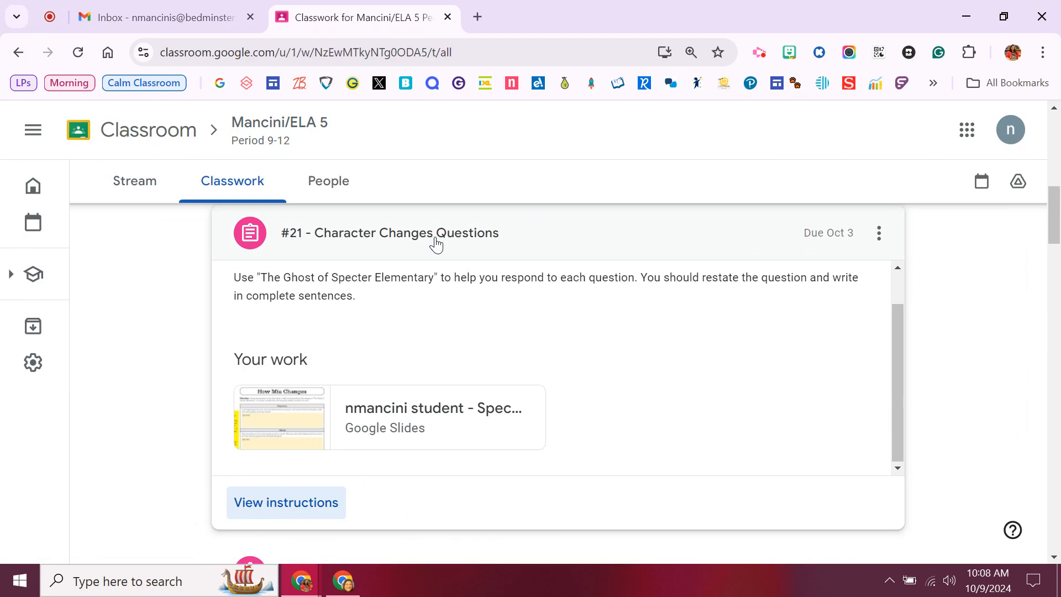
# Step: Collapse #21, expand #25 Subject & Predicate HW and go to its full assignment page
pyautogui.click(389, 232)
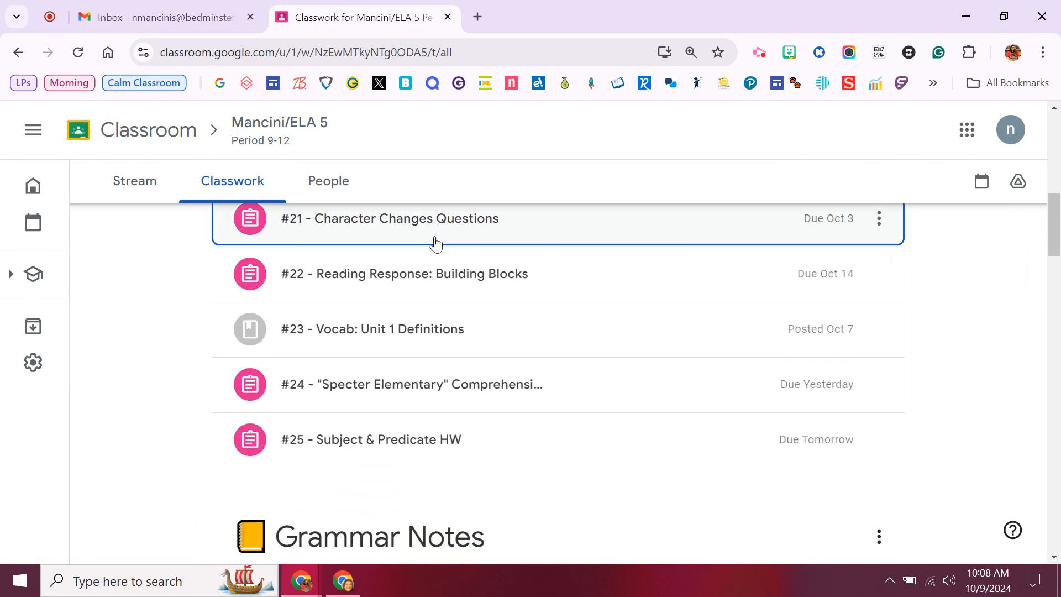
pyautogui.moveTo(542, 481)
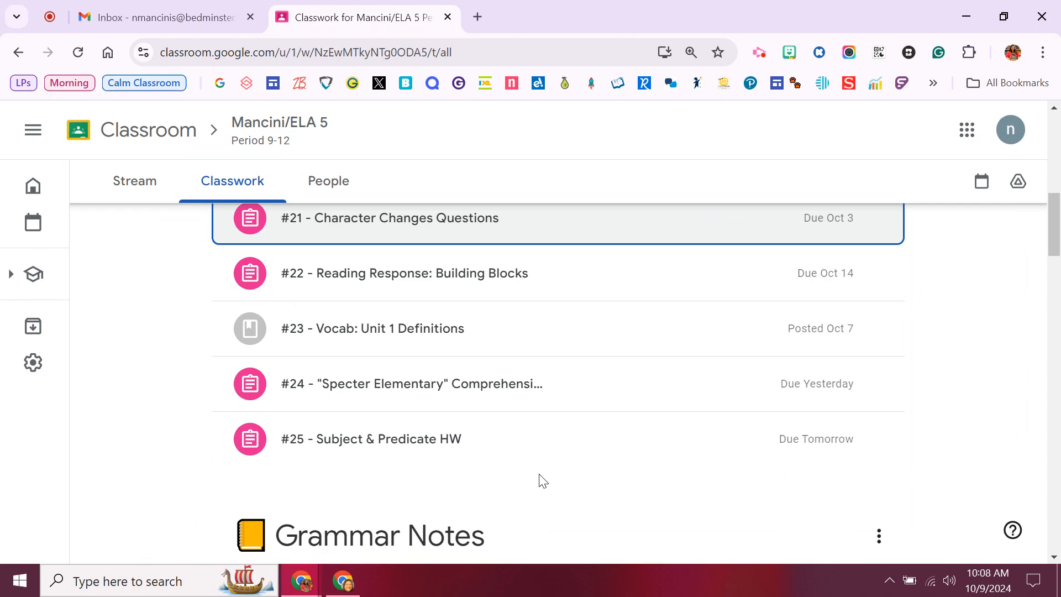
pyautogui.click(371, 438)
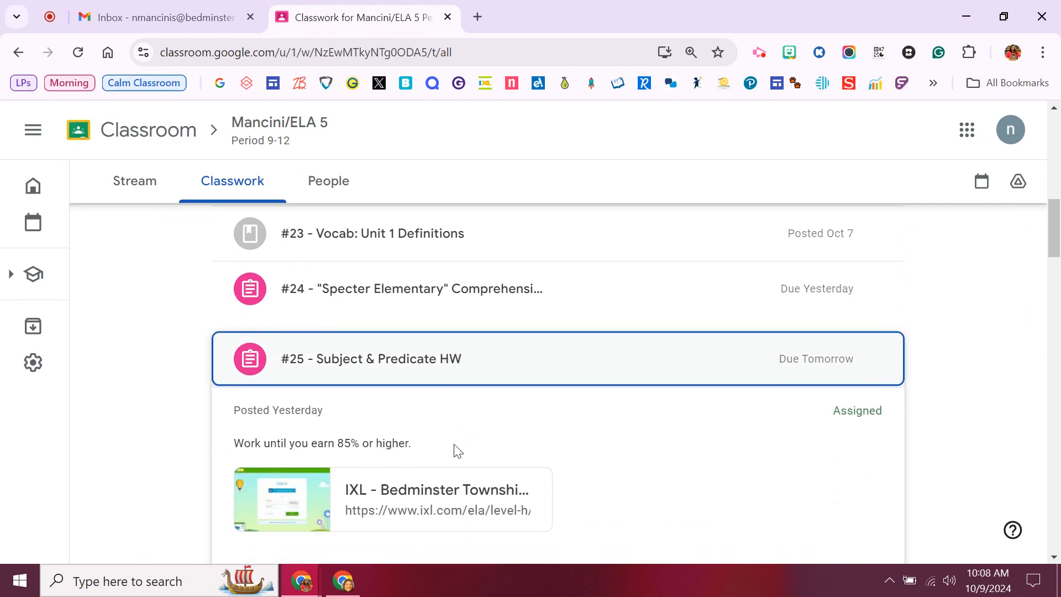
pyautogui.scroll(-3)
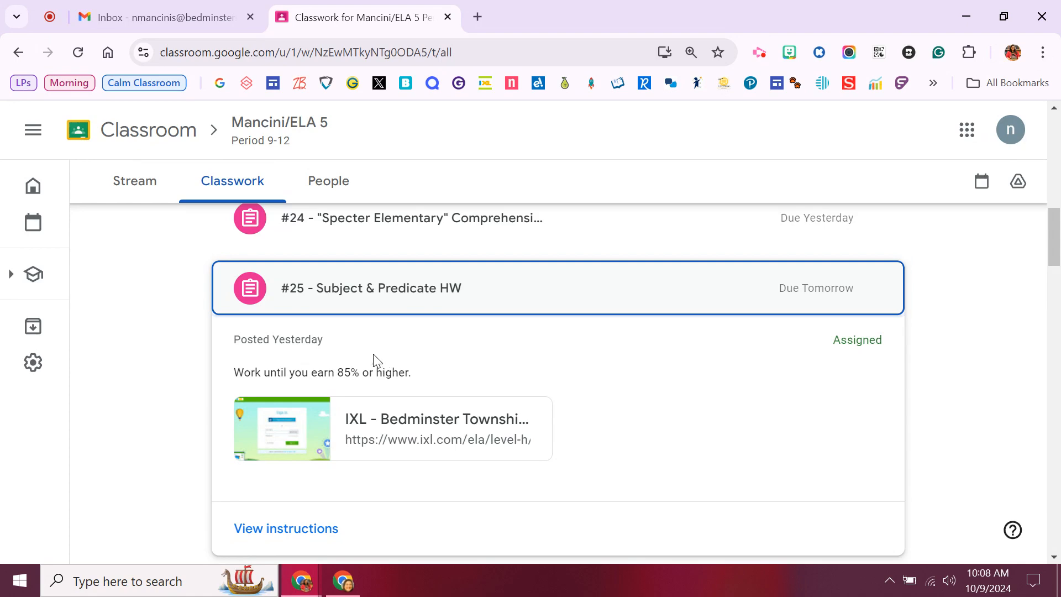
pyautogui.click(371, 287)
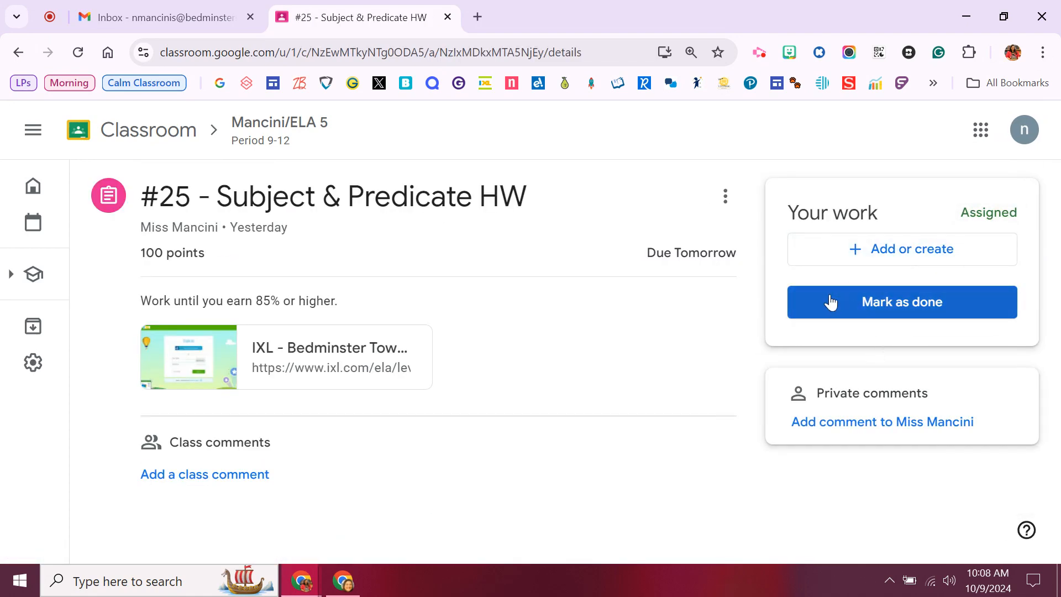
pyautogui.moveTo(909, 326)
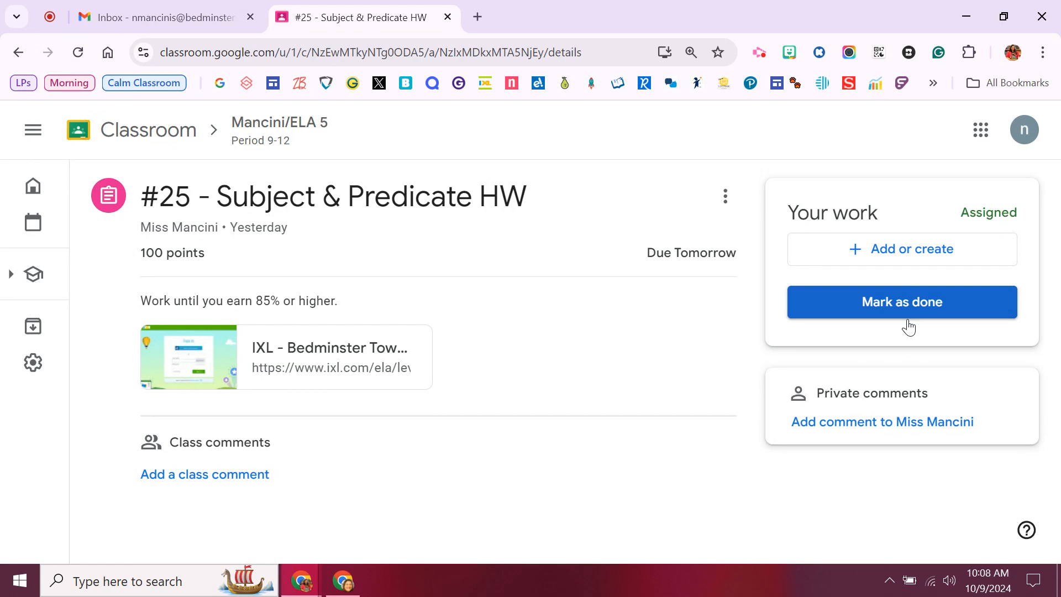
pyautogui.moveTo(277, 123)
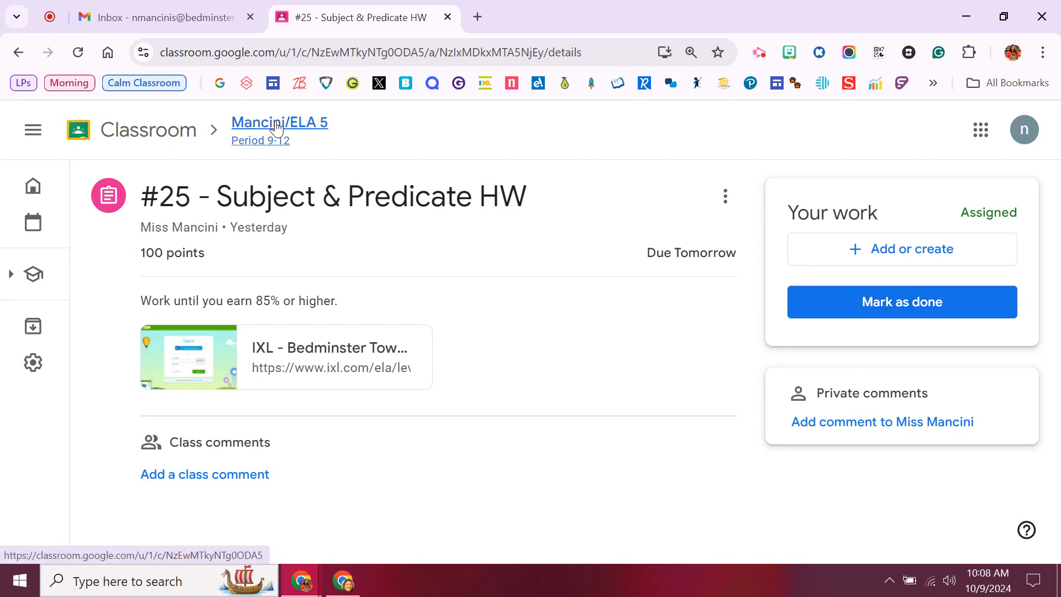
# Step: Return to the Mancini/ELA 5 class stream from the #25 assignment page
pyautogui.click(279, 122)
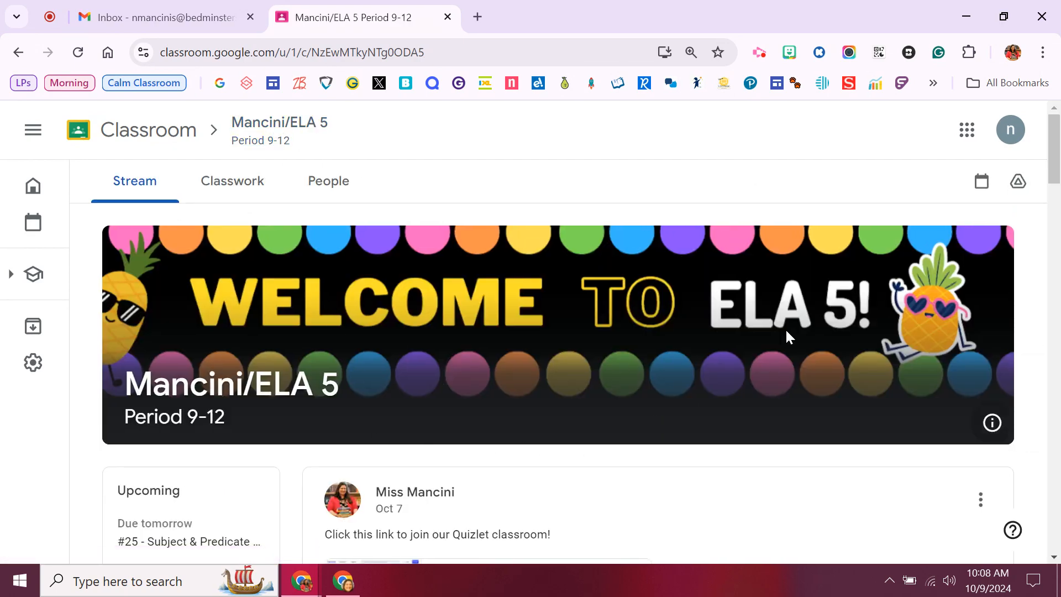
pyautogui.moveTo(492, 457)
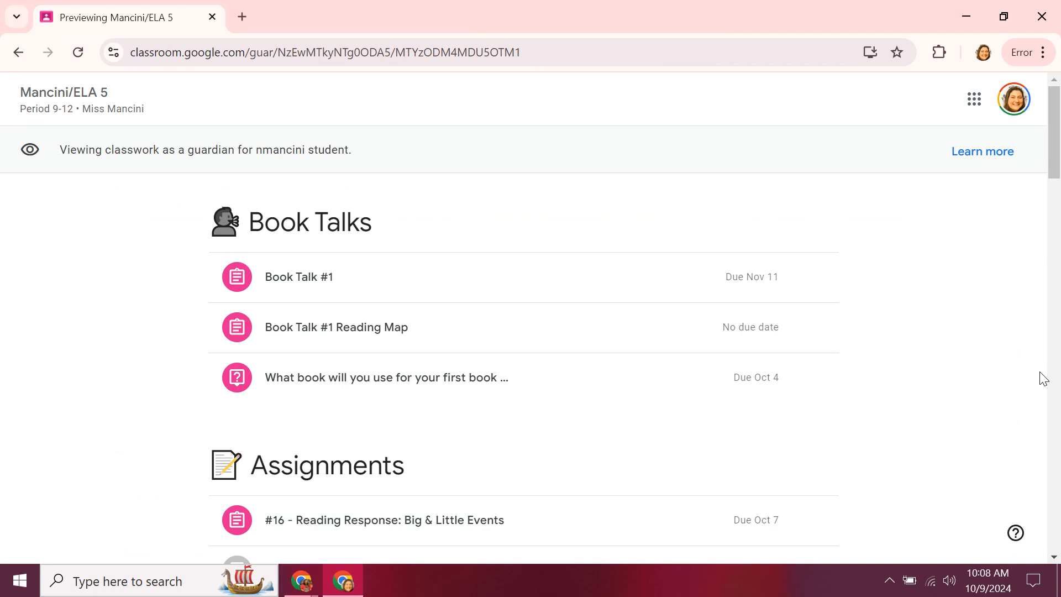
pyautogui.moveTo(998, 366)
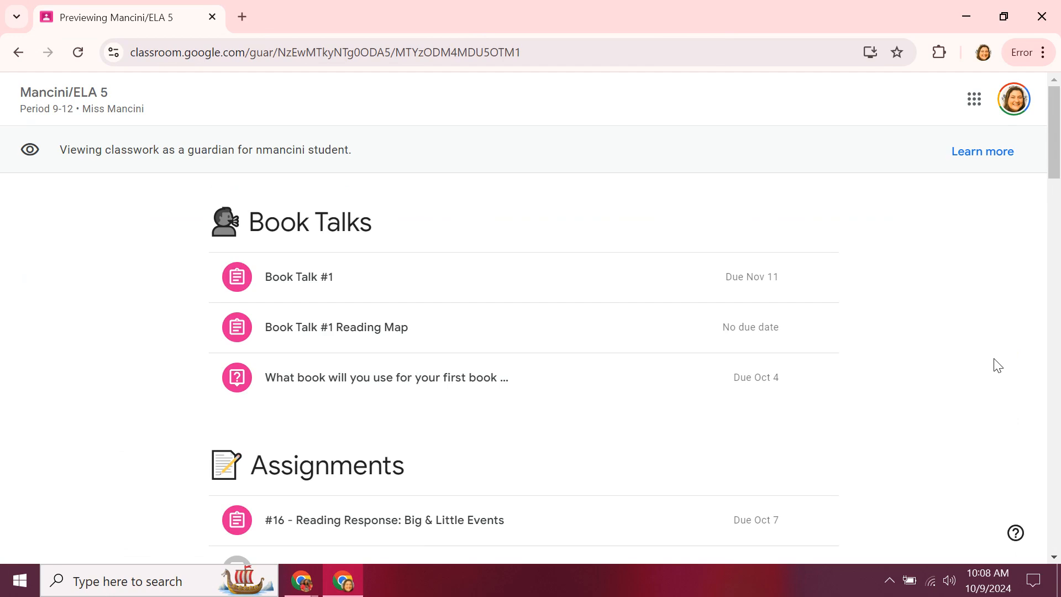
pyautogui.moveTo(148, 357)
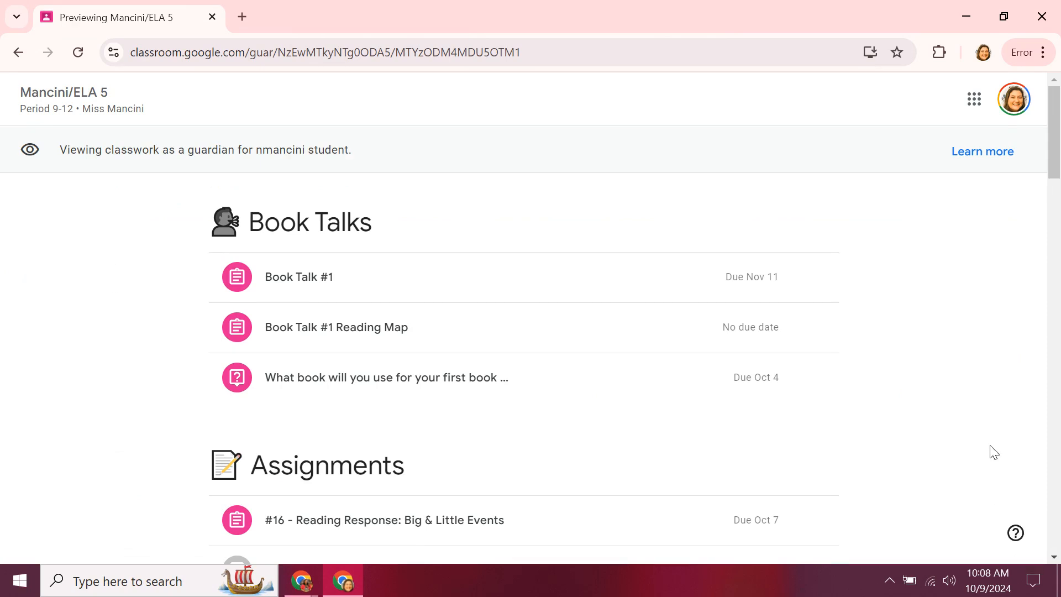
pyautogui.moveTo(1013, 413)
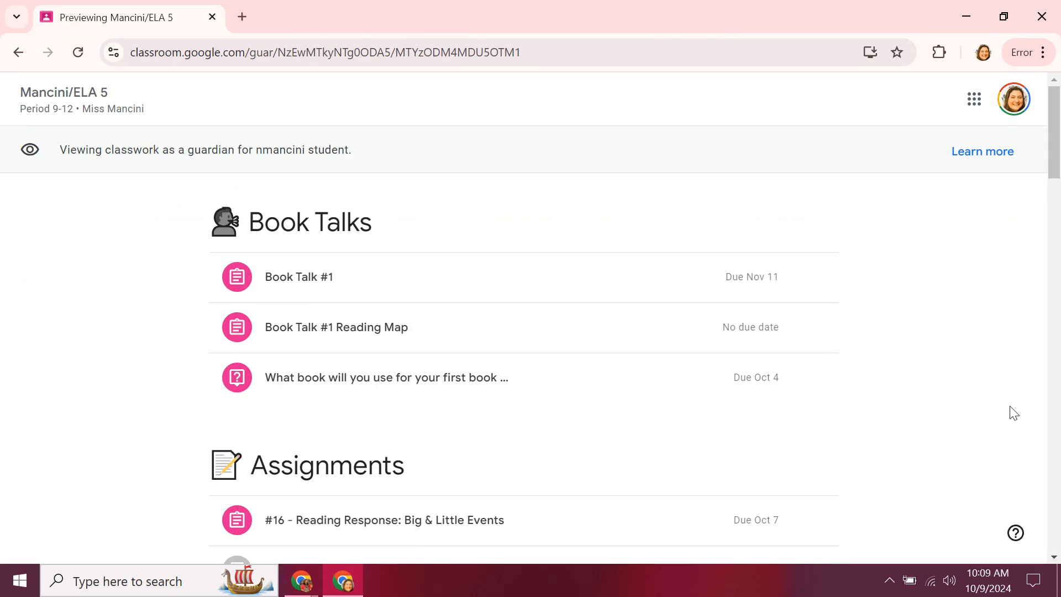
pyautogui.moveTo(982, 151)
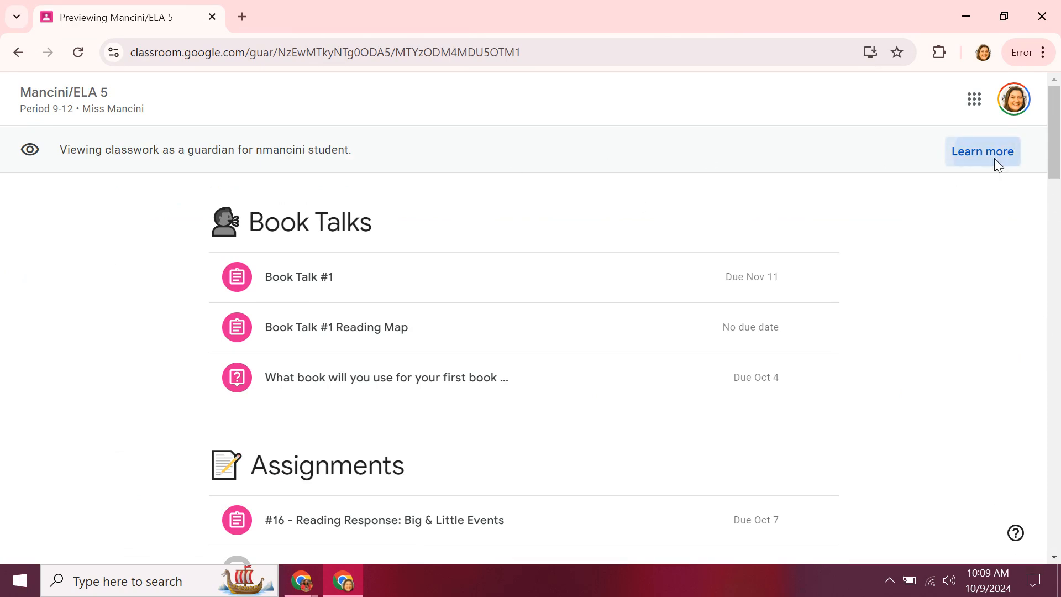
# Step: Follow Learn more in the guardian viewing banner to the email summaries help article
pyautogui.click(982, 150)
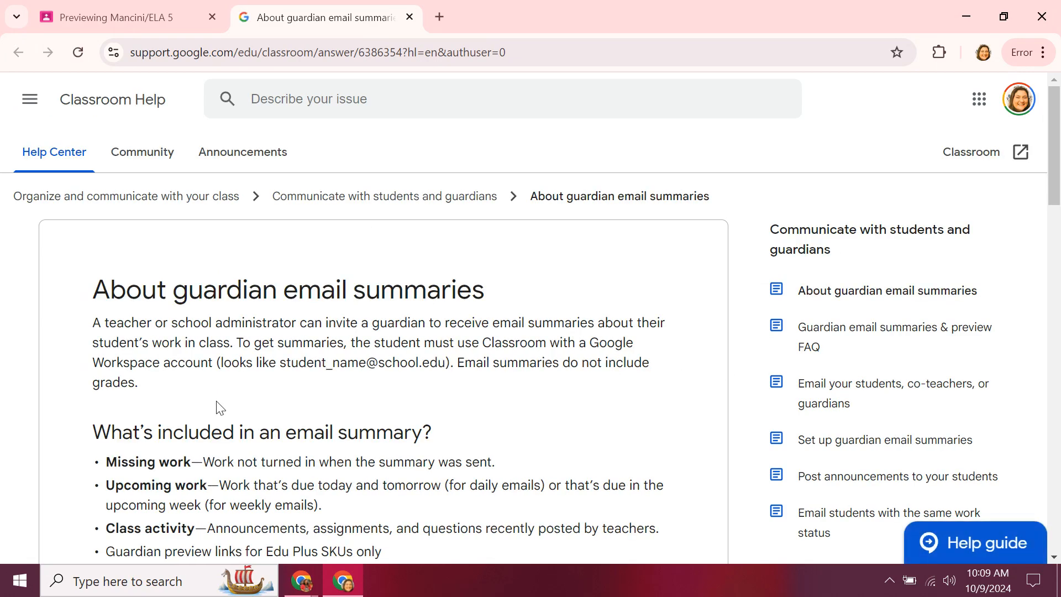
# Step: Read the 'What are guardian preview links?' section, then return to the Mancini/ELA 5 guardian preview
pyautogui.scroll(-3)
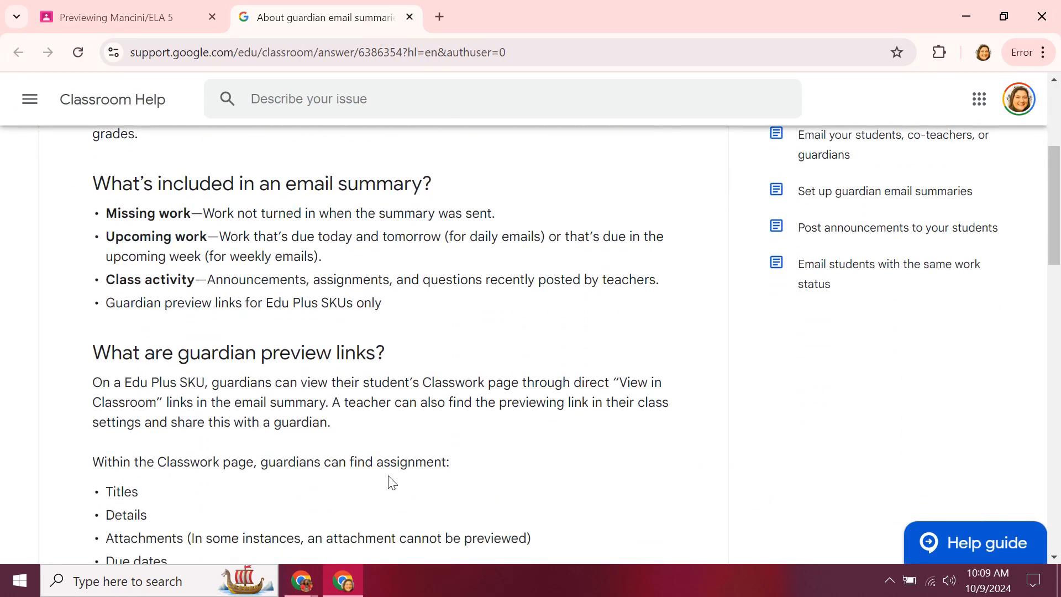
pyautogui.scroll(-3)
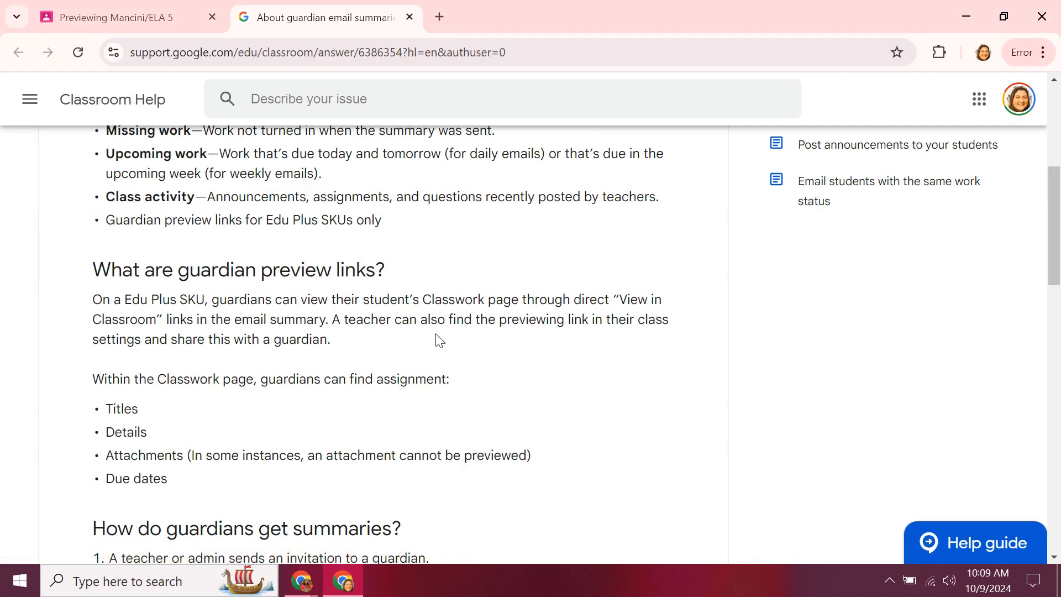
pyautogui.moveTo(357, 258)
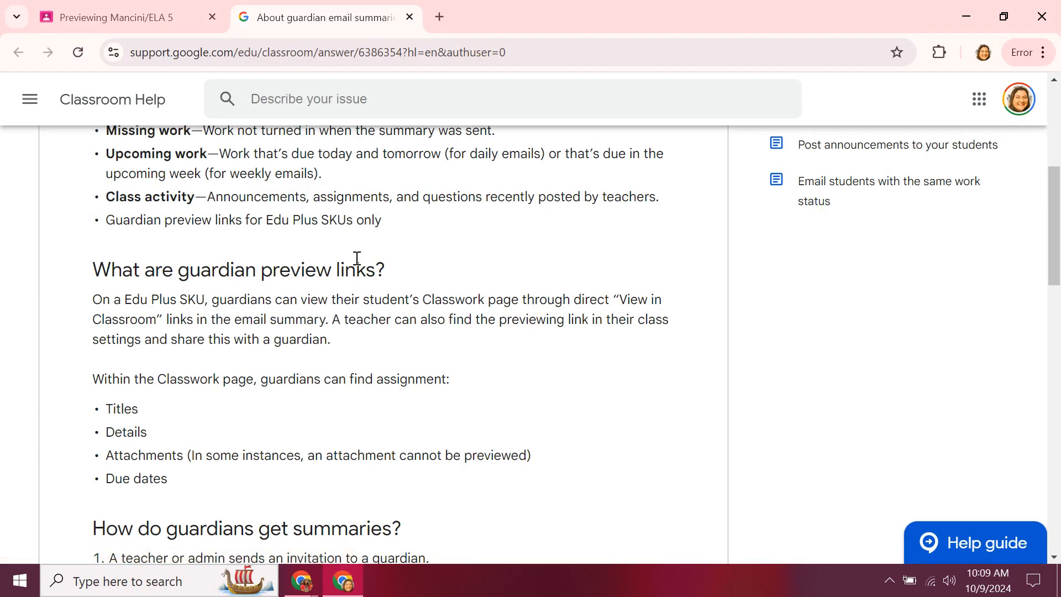
pyautogui.moveTo(365, 488)
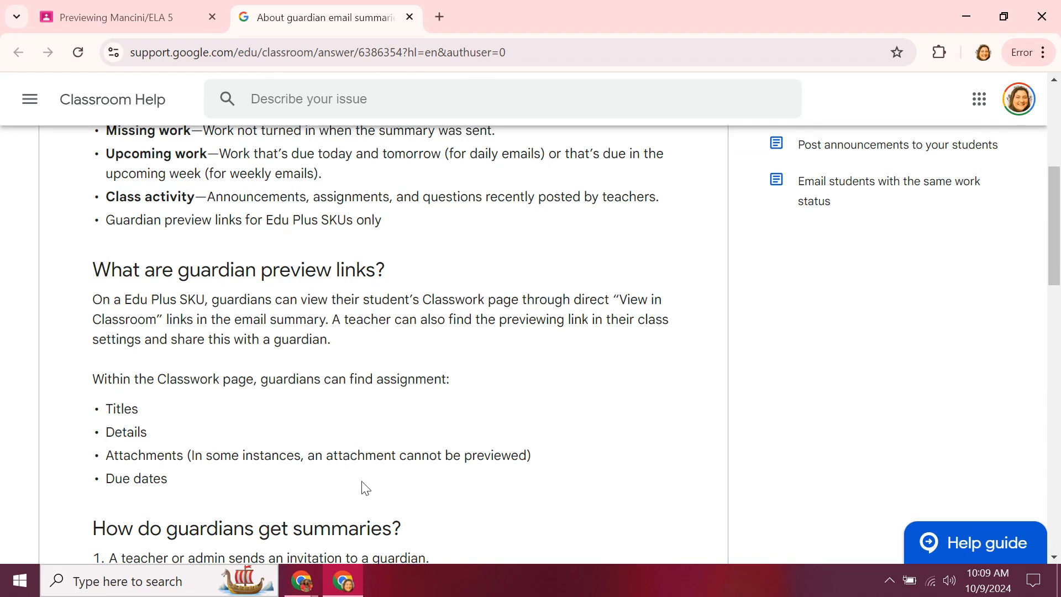
pyautogui.moveTo(269, 462)
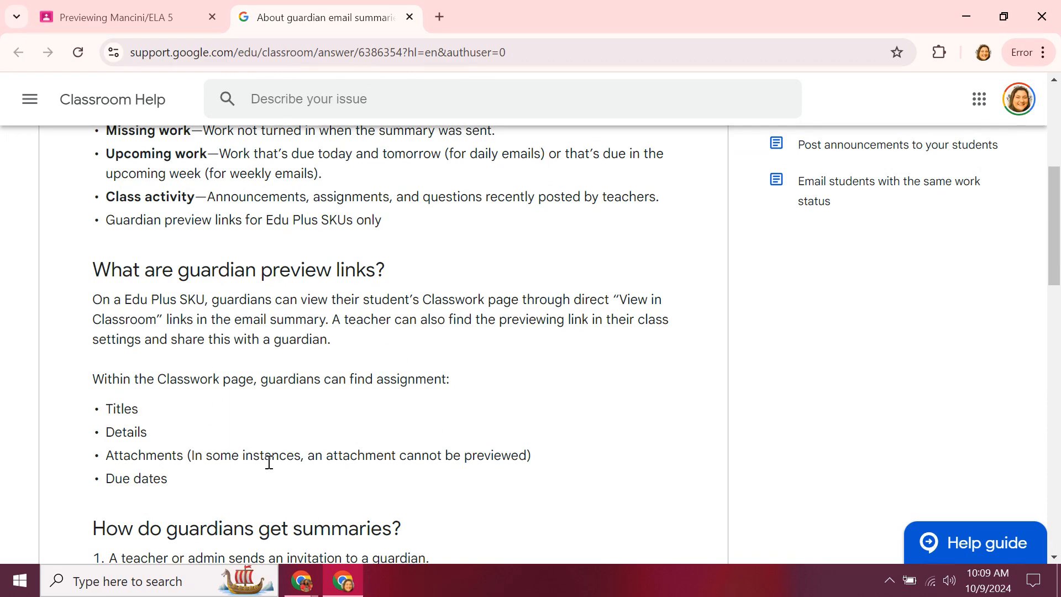
pyautogui.moveTo(275, 280)
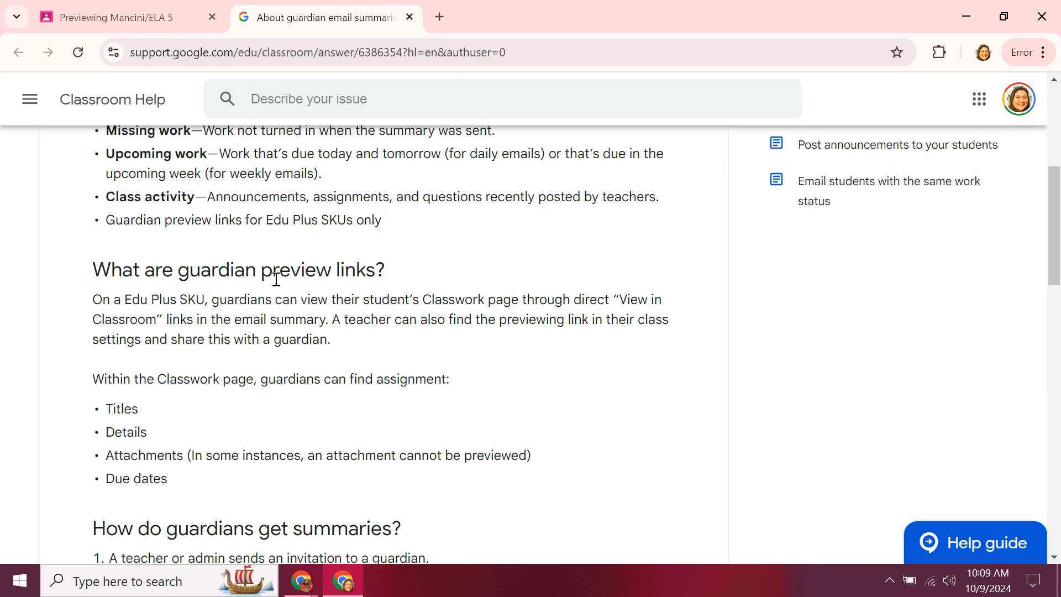
pyautogui.moveTo(266, 454)
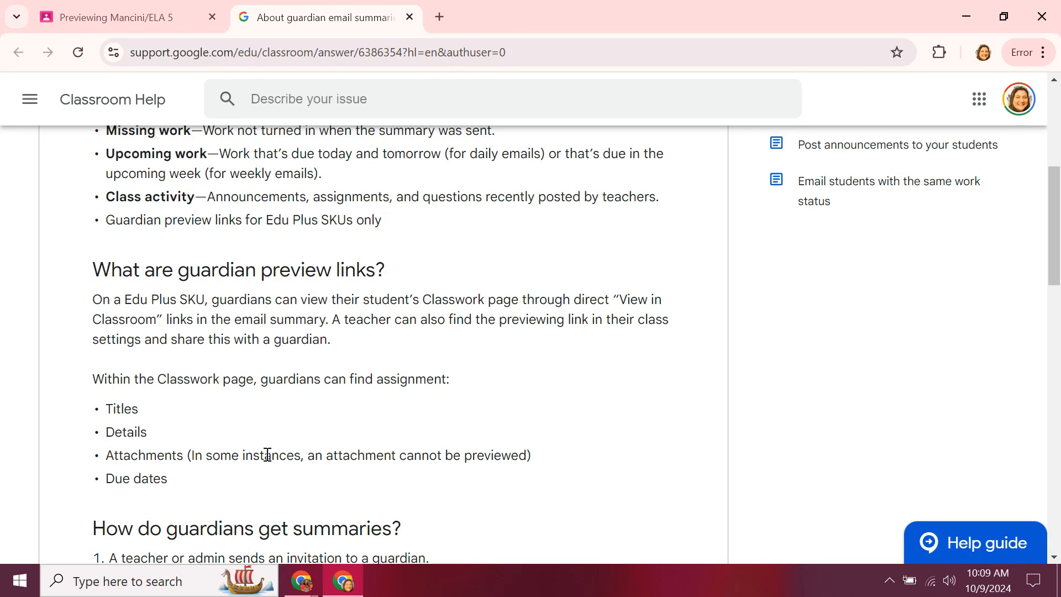
pyautogui.click(122, 17)
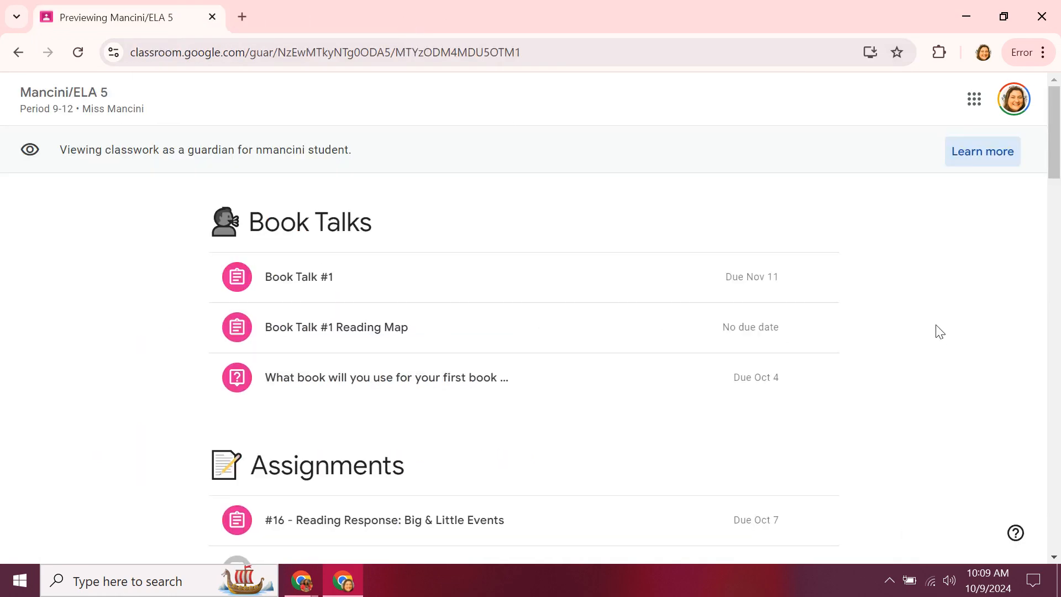
pyautogui.moveTo(959, 394)
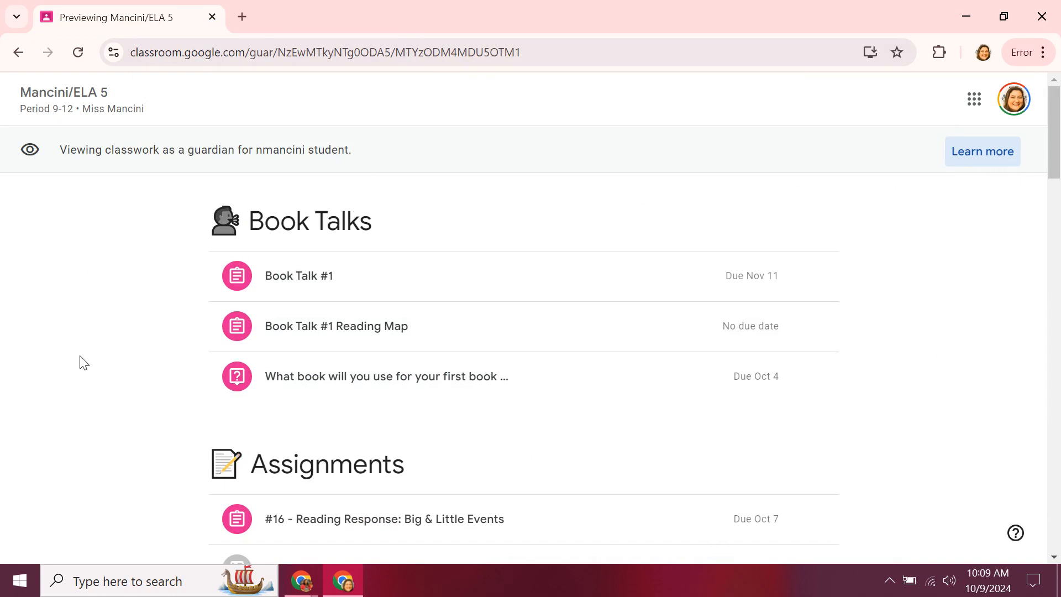
pyautogui.scroll(-3)
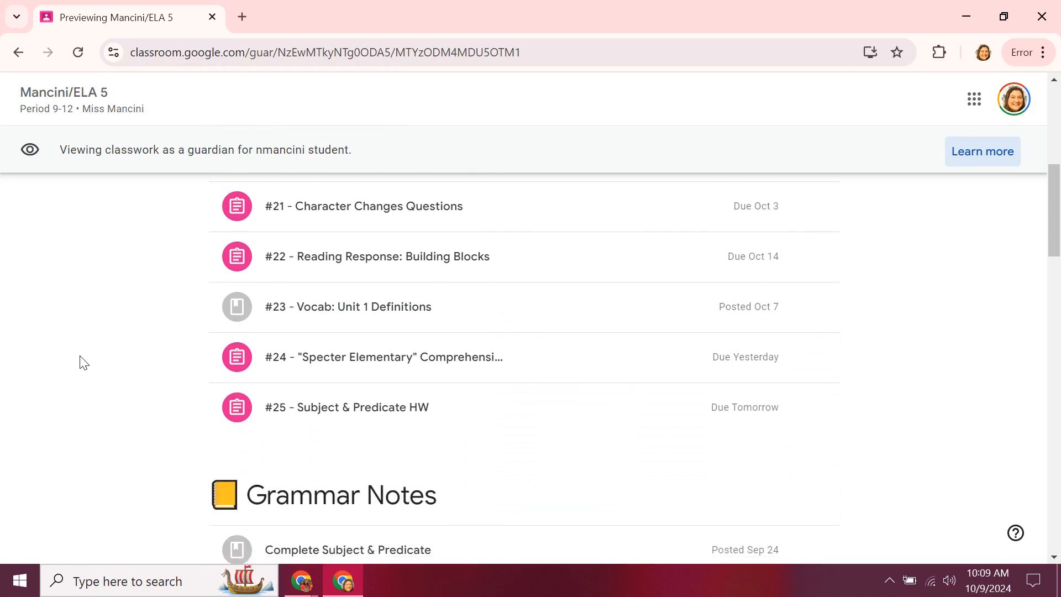
pyautogui.scroll(-3)
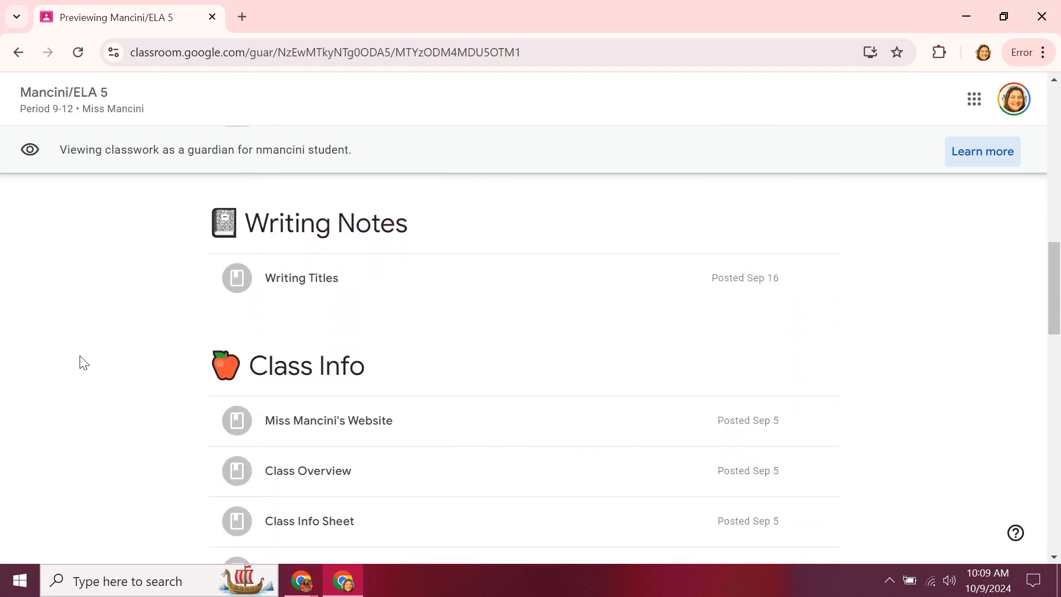
pyautogui.scroll(-3)
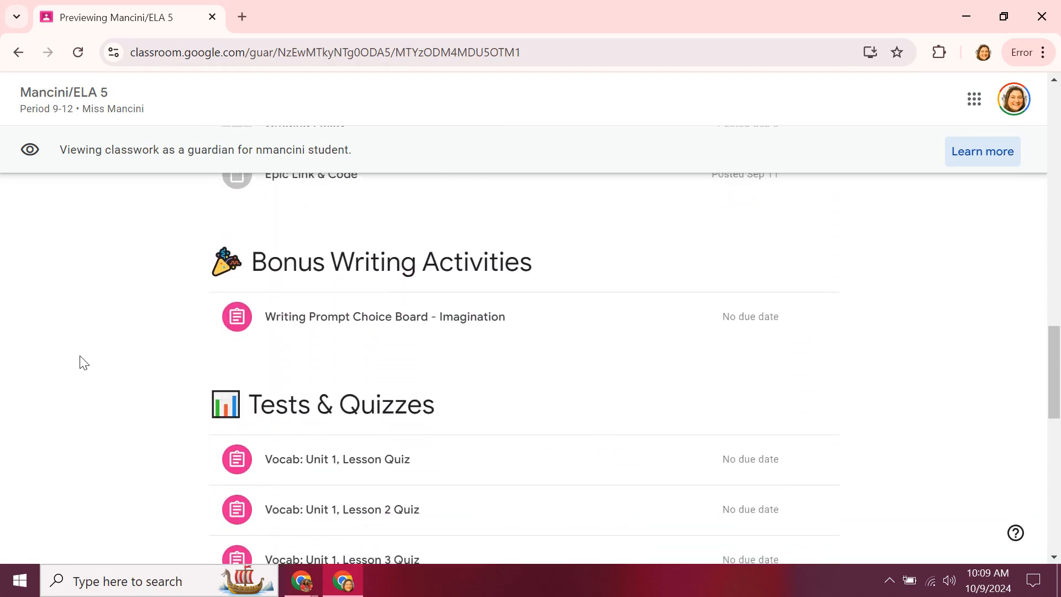
pyautogui.scroll(3)
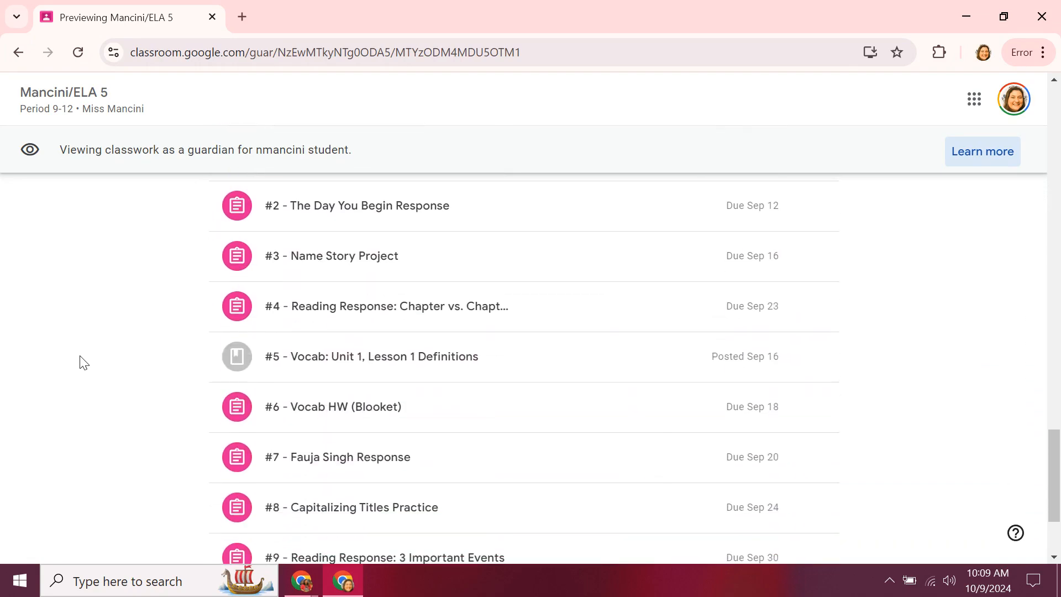
pyautogui.scroll(-3)
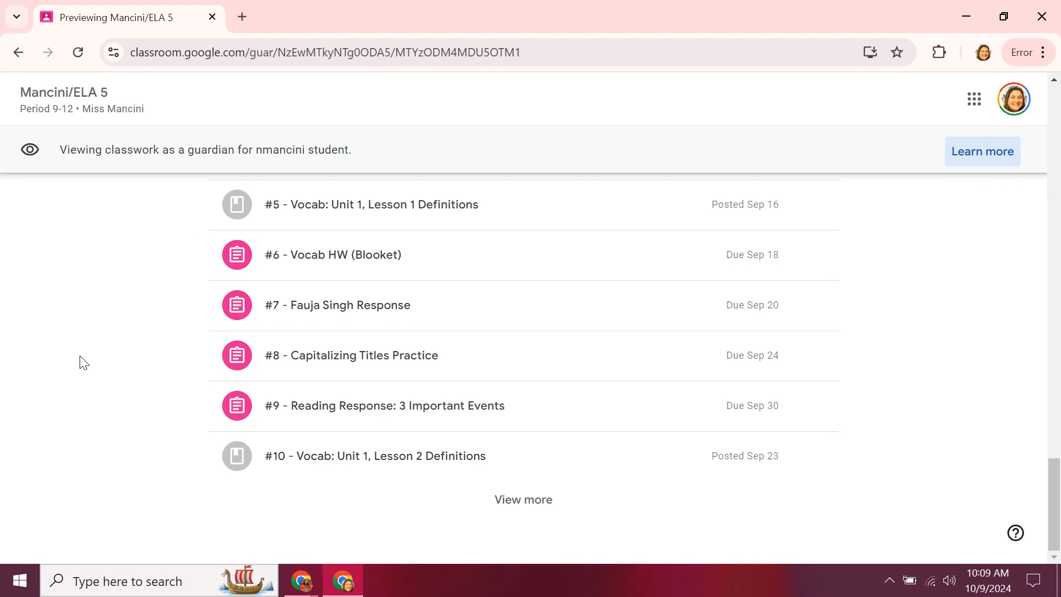
pyautogui.scroll(-3)
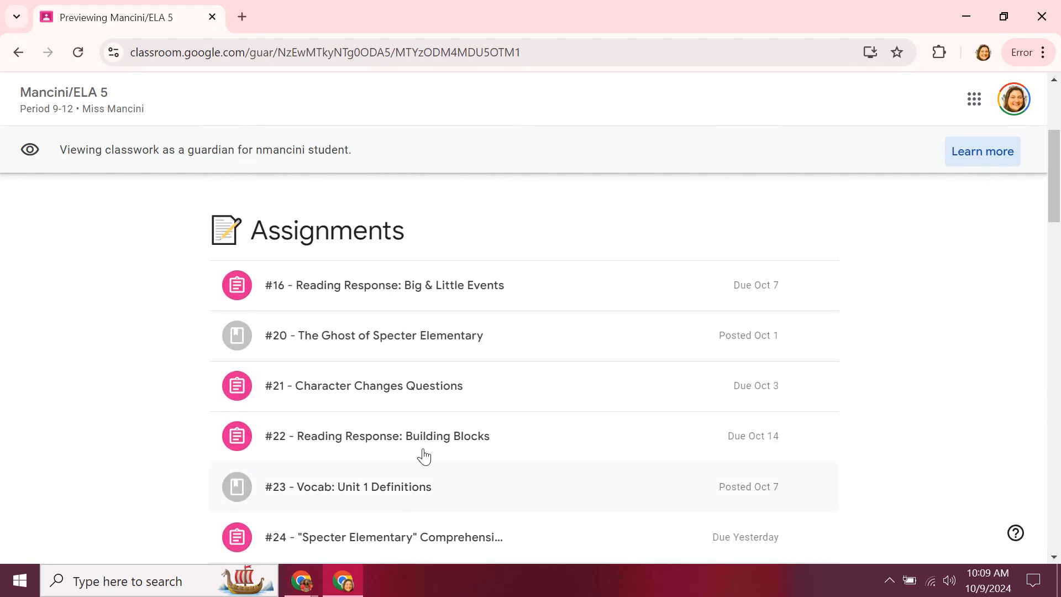
pyautogui.click(363, 386)
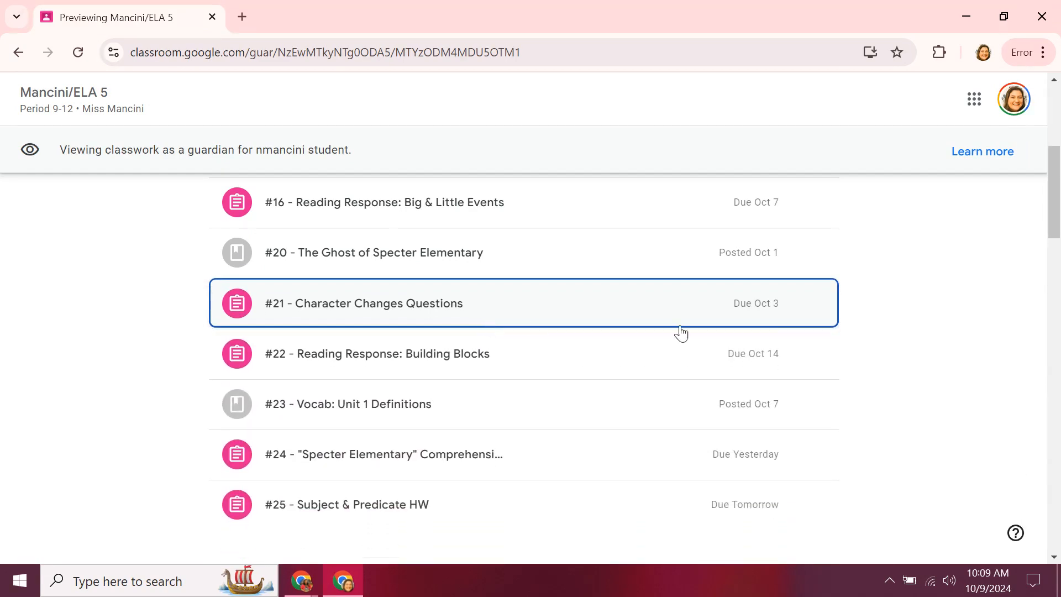
pyautogui.scroll(-3)
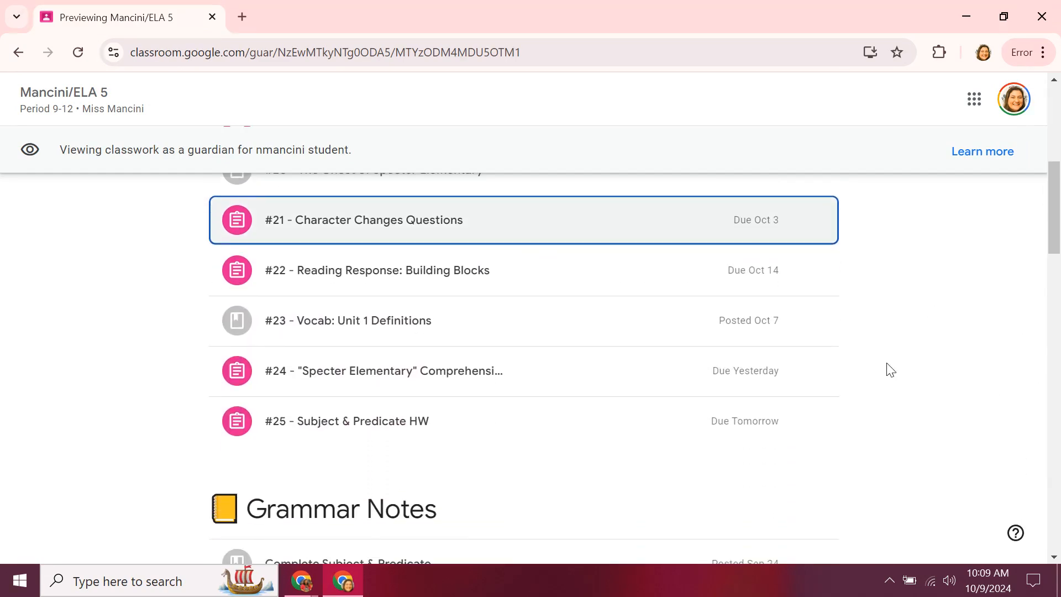
pyautogui.scroll(-3)
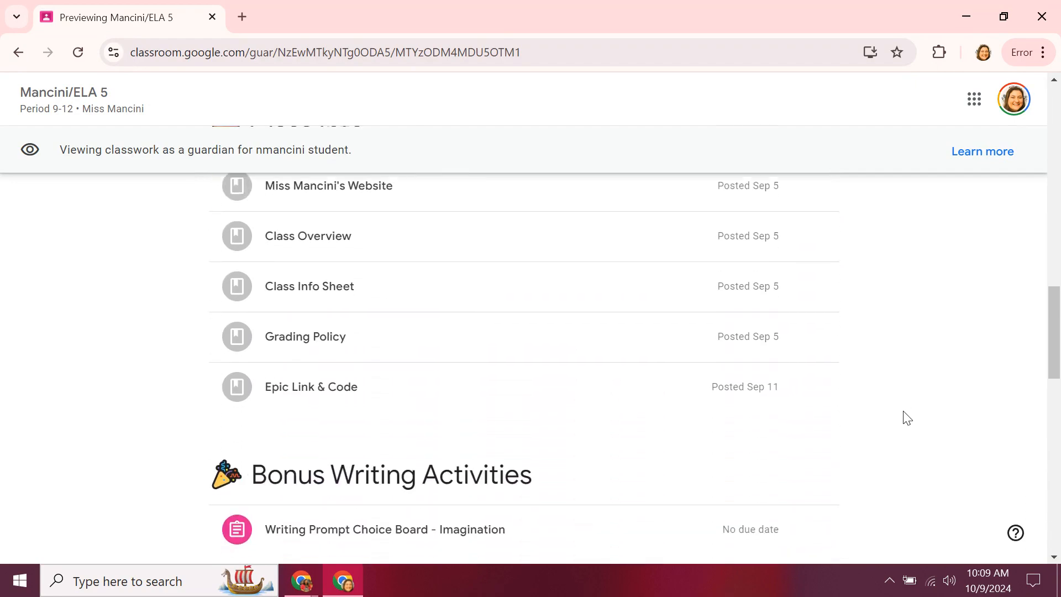
pyautogui.scroll(-3)
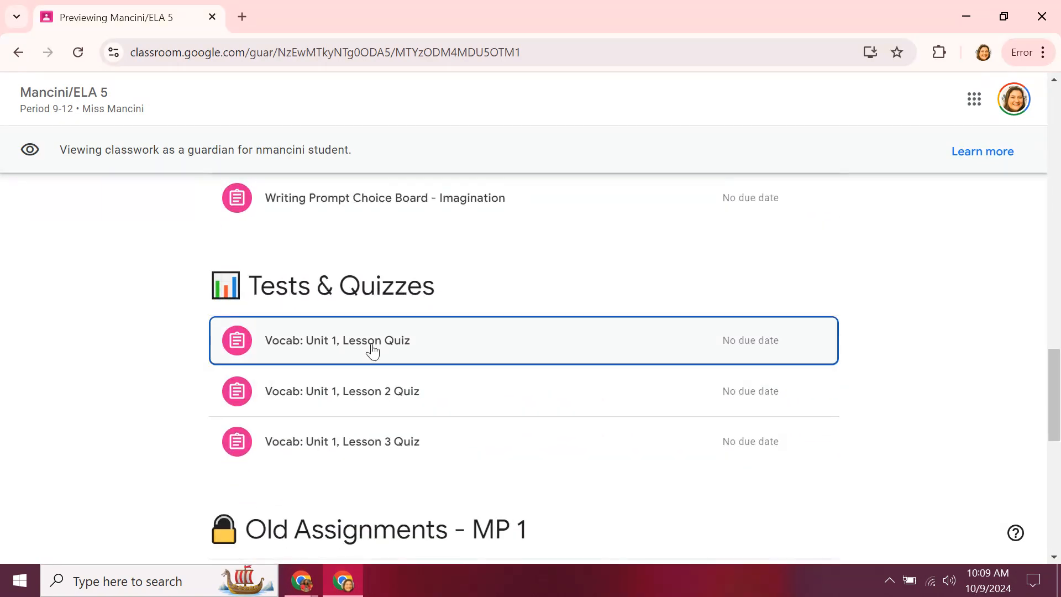
pyautogui.click(372, 341)
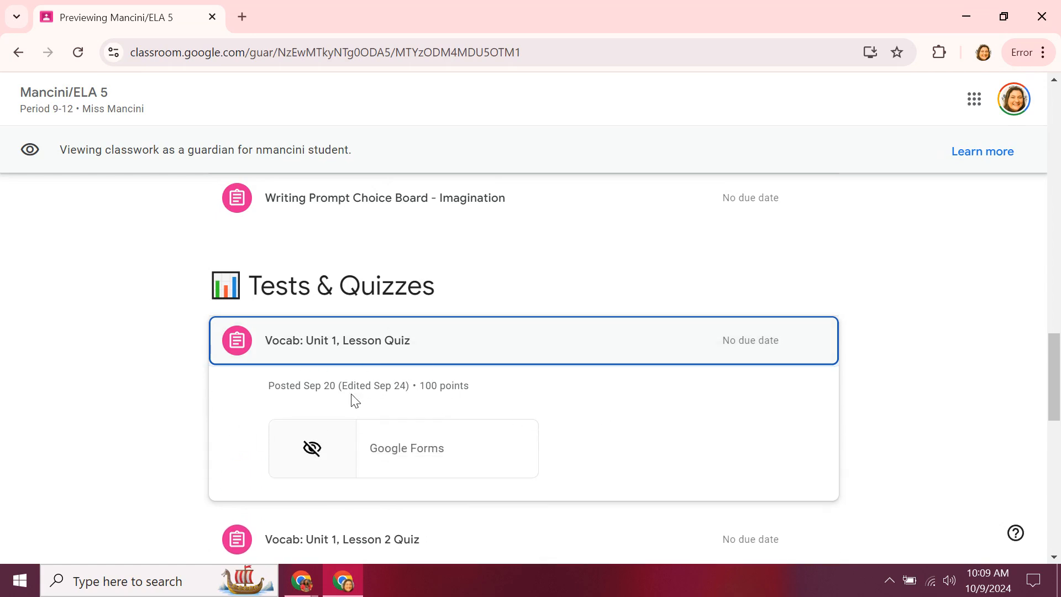
pyautogui.moveTo(677, 418)
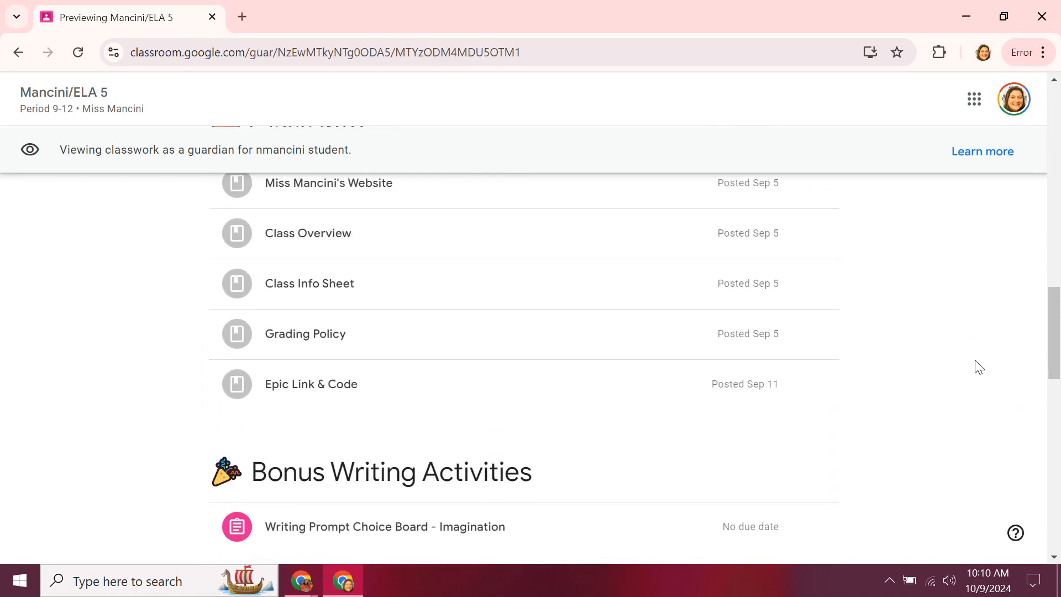
# Step: Scroll the guardian preview classwork list past the Vocab: Unit 1, Lesson Quiz details
pyautogui.scroll(-3)
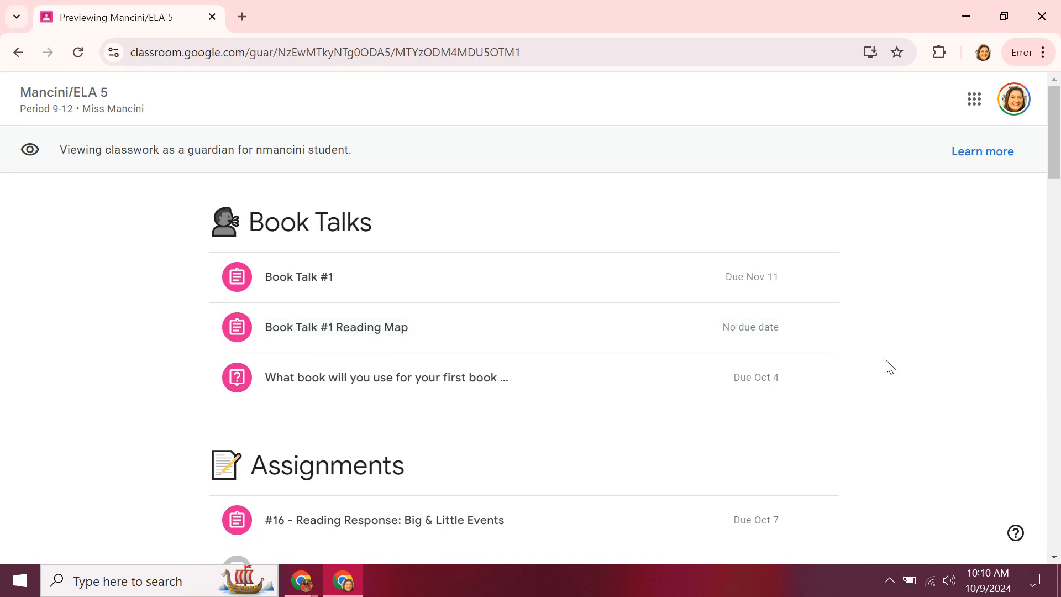
pyautogui.moveTo(893, 366)
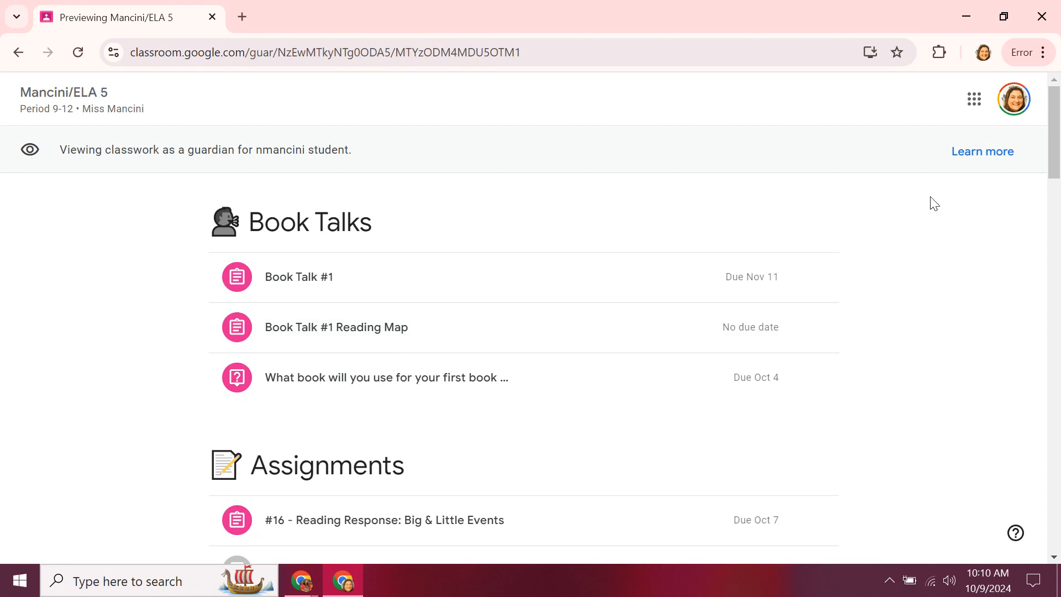
pyautogui.moveTo(965, 15)
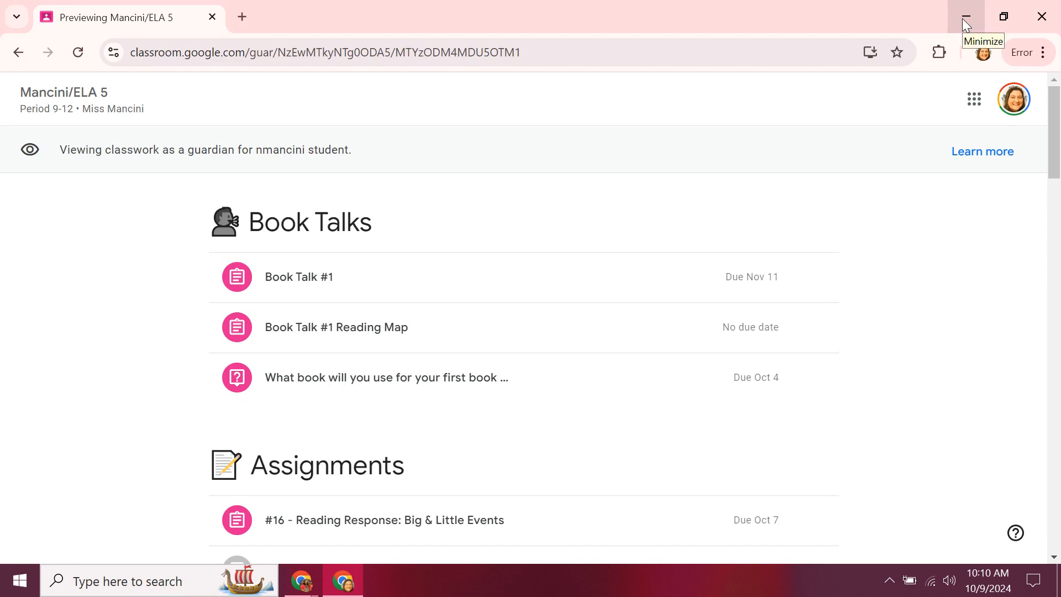
pyautogui.moveTo(986, 262)
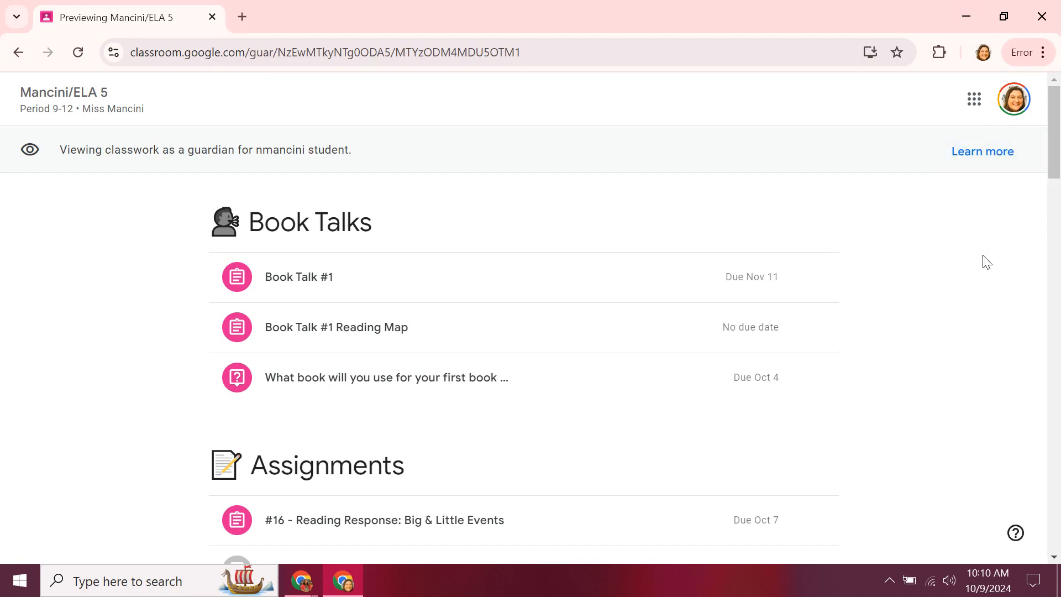
pyautogui.moveTo(925, 376)
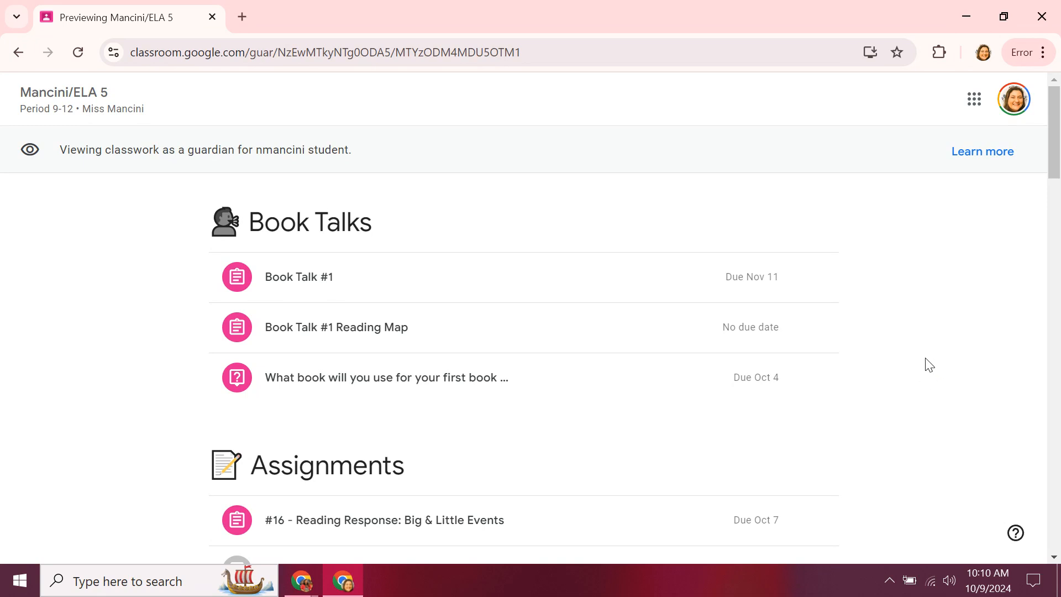
pyautogui.moveTo(316, 519)
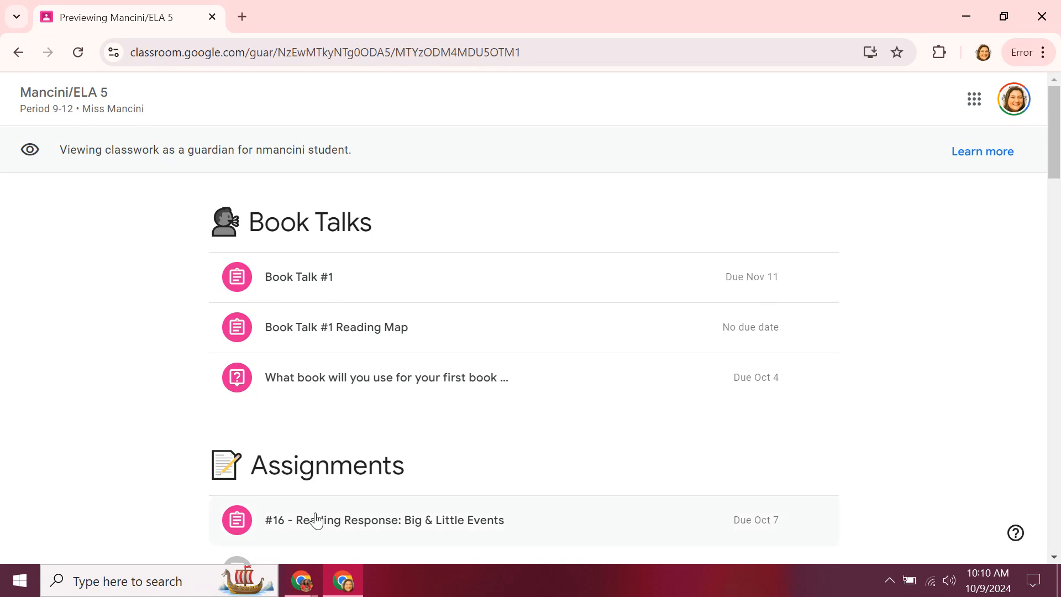
pyautogui.moveTo(923, 323)
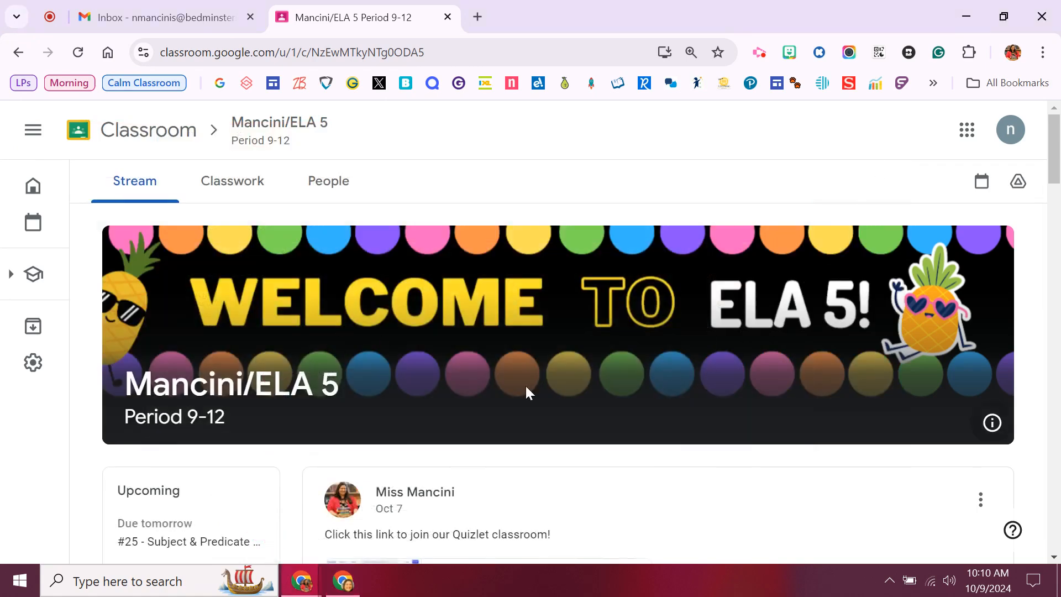
pyautogui.moveTo(648, 395)
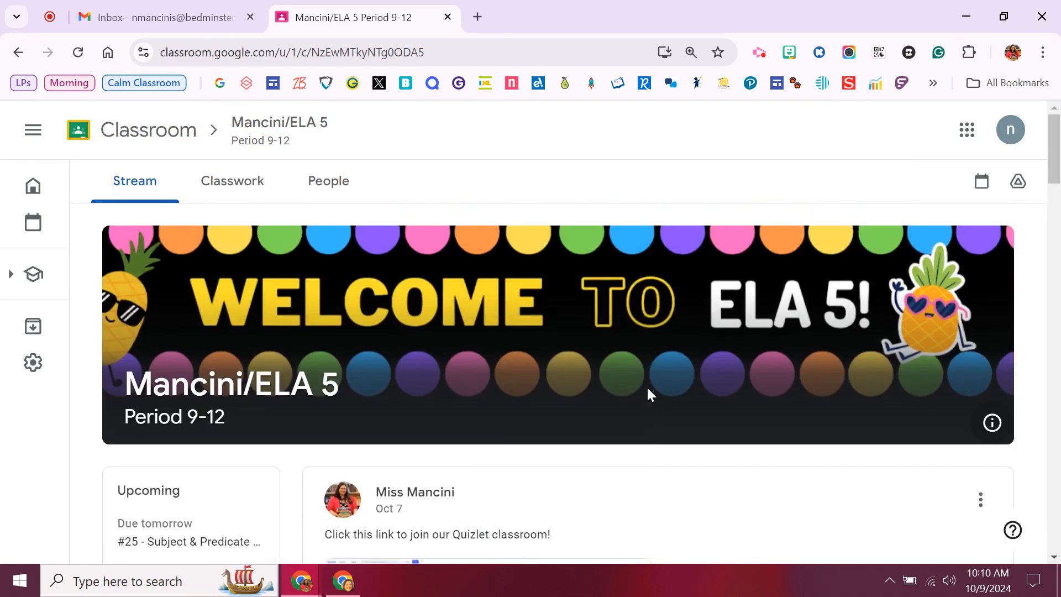
pyautogui.moveTo(635, 401)
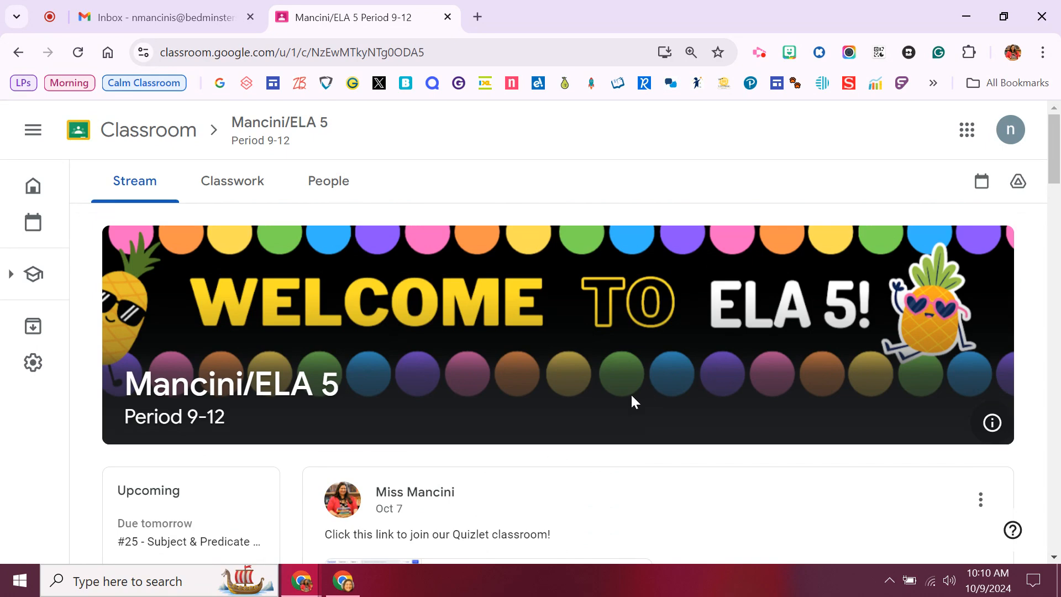
pyautogui.moveTo(611, 399)
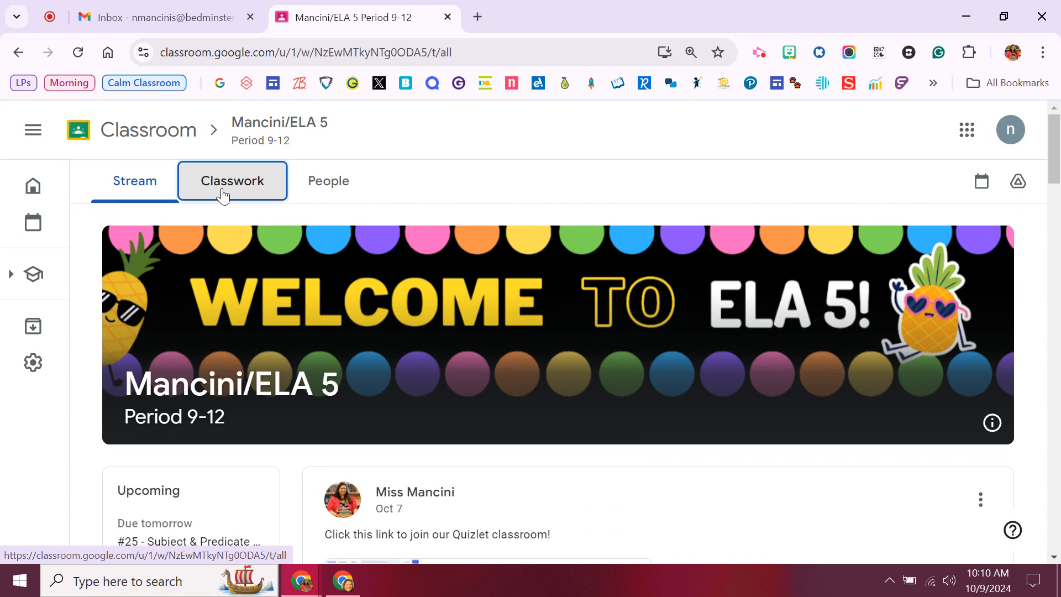
pyautogui.click(232, 180)
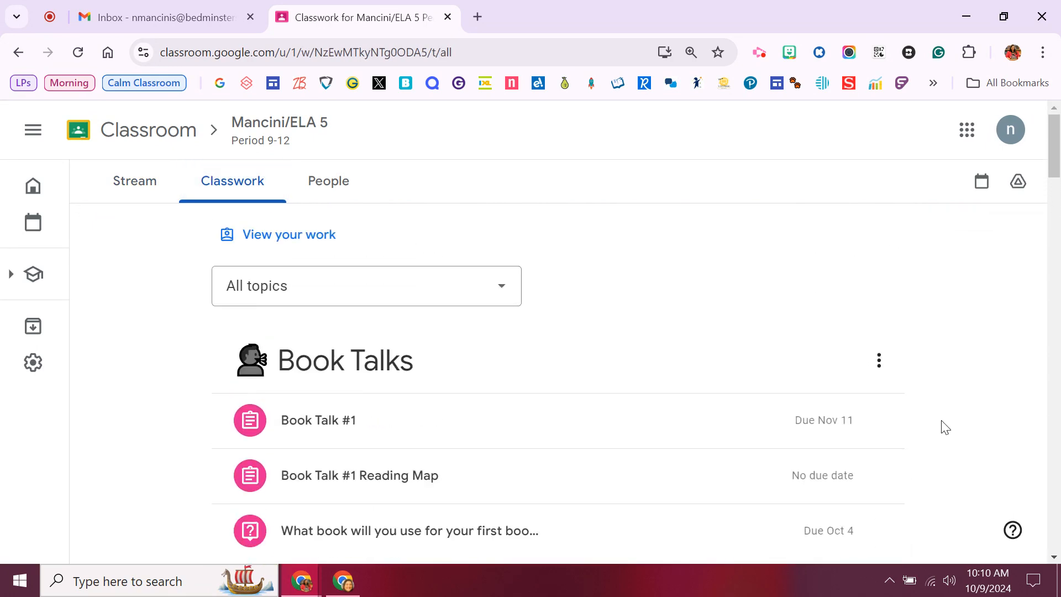
pyautogui.moveTo(139, 277)
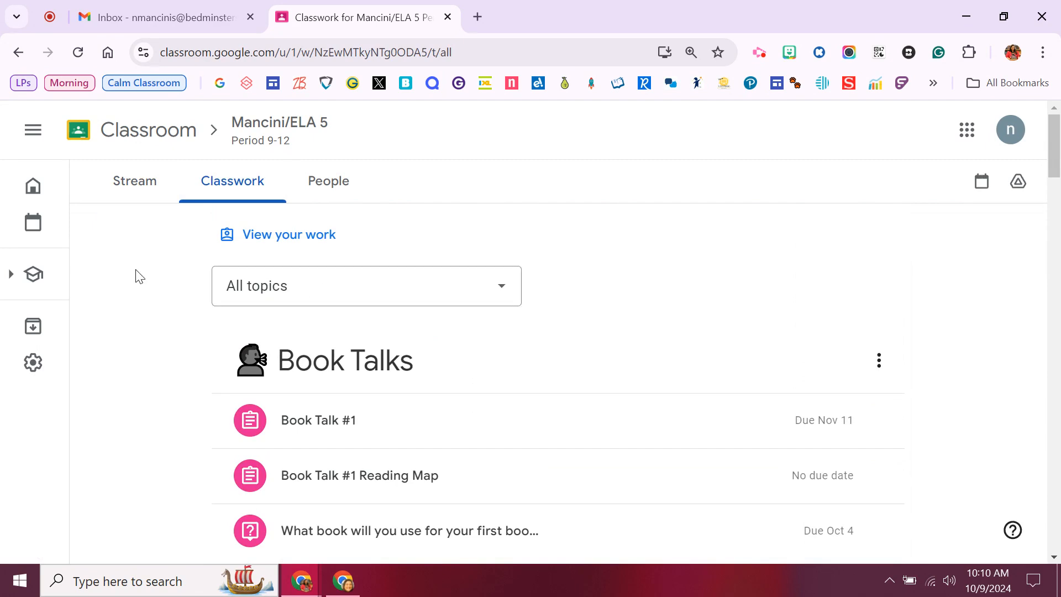
pyautogui.moveTo(135, 181)
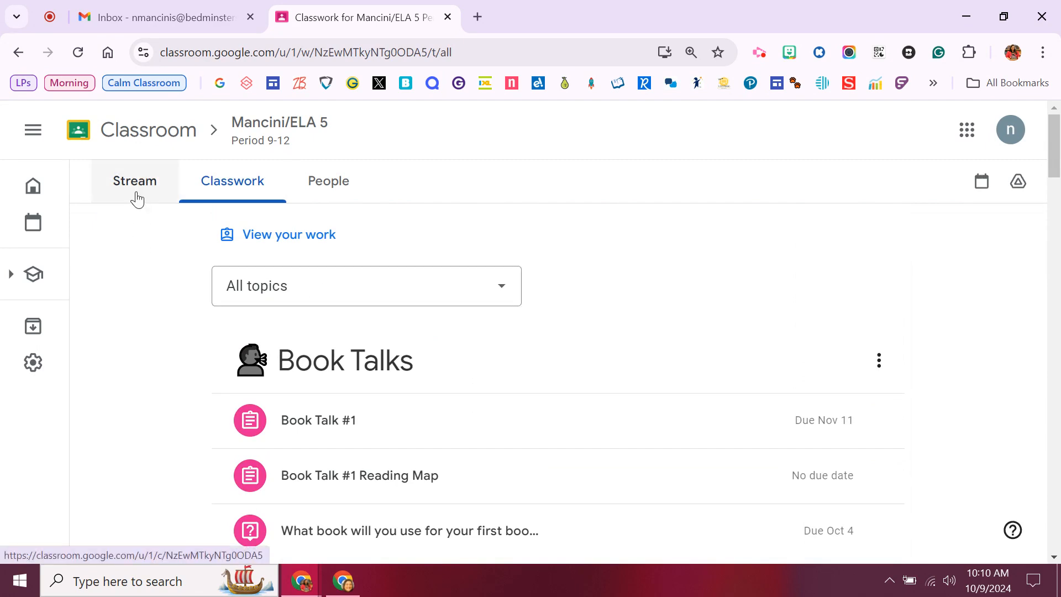
pyautogui.click(134, 181)
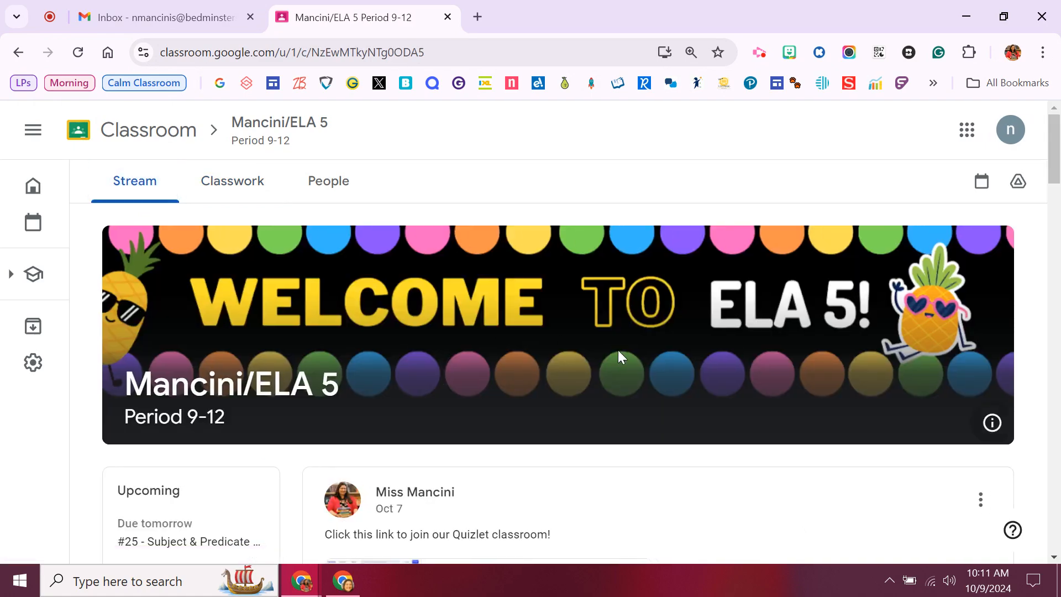
pyautogui.moveTo(630, 355)
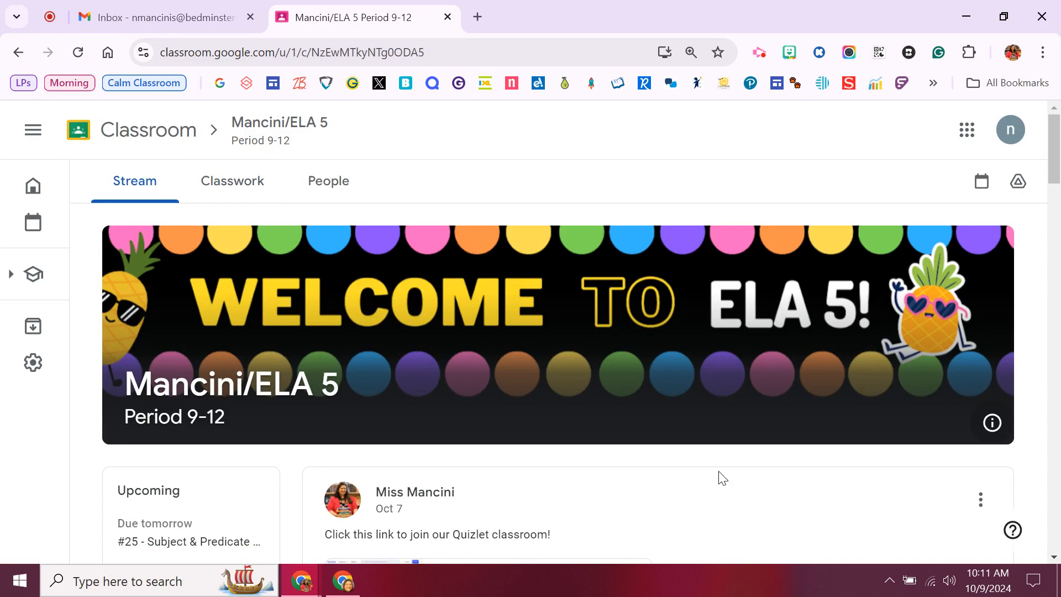
pyautogui.scroll(-3)
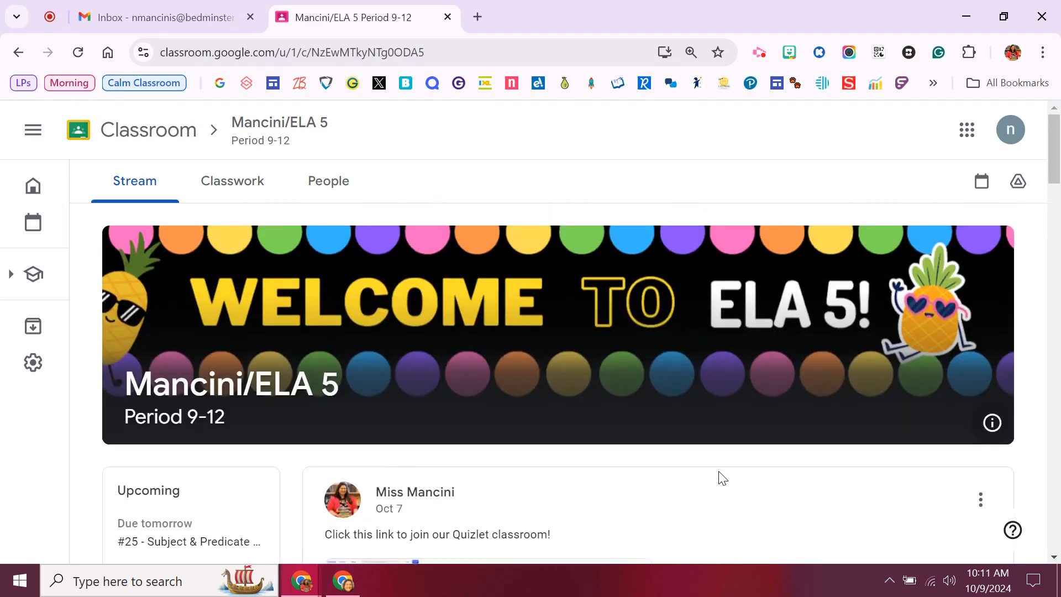
pyautogui.moveTo(518, 85)
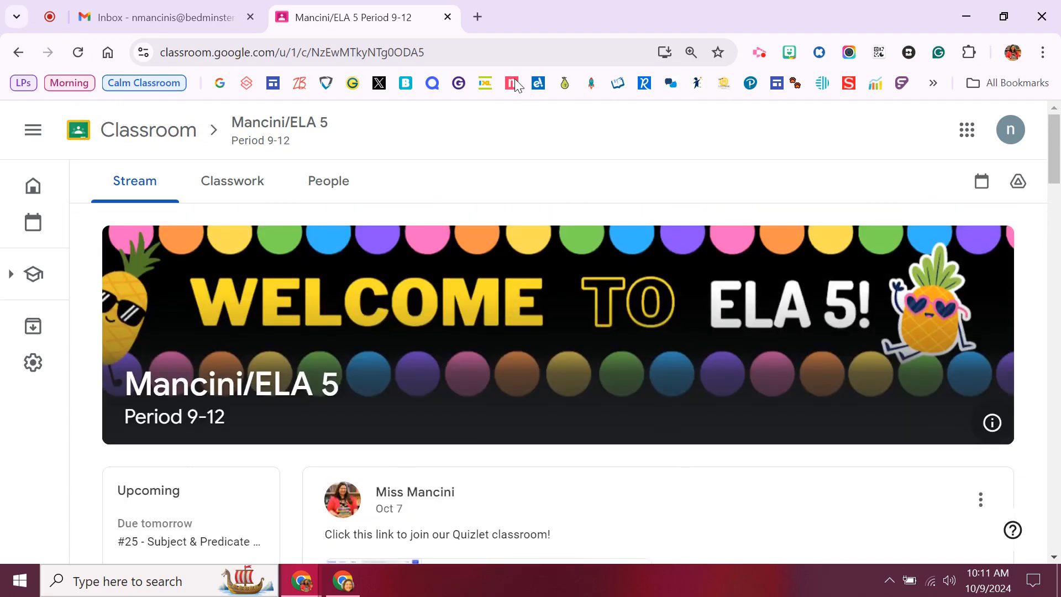
# Step: Go to classlink.com and reach the Bedminster Township School launchpad sign-in
pyautogui.click(476, 17)
pyautogui.write('classlink')
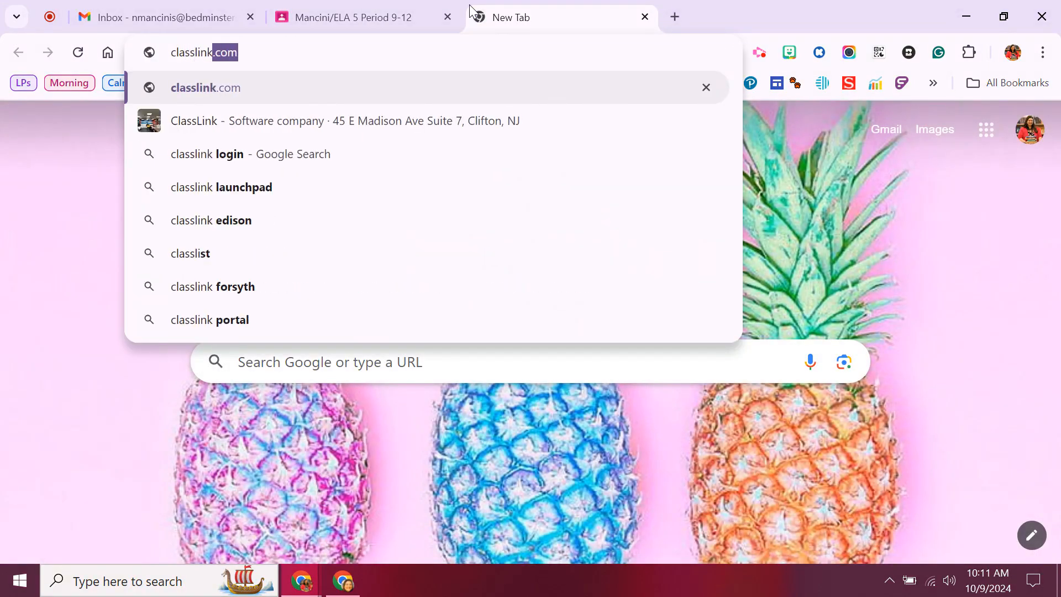
pyautogui.click(205, 87)
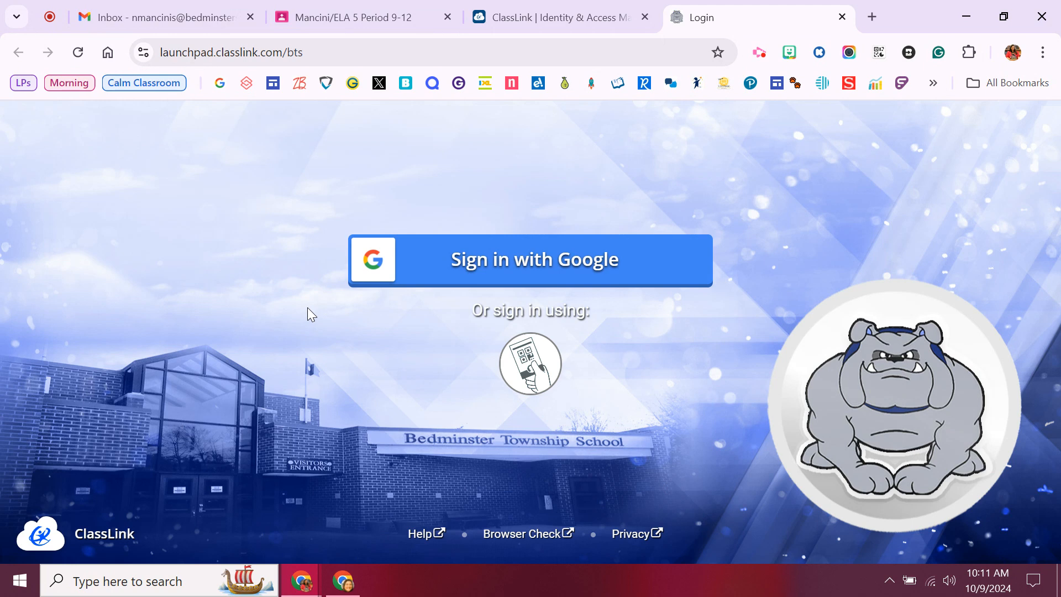
pyautogui.moveTo(633, 256)
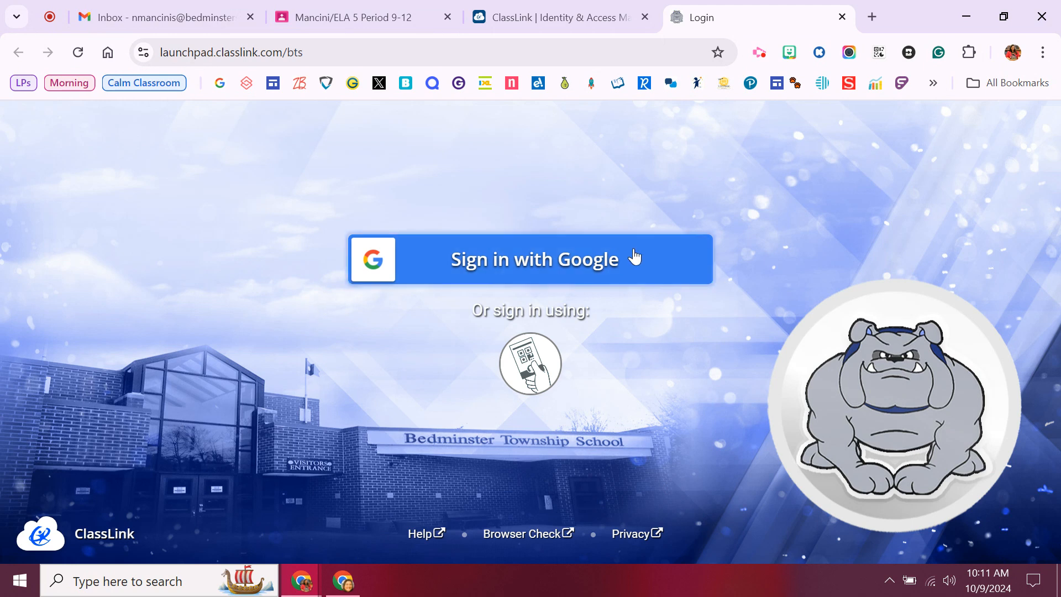
pyautogui.moveTo(814, 284)
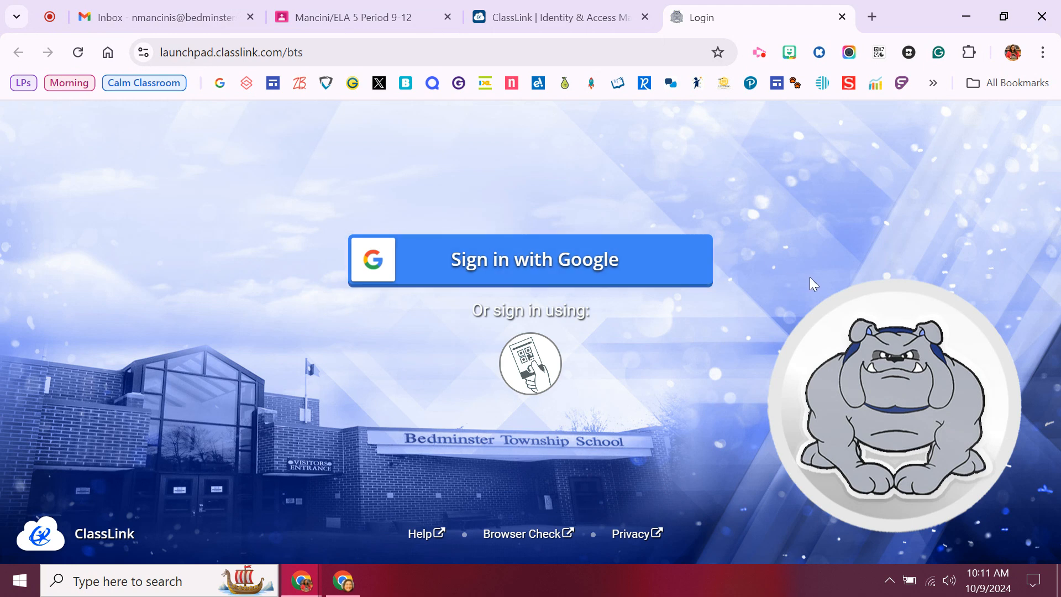
pyautogui.moveTo(829, 276)
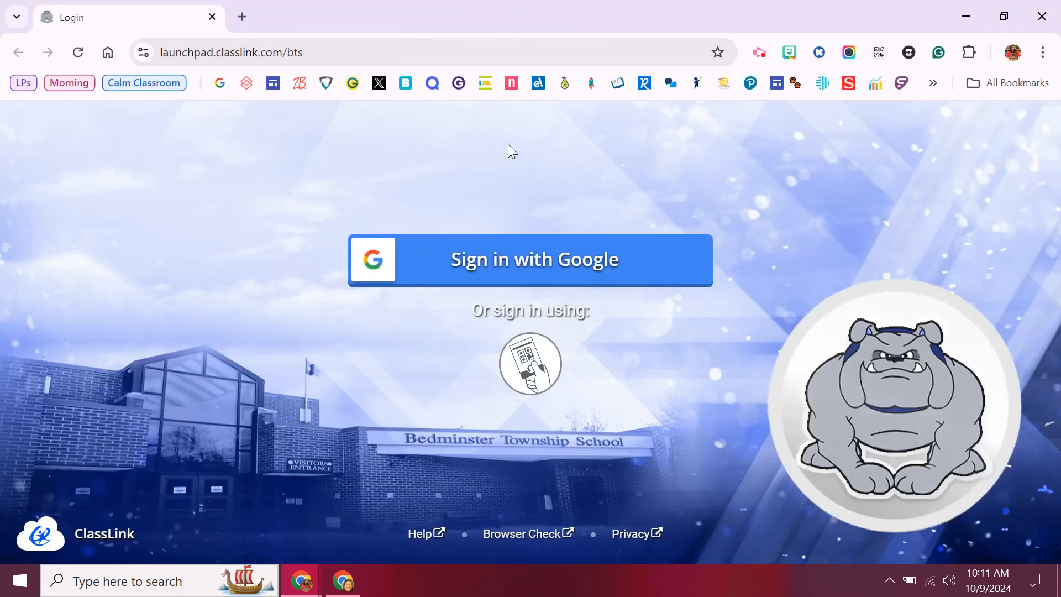
# Step: Sign in with Google using the teacher's school account
pyautogui.click(532, 259)
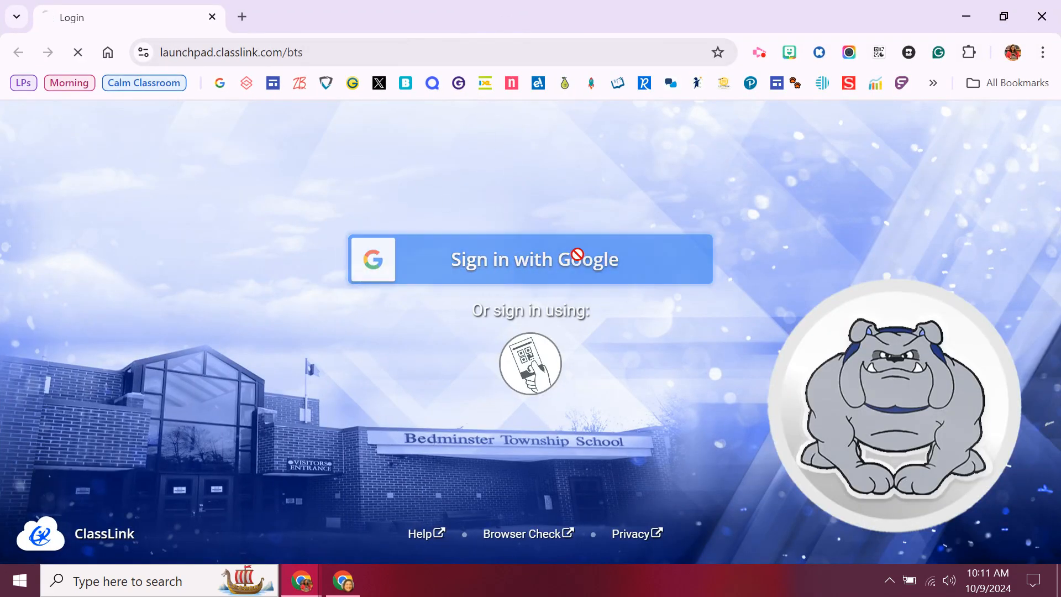
pyautogui.click(532, 258)
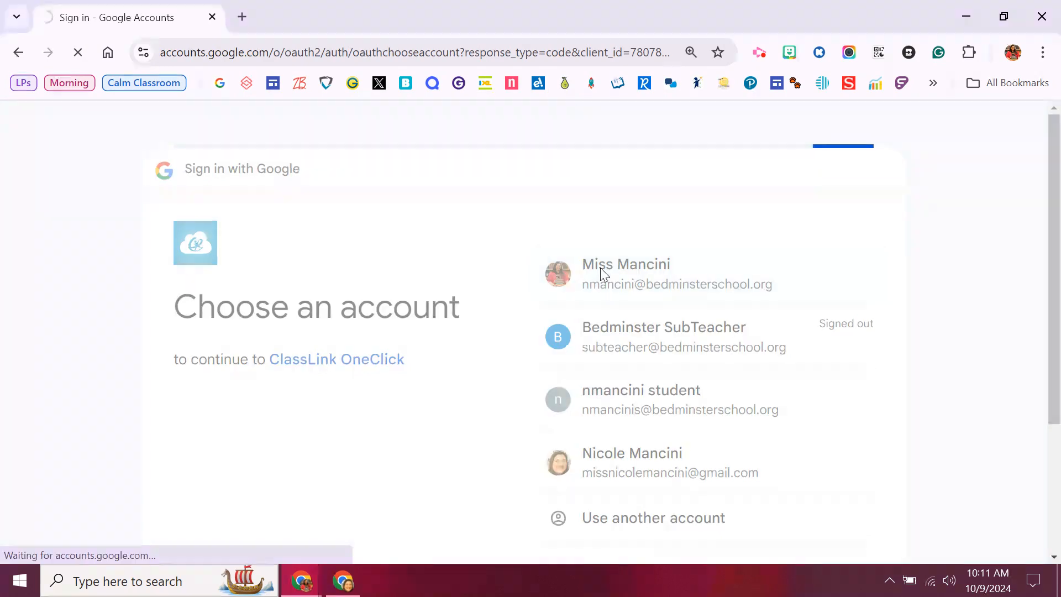
pyautogui.click(625, 274)
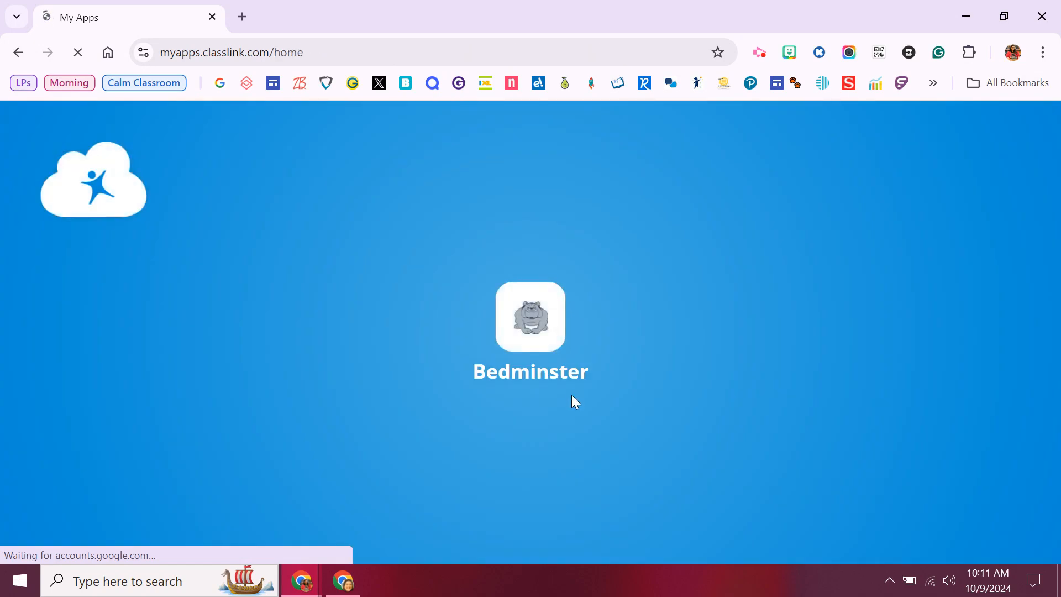
# Step: Browse the My Apps tiles and launch IXL from the dashboard
pyautogui.click(530, 317)
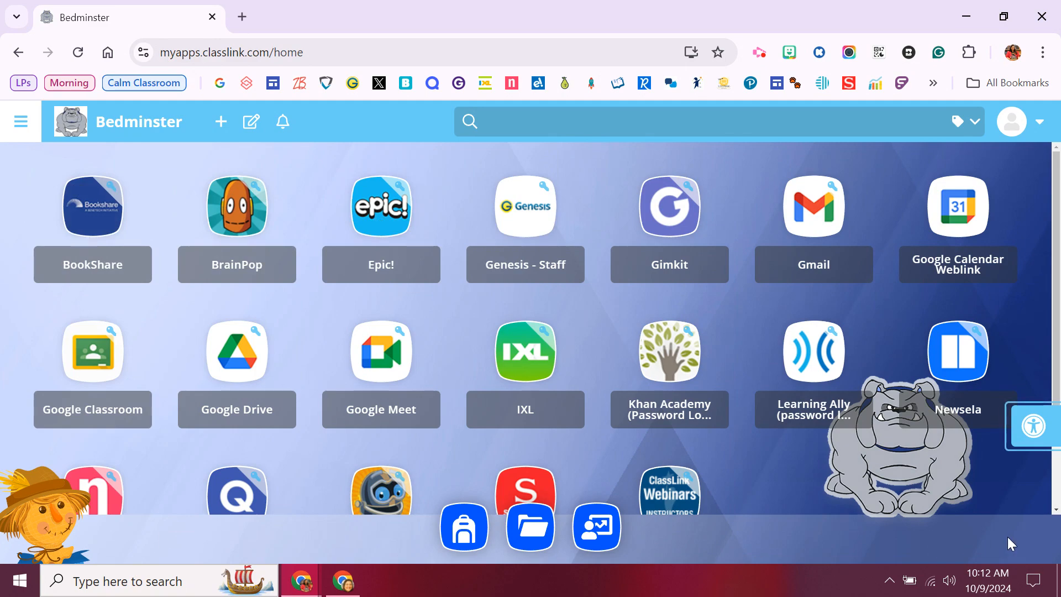
pyautogui.scroll(-3)
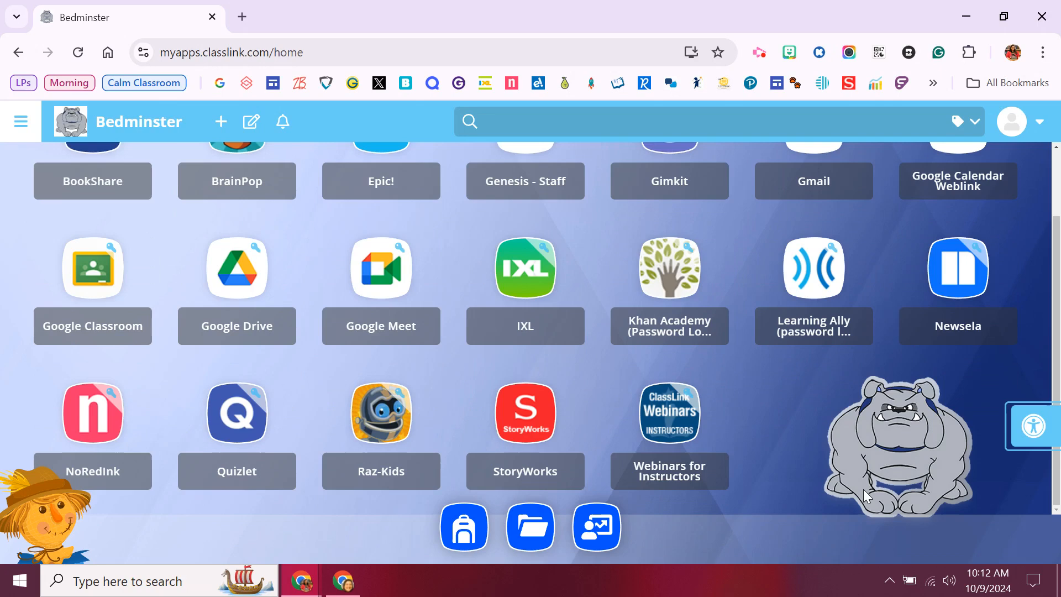
pyautogui.scroll(-3)
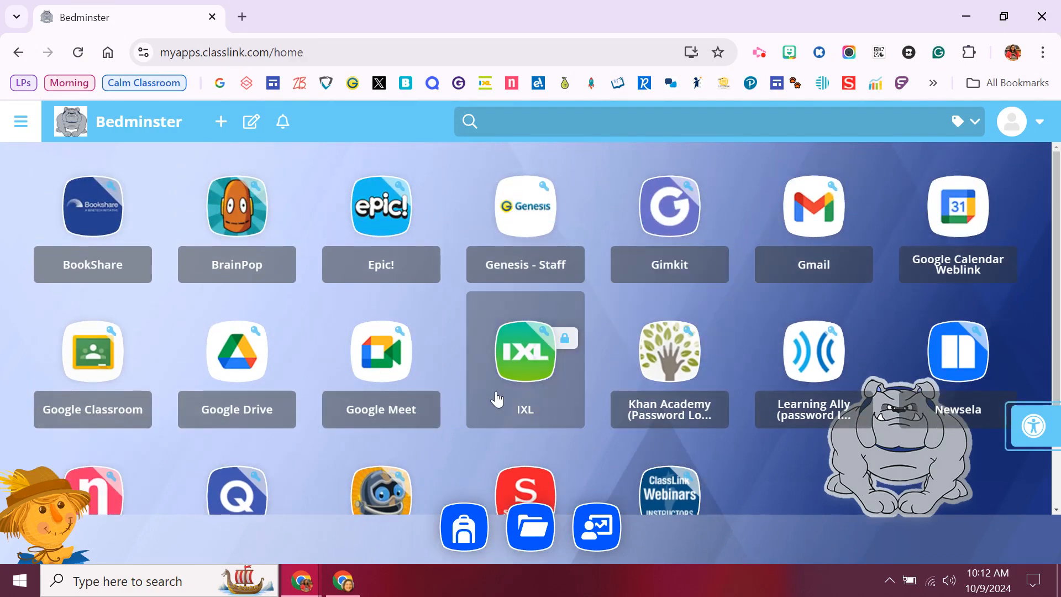
pyautogui.moveTo(539, 405)
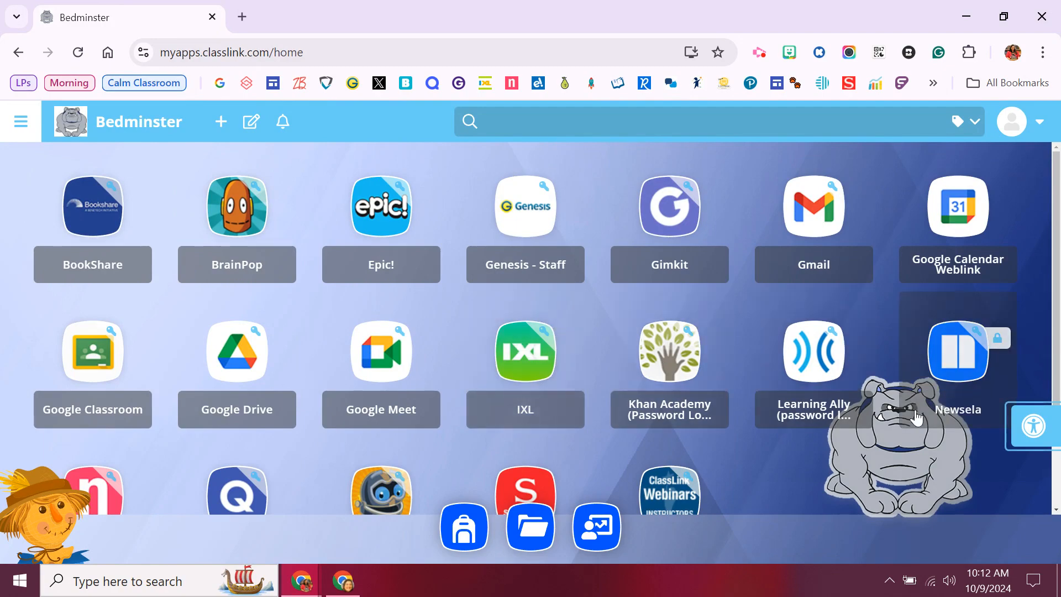
pyautogui.moveTo(884, 464)
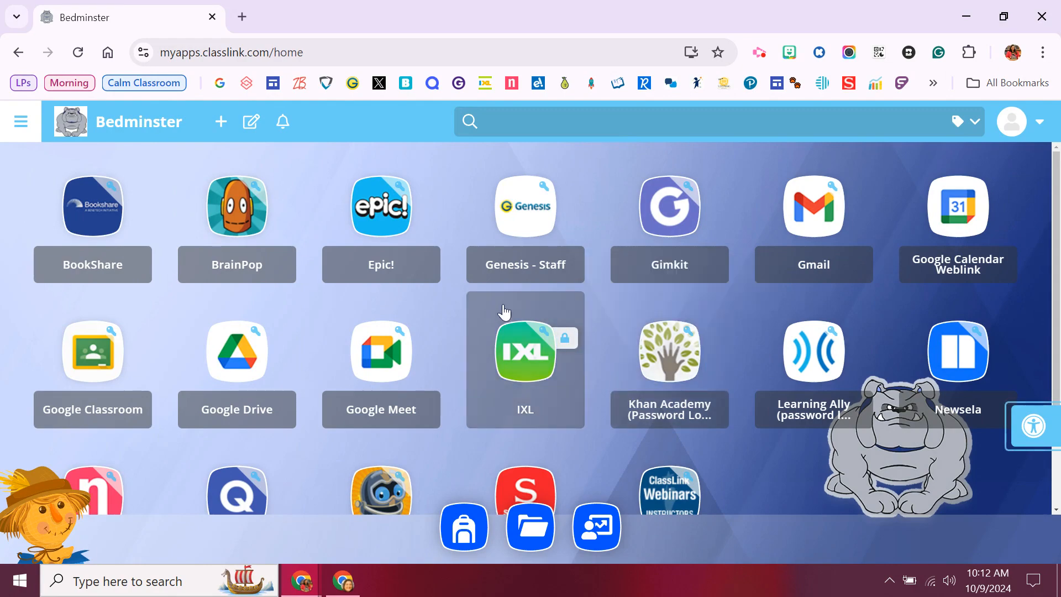
pyautogui.moveTo(507, 362)
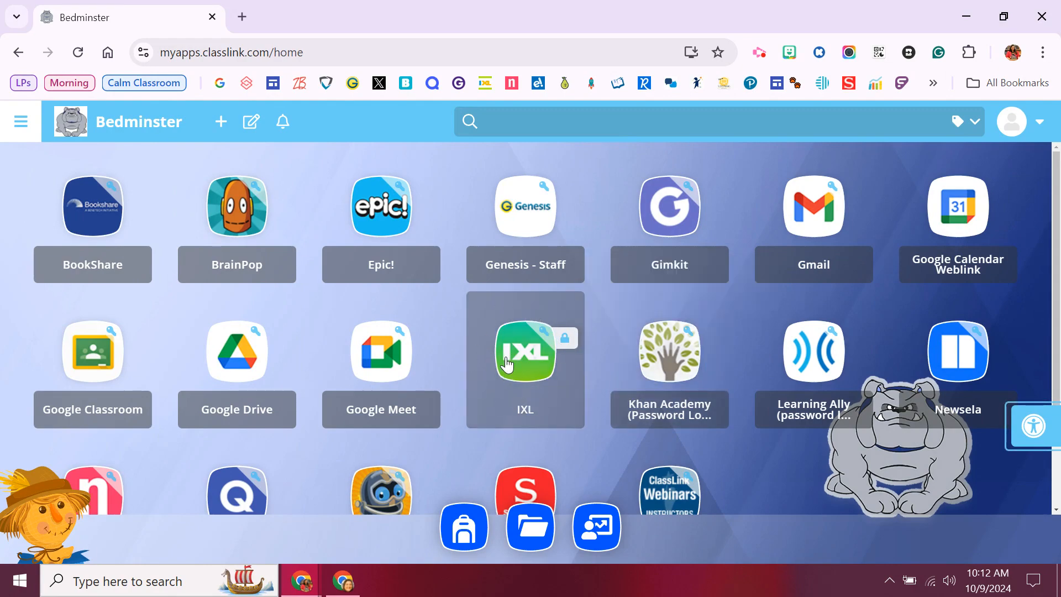
pyautogui.click(524, 352)
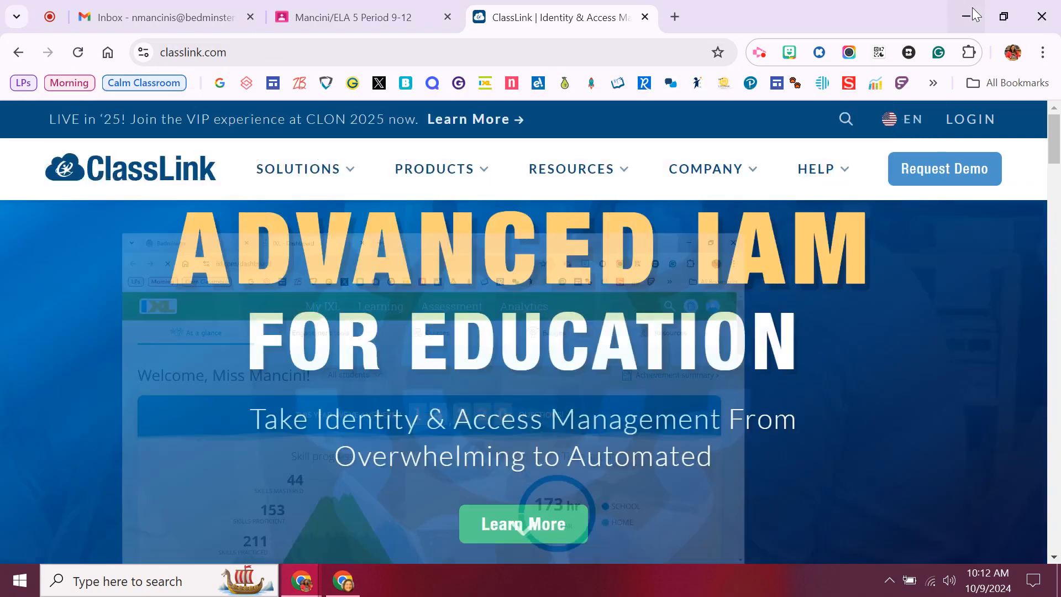
# Step: Return to the Mancini/ELA 5 class and show its Classwork list
pyautogui.click(344, 17)
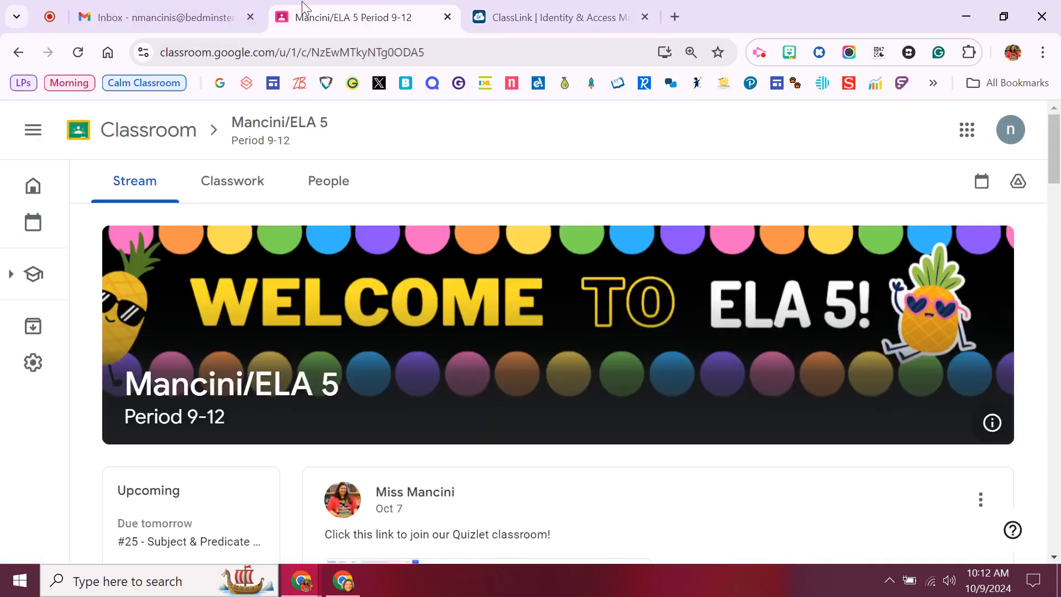
pyautogui.click(232, 181)
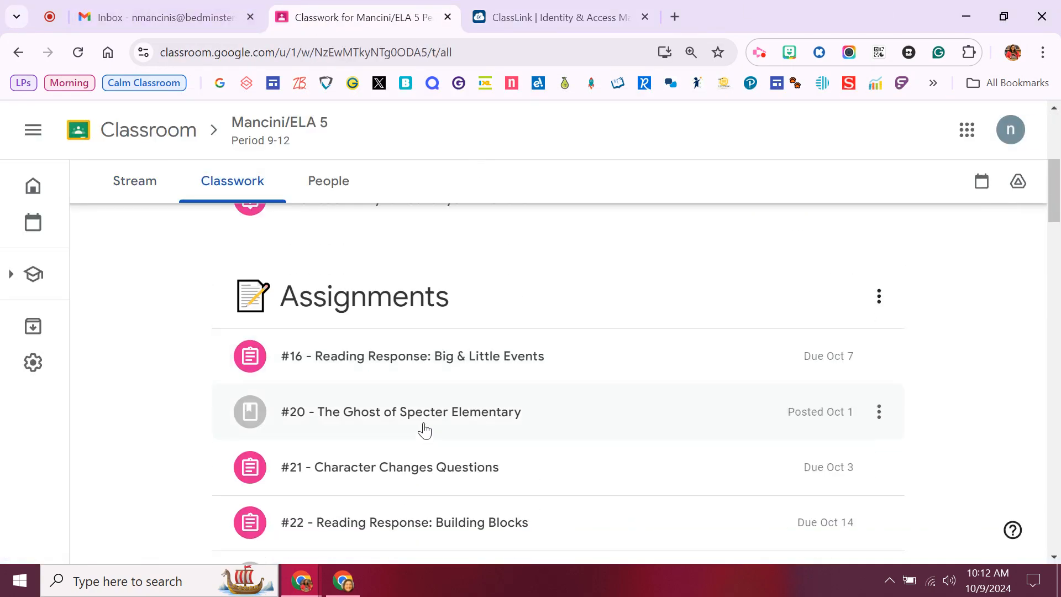
# Step: Expand the #25 - Subject & Predicate HW assignment to show its IXL link
pyautogui.scroll(-3)
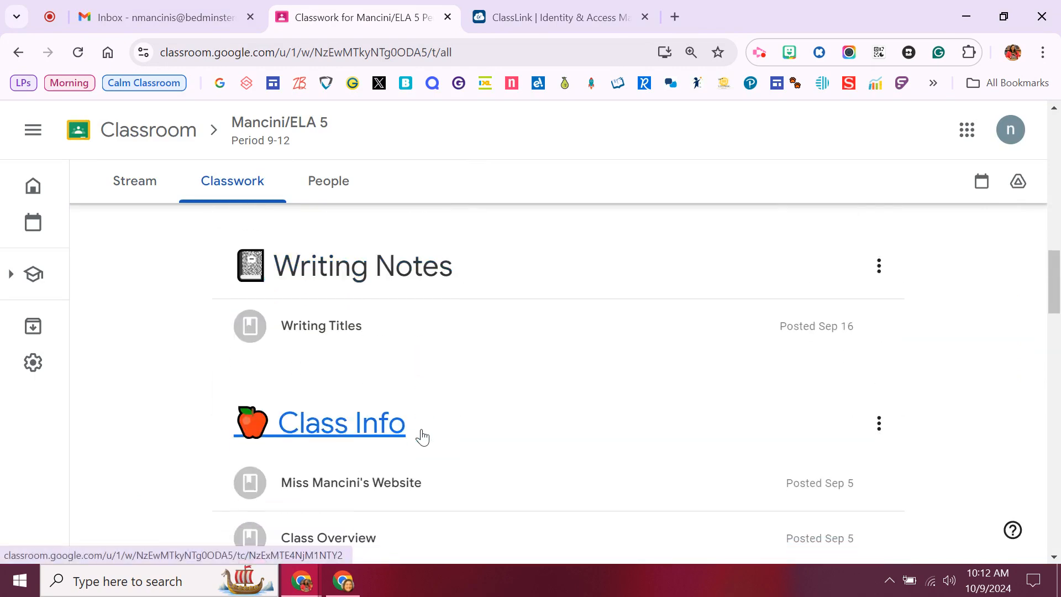
pyautogui.scroll(-3)
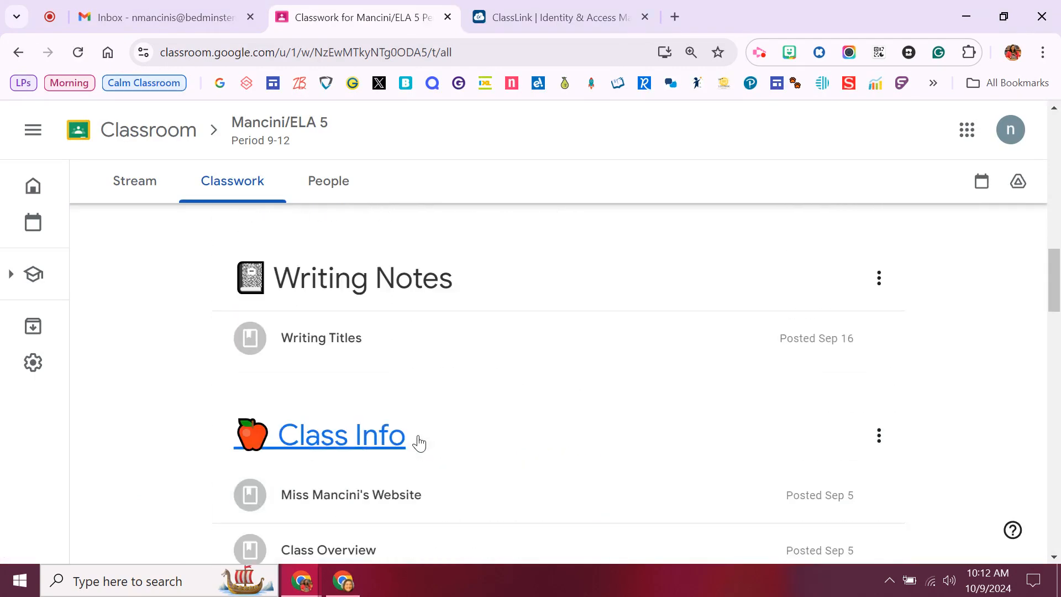
pyautogui.scroll(-3)
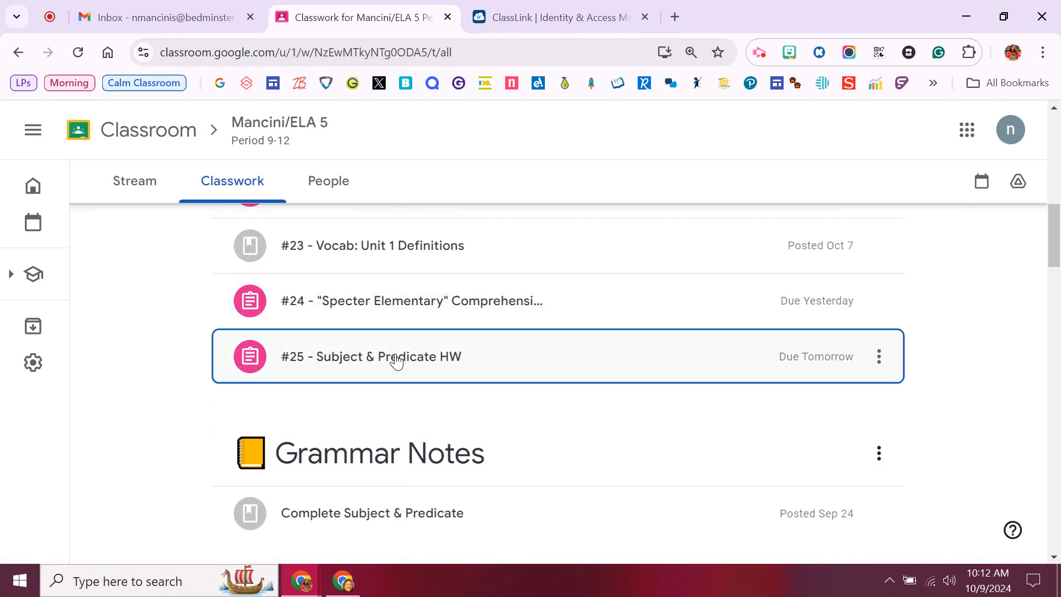
pyautogui.click(370, 356)
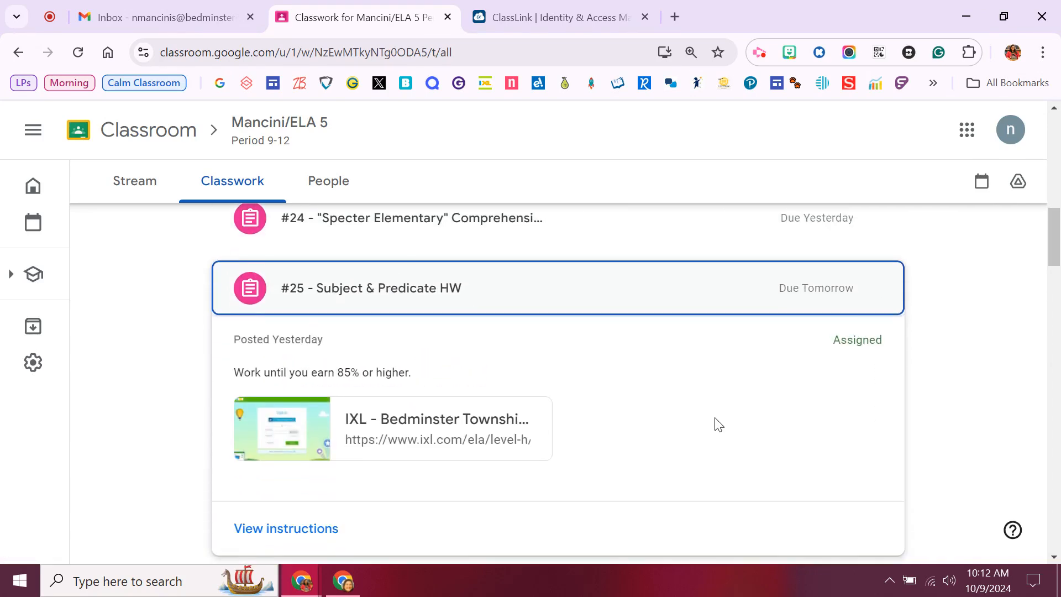
pyautogui.moveTo(300, 461)
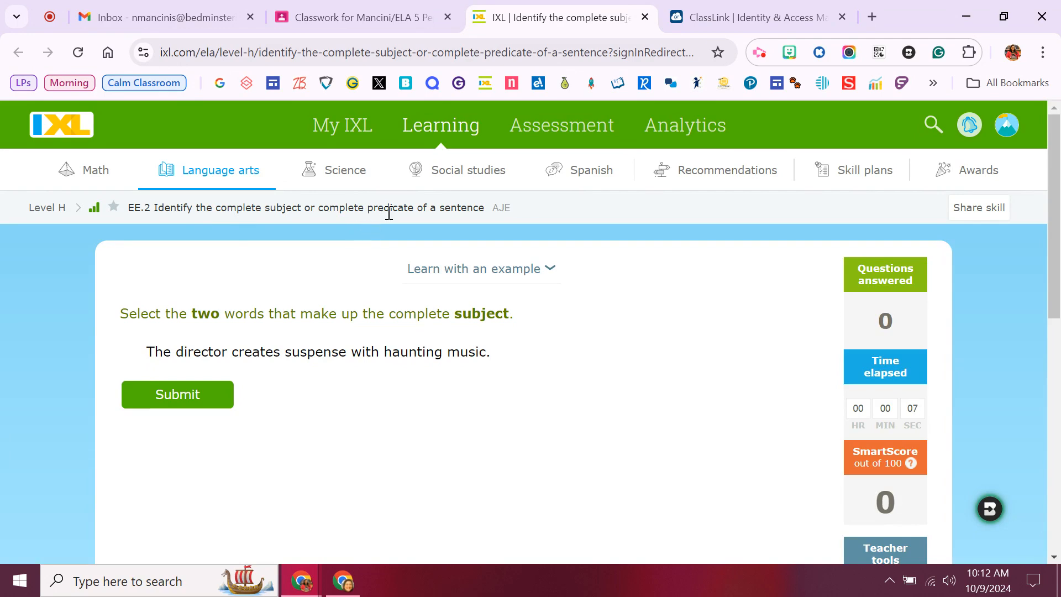
pyautogui.moveTo(654, 5)
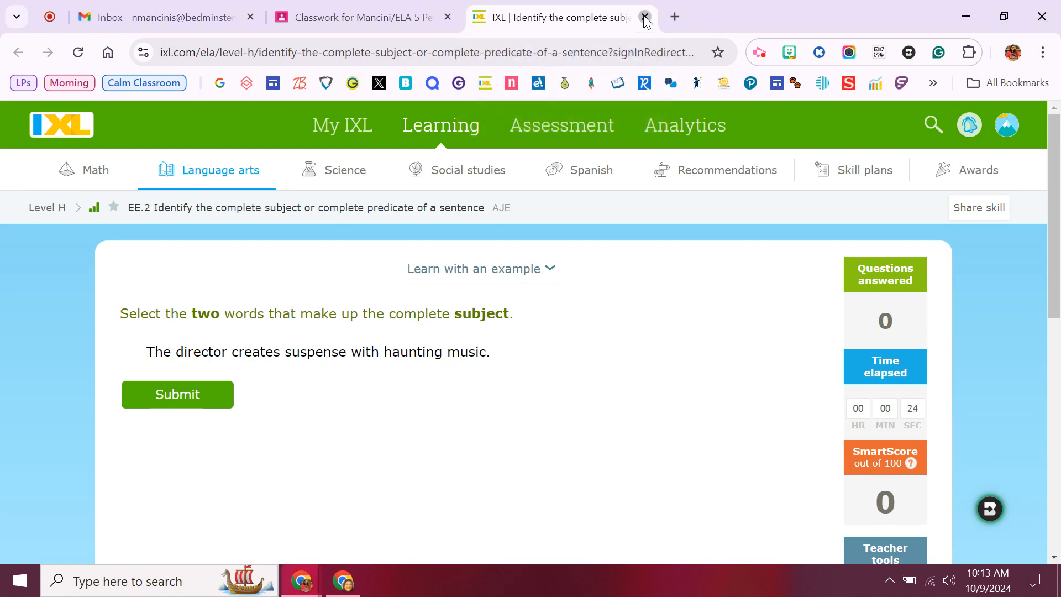
# Step: Close the IXL EE.2 complete subject/predicate skill page, returning to Classwork
pyautogui.click(643, 18)
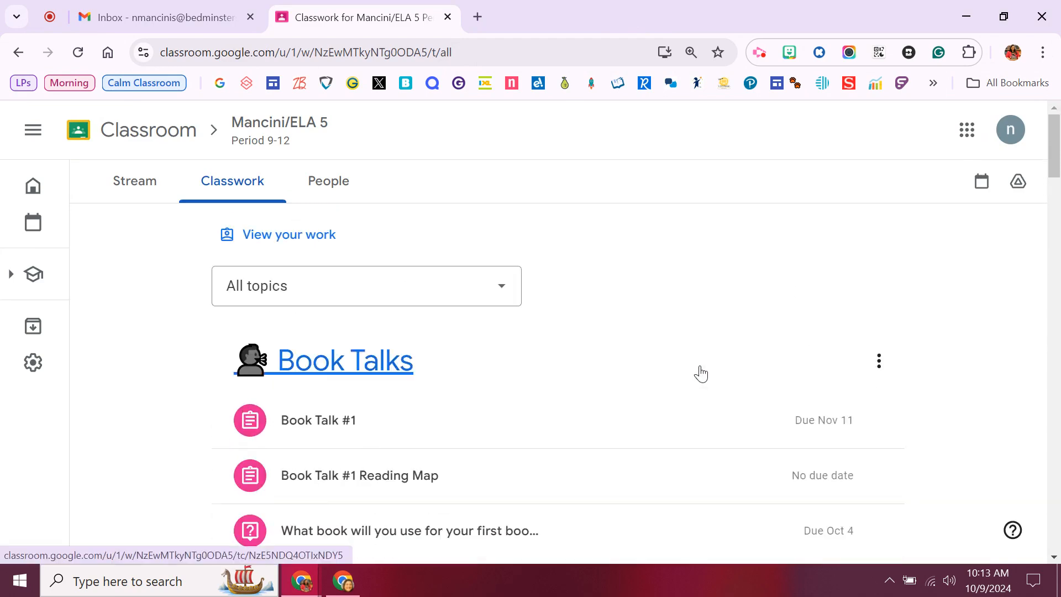
pyautogui.moveTo(610, 504)
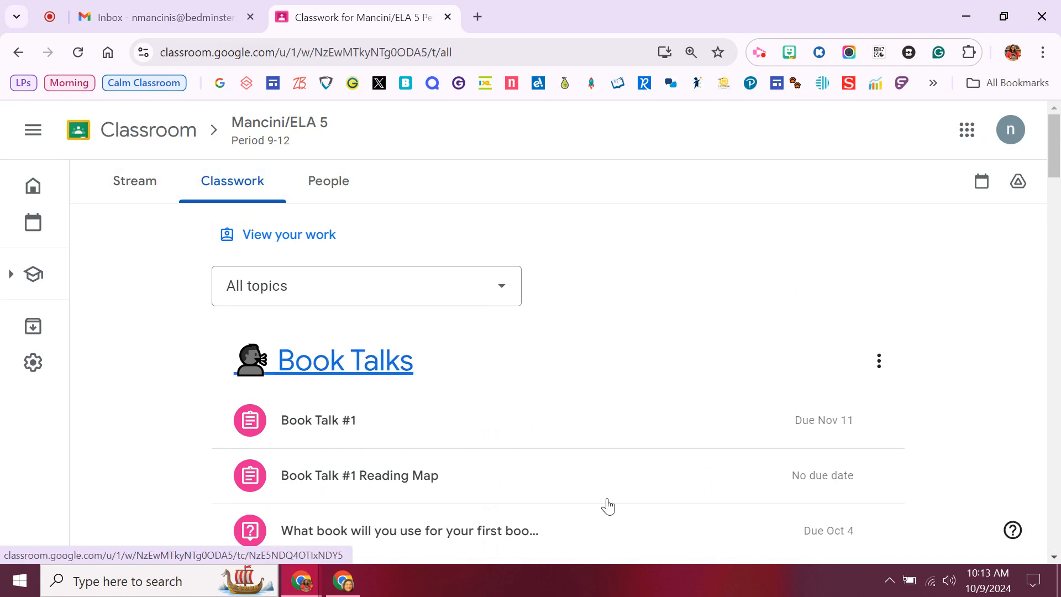
pyautogui.moveTo(195, 311)
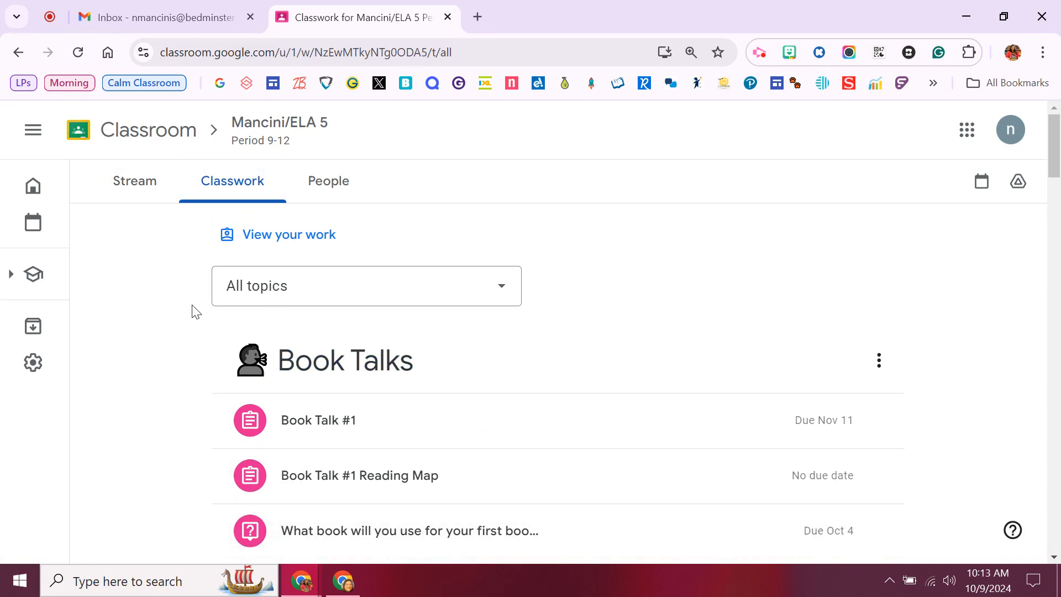